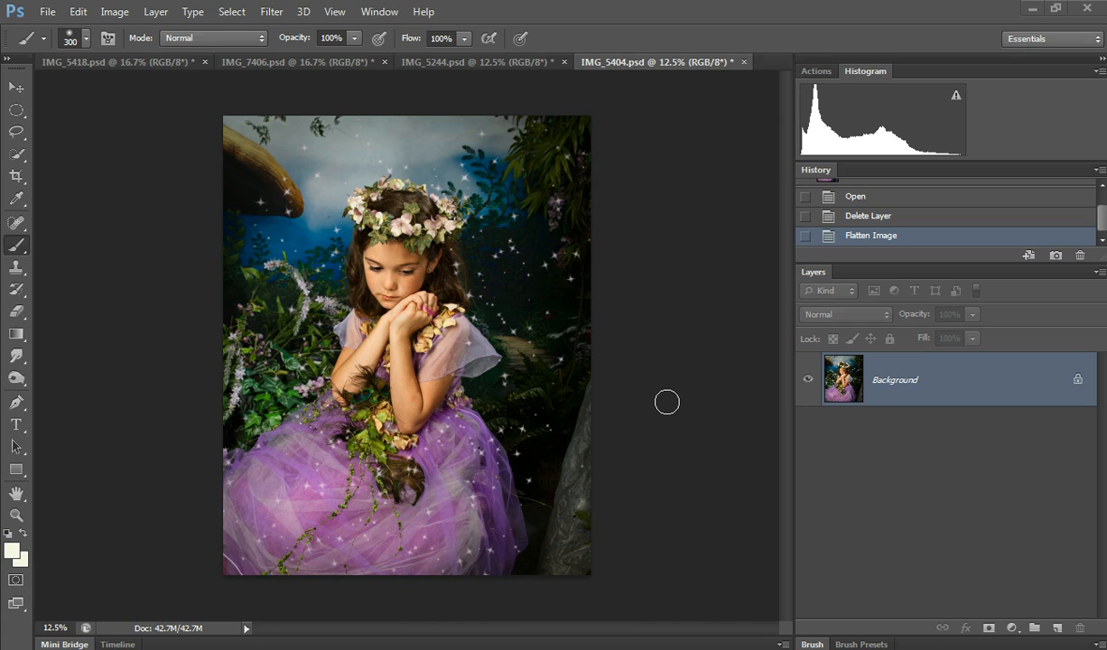
mouse_move(668, 387)
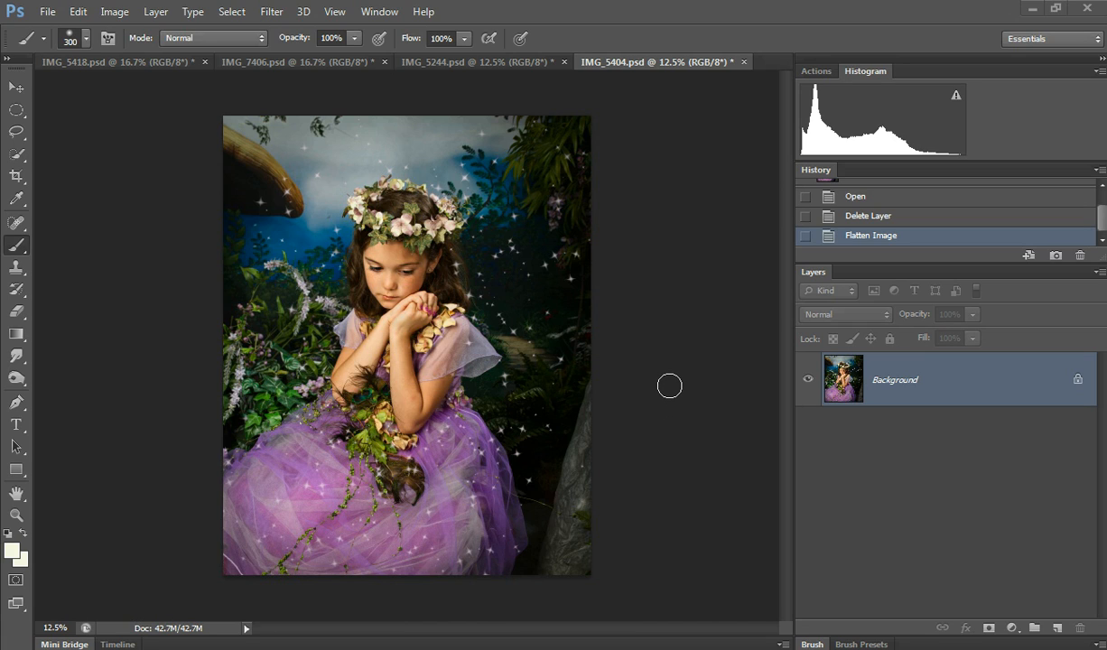
mouse_move(671, 374)
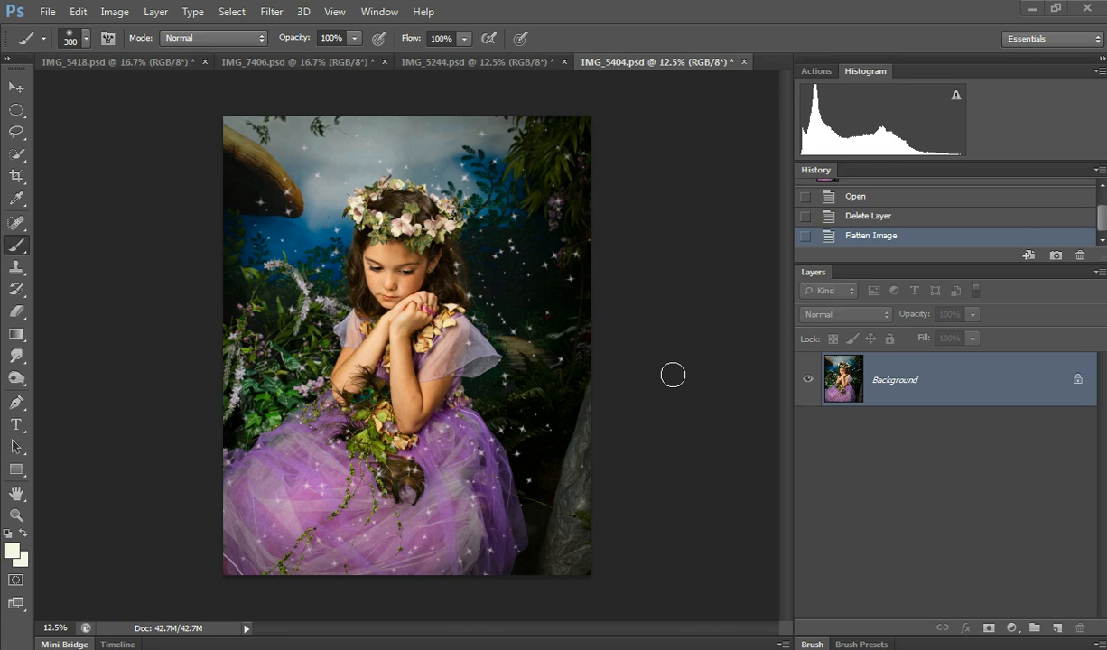
mouse_move(695, 358)
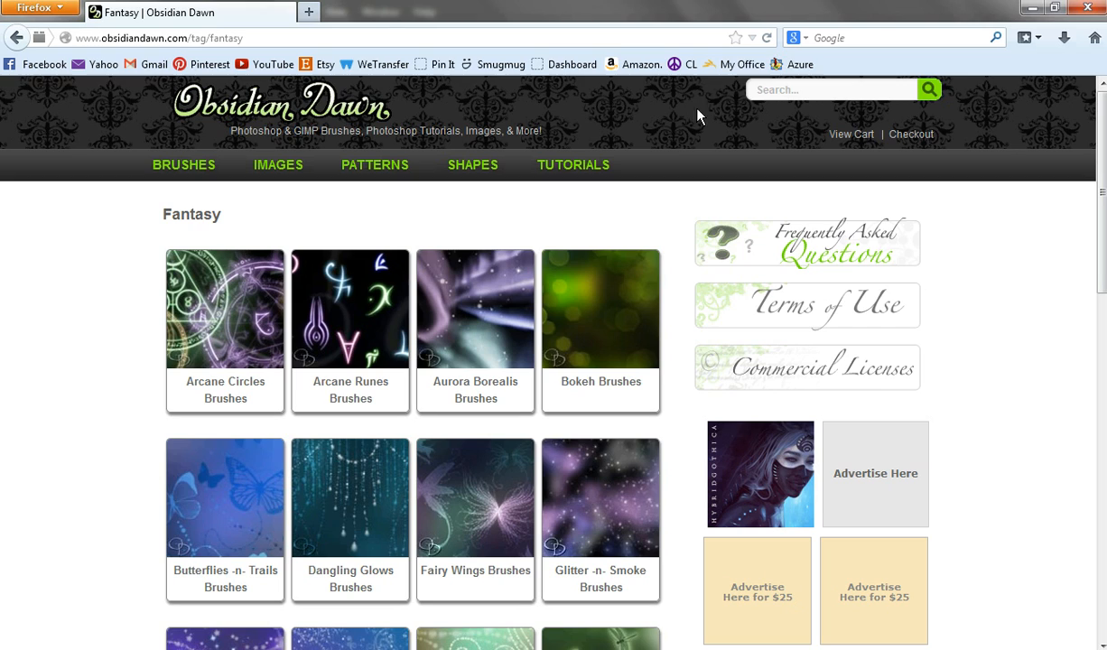
mouse_move(332, 134)
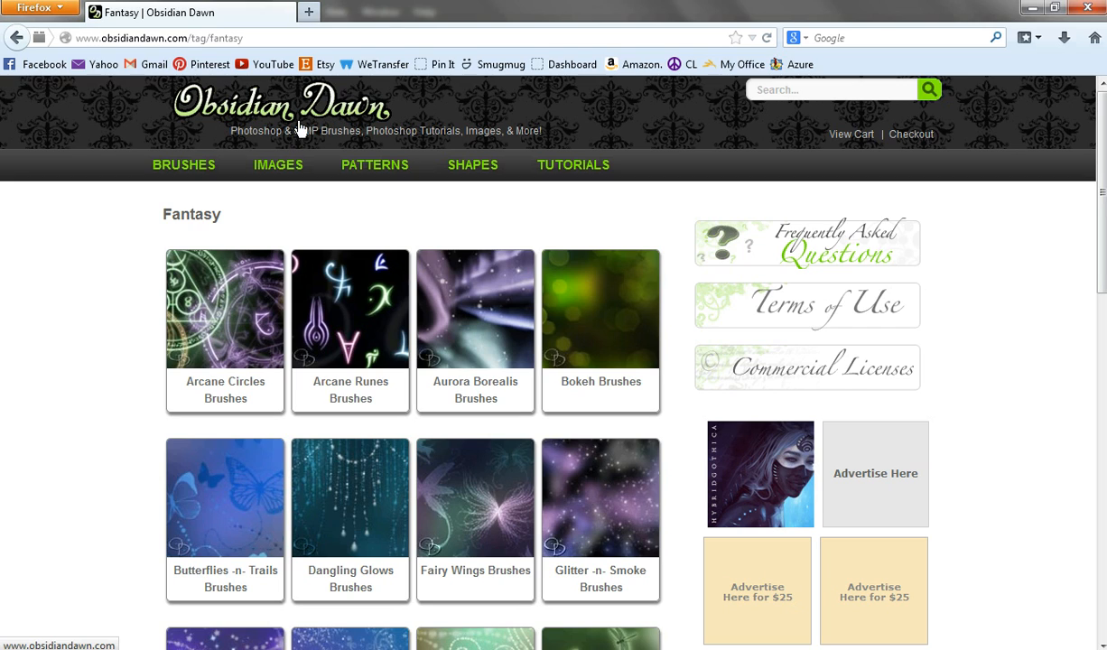
Add a new empty Layer 1 above the Background of the girl's photo
left_click(184, 164)
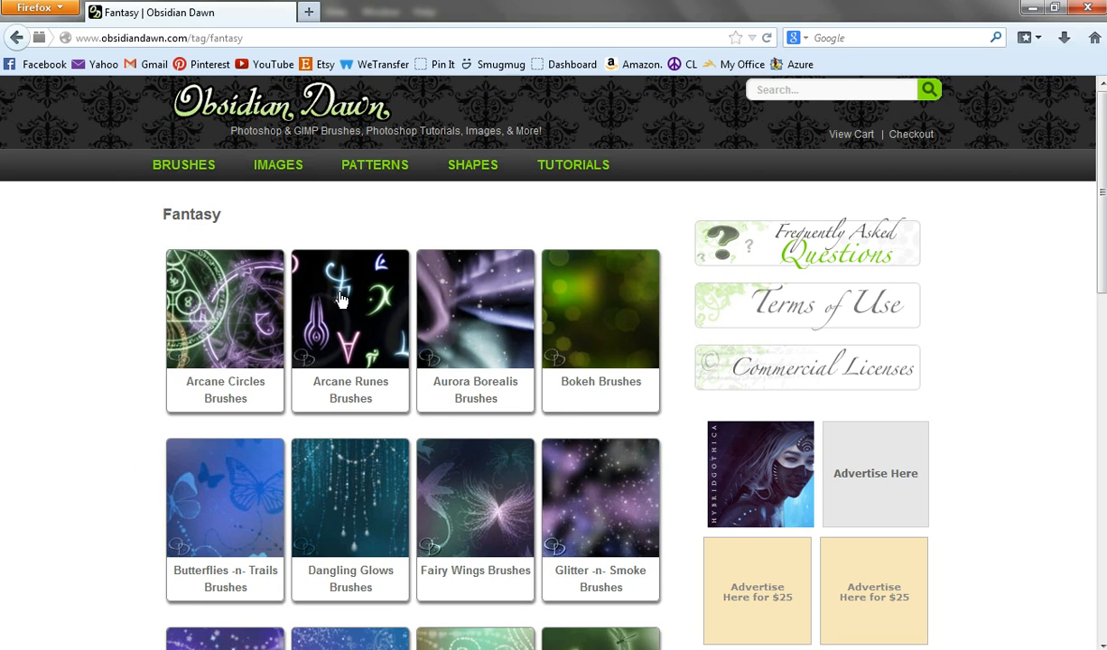
scroll("down", 3)
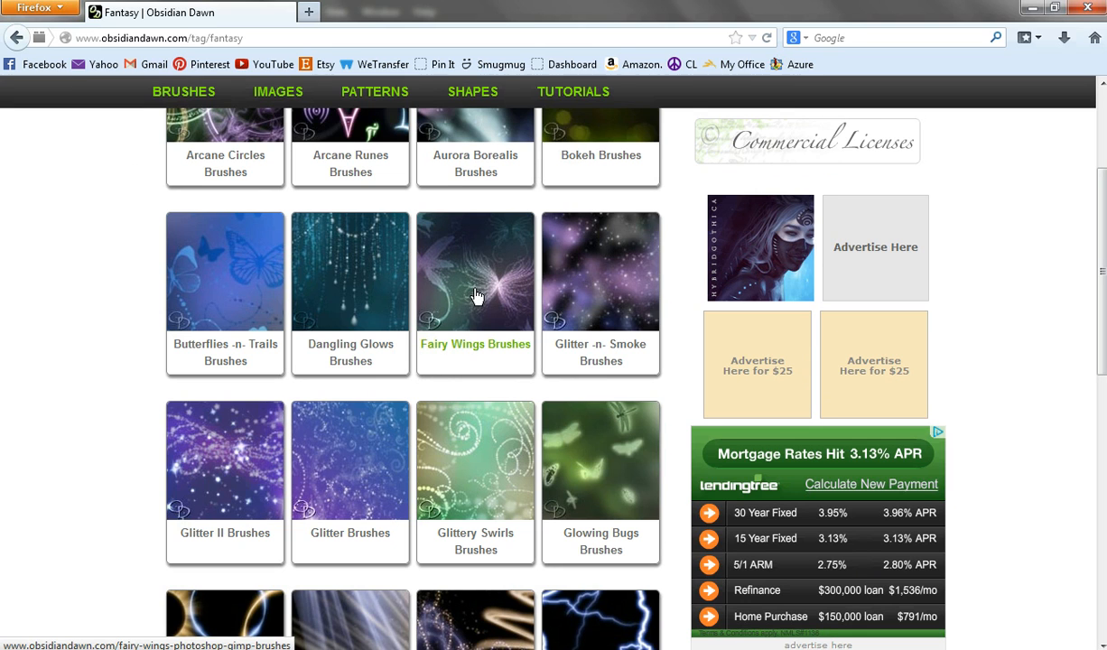
mouse_move(470, 355)
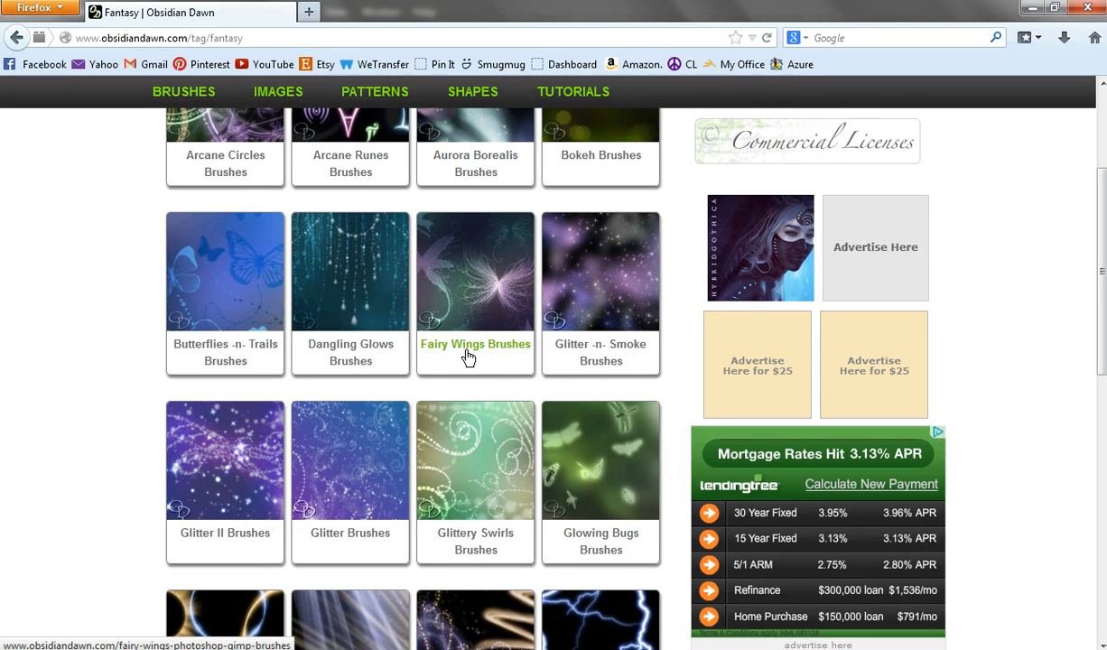
scroll("down", 3)
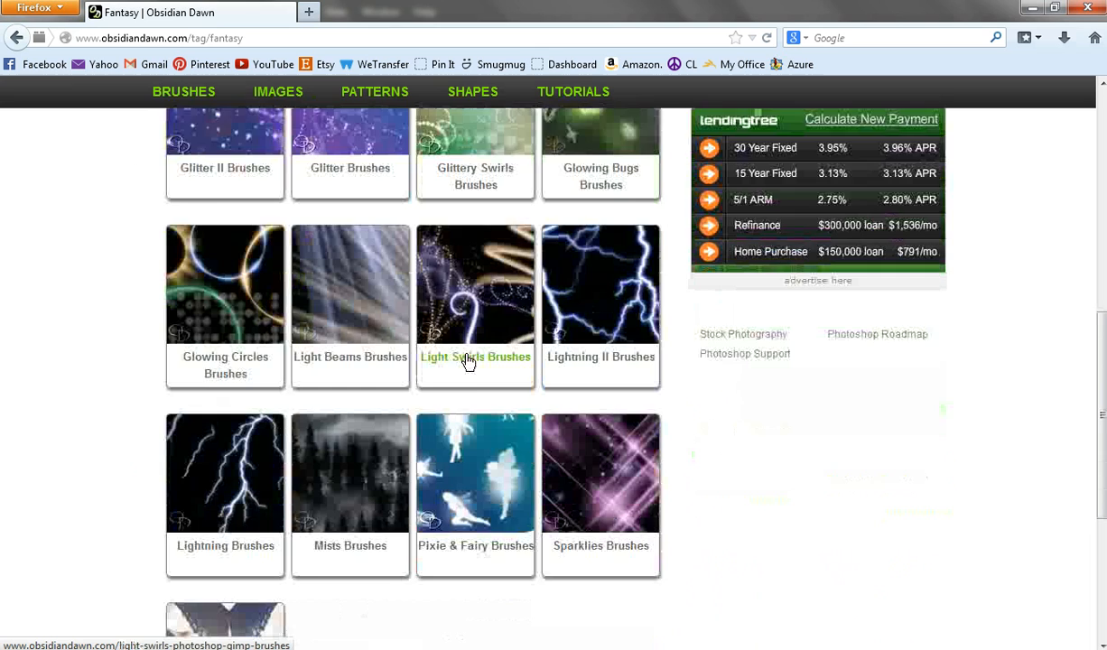
scroll("down", 3)
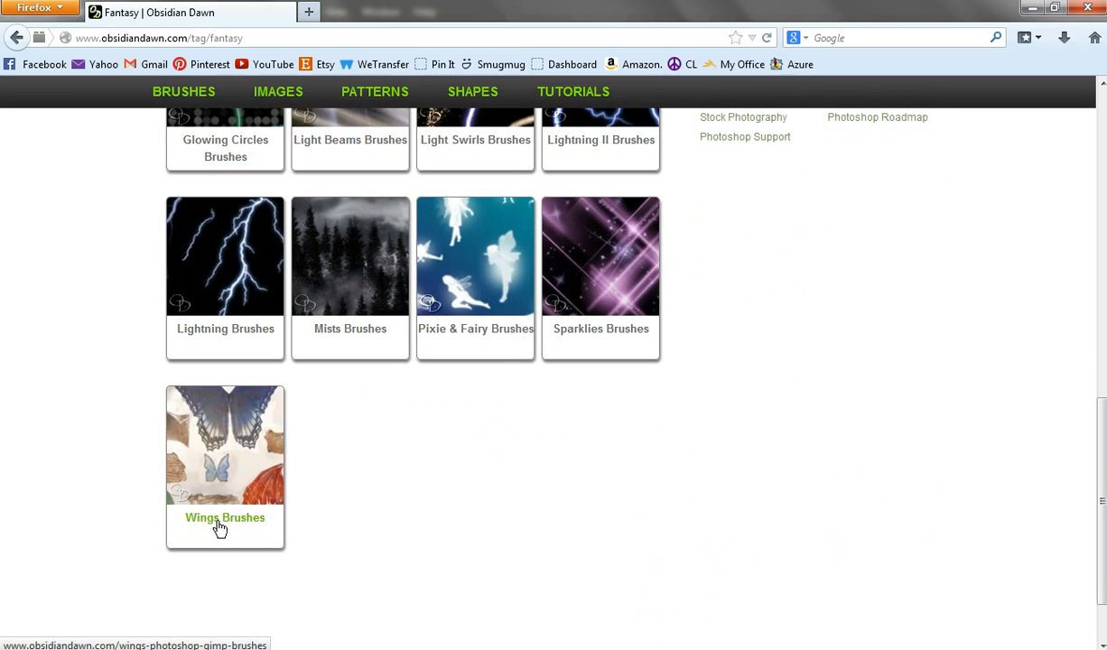
mouse_move(269, 464)
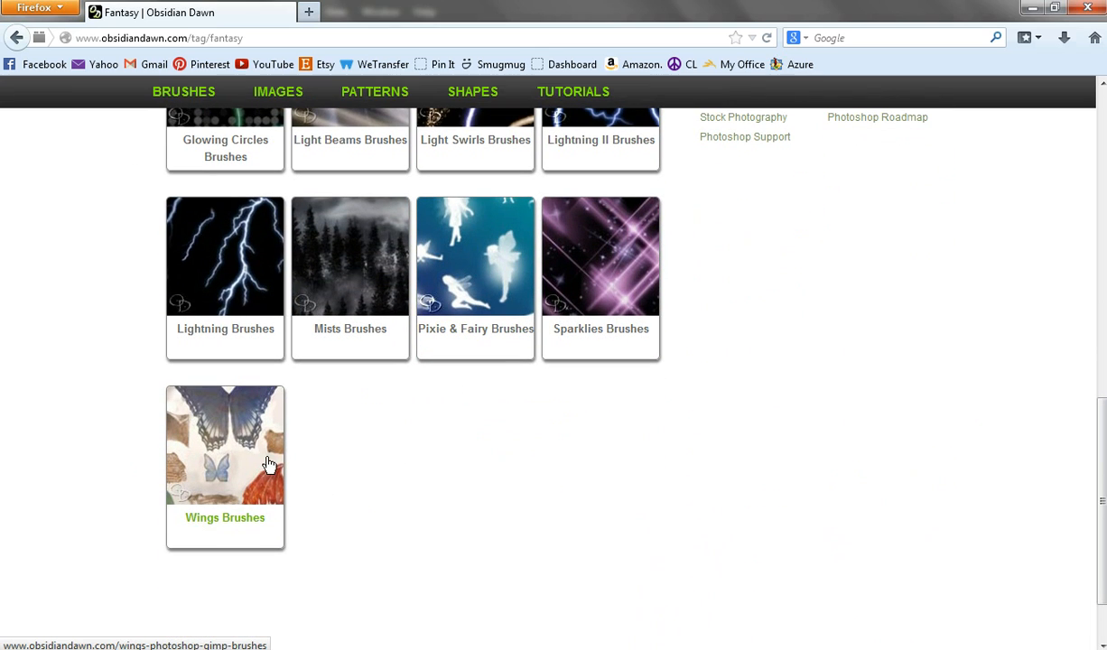
scroll("up", 3)
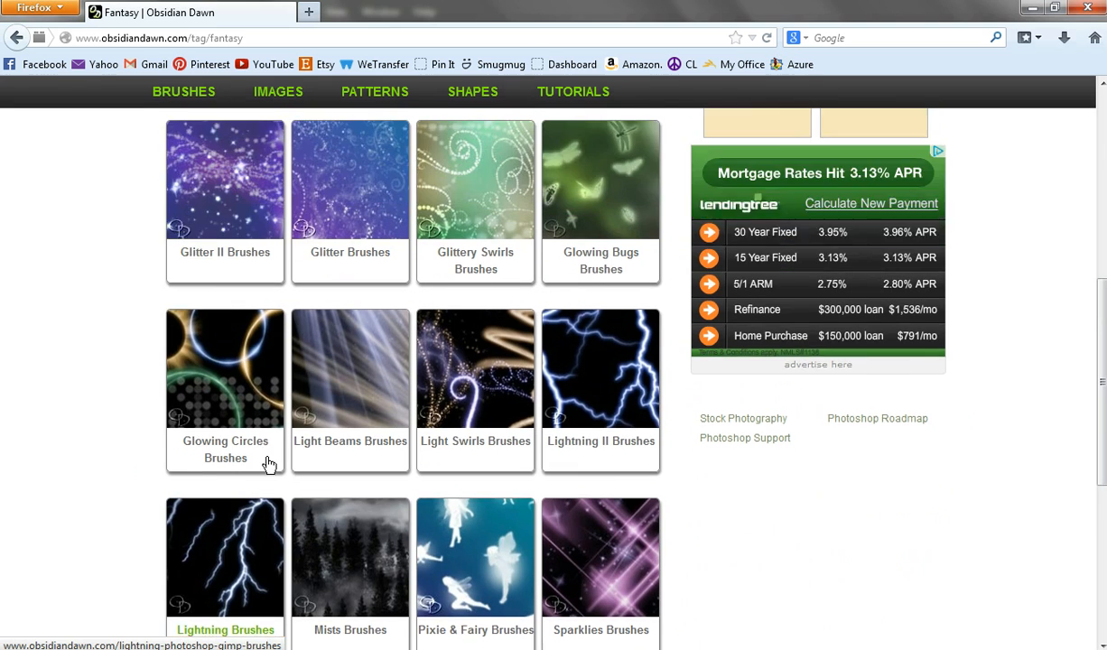
scroll("up", 3)
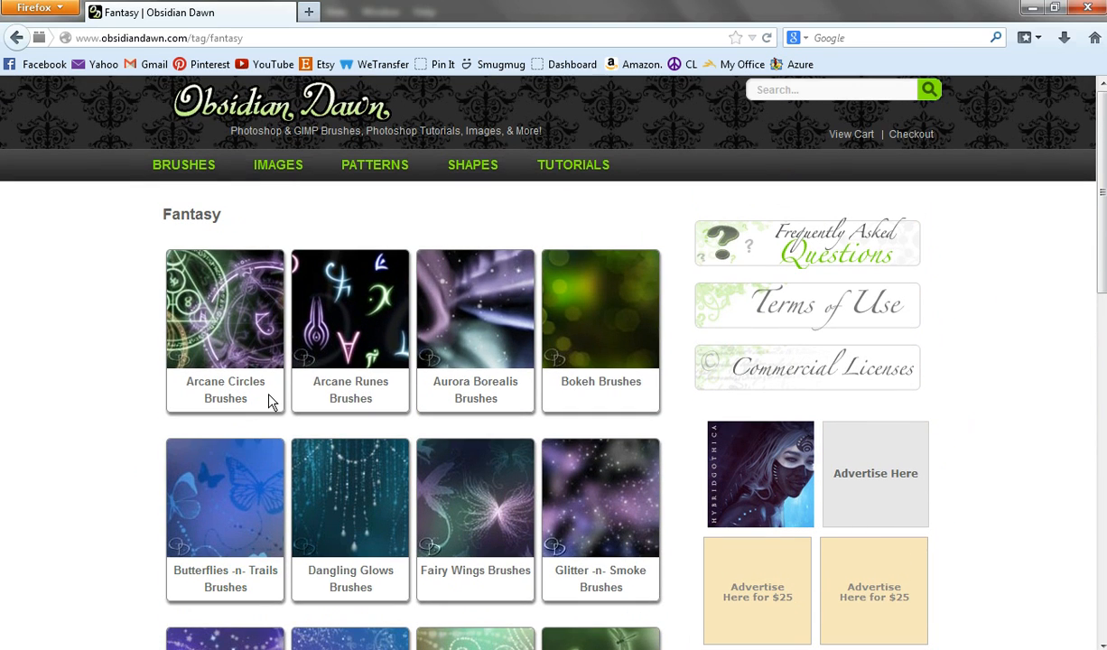
mouse_move(835, 275)
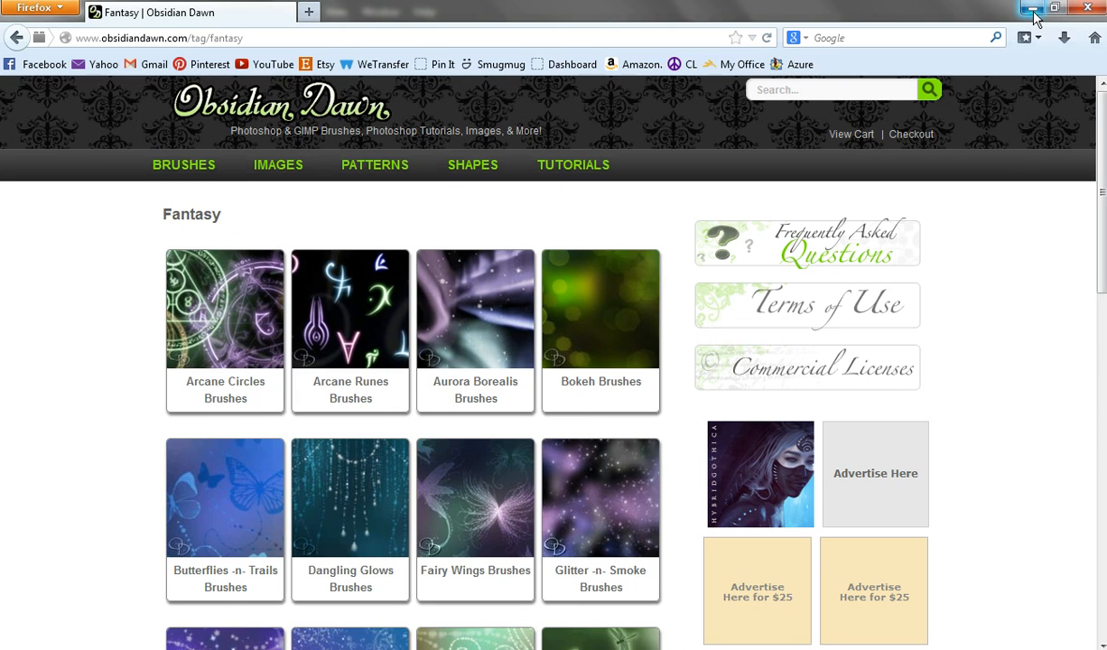
mouse_move(1026, 8)
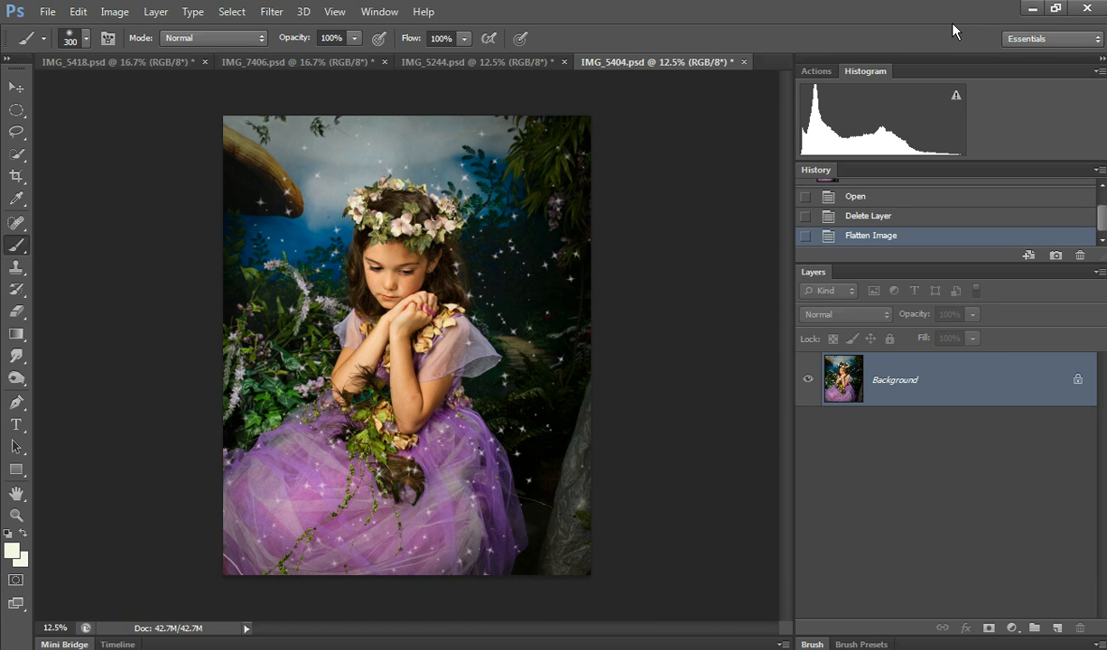
mouse_move(752, 127)
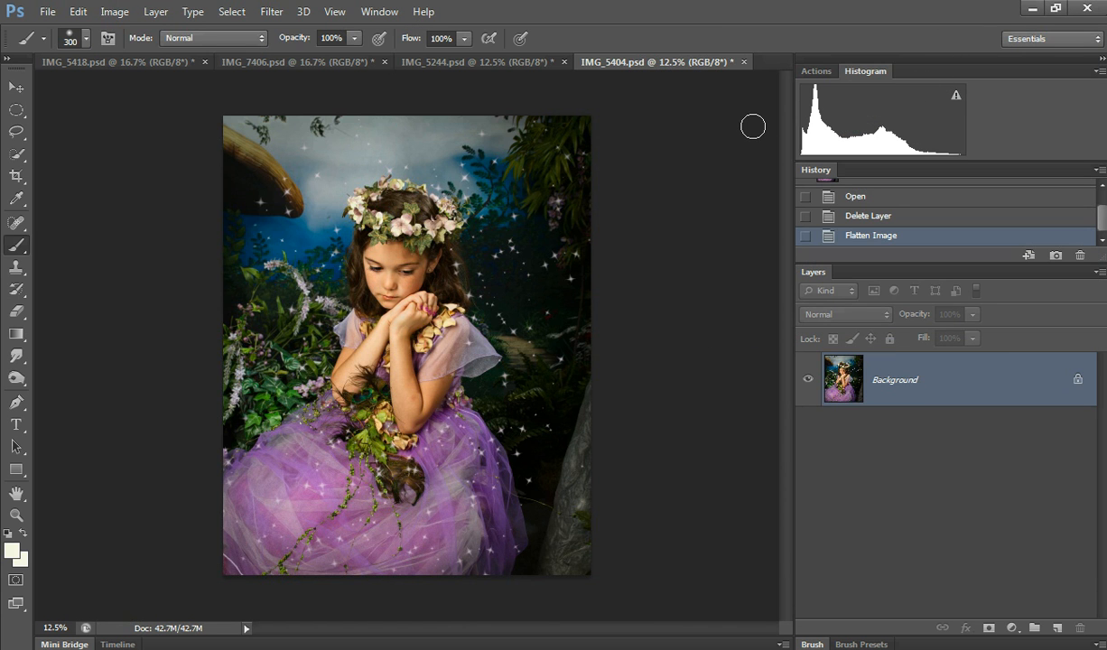
mouse_move(861, 340)
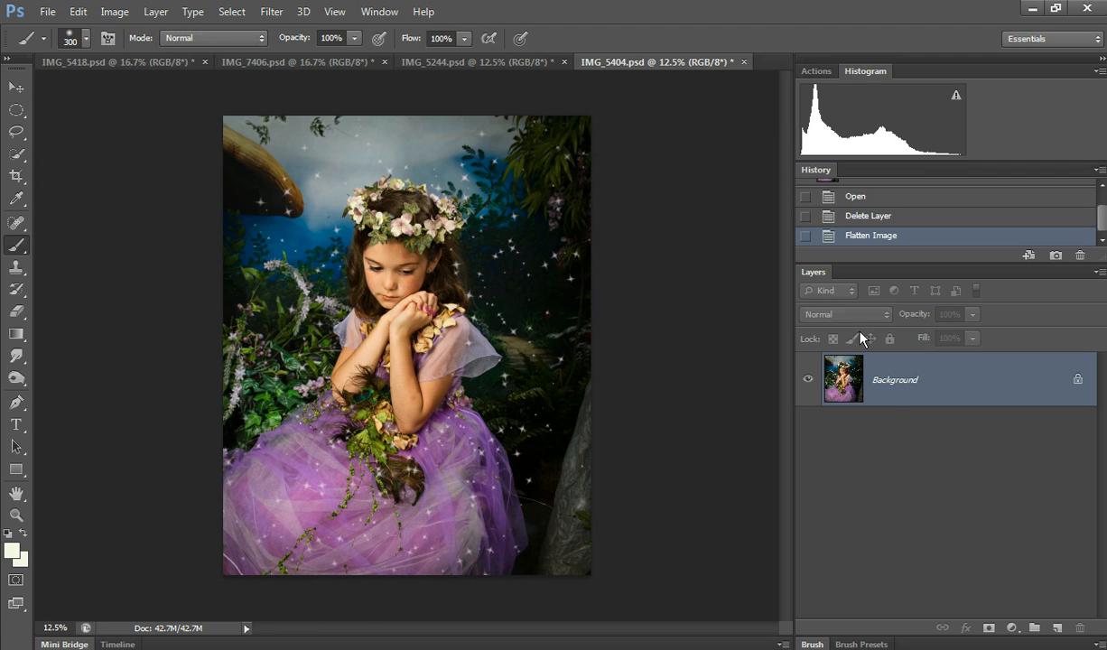
mouse_move(1057, 625)
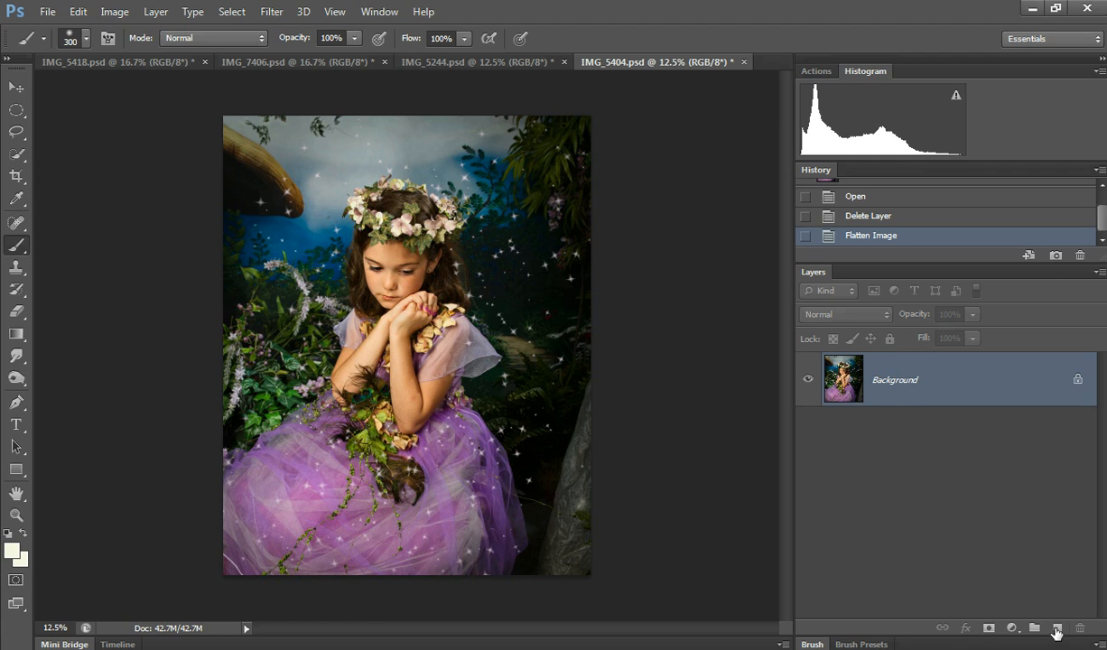
left_click(1057, 629)
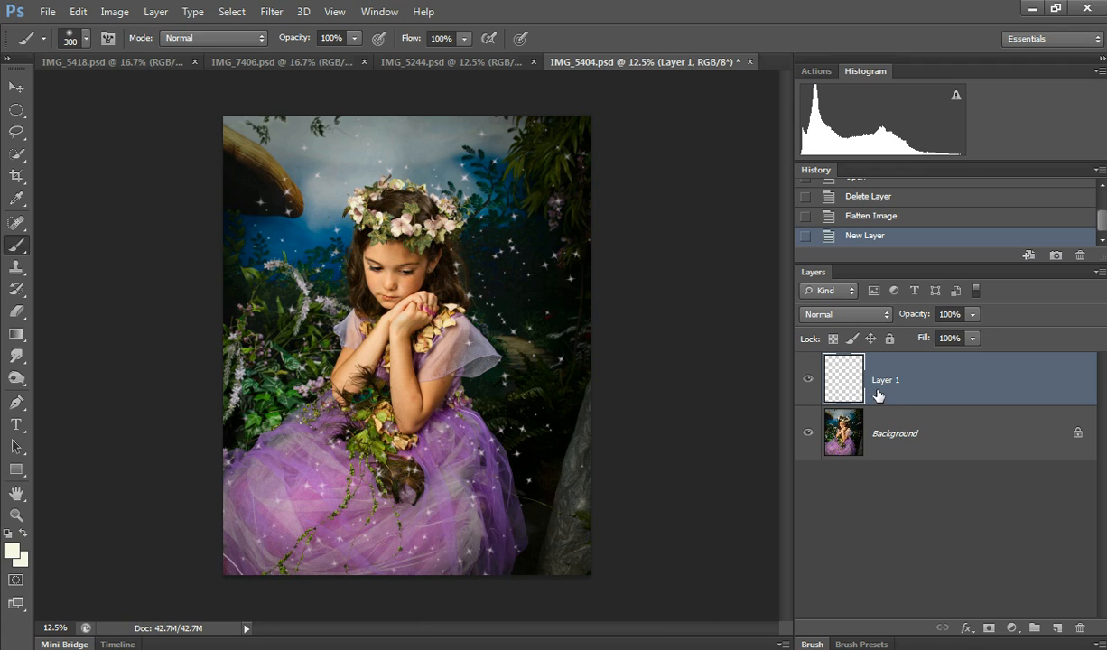
mouse_move(906, 403)
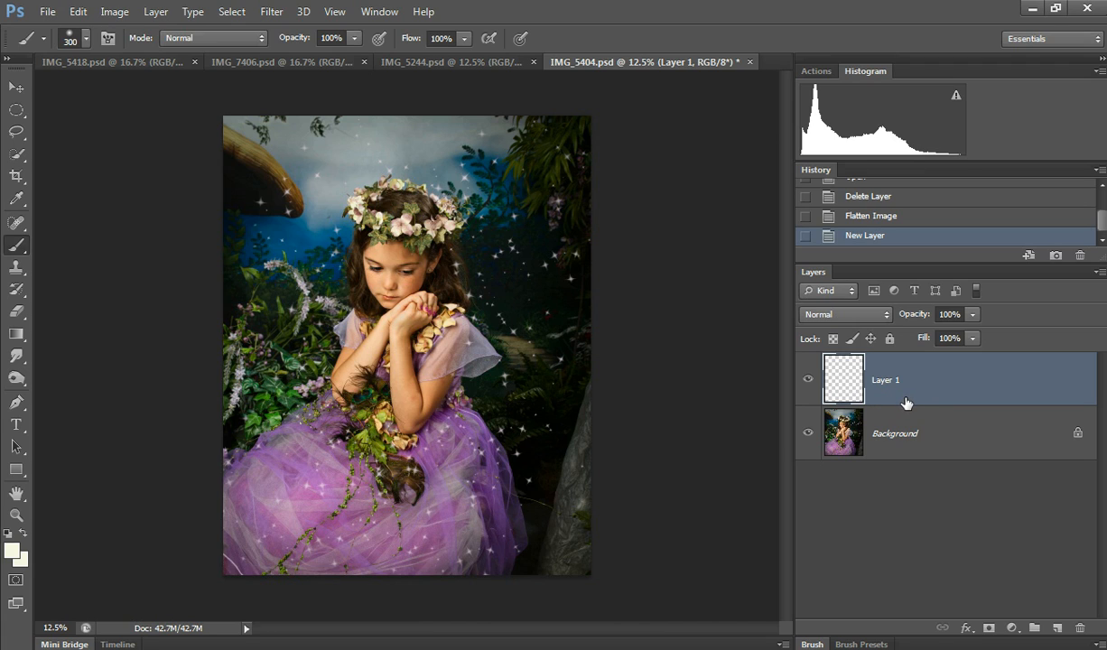
mouse_move(911, 401)
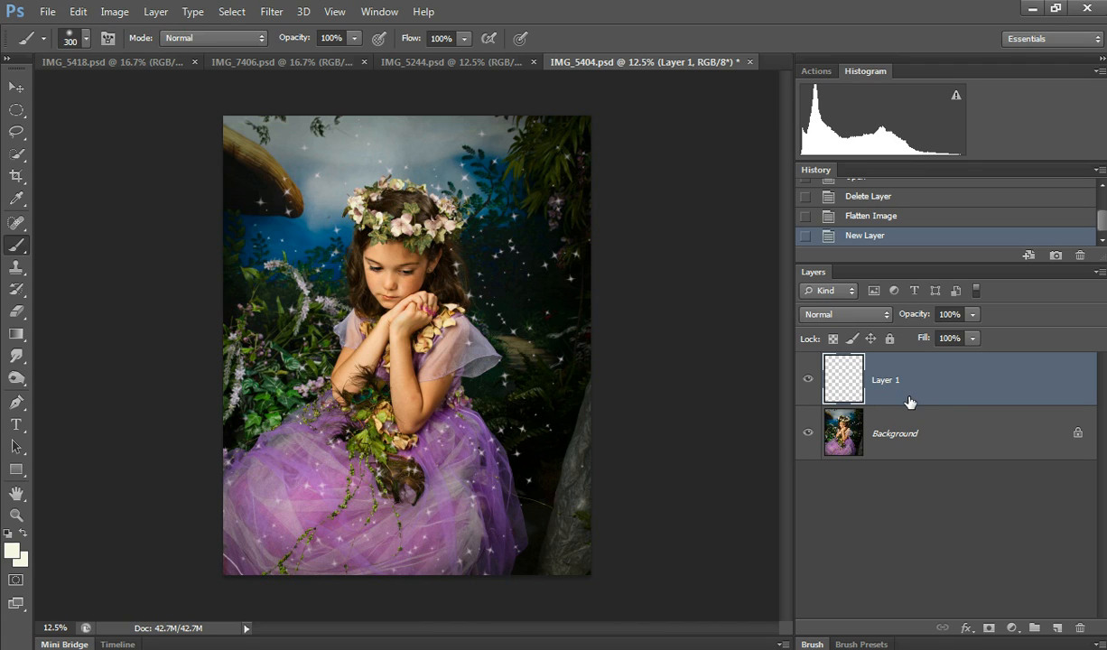
mouse_move(918, 397)
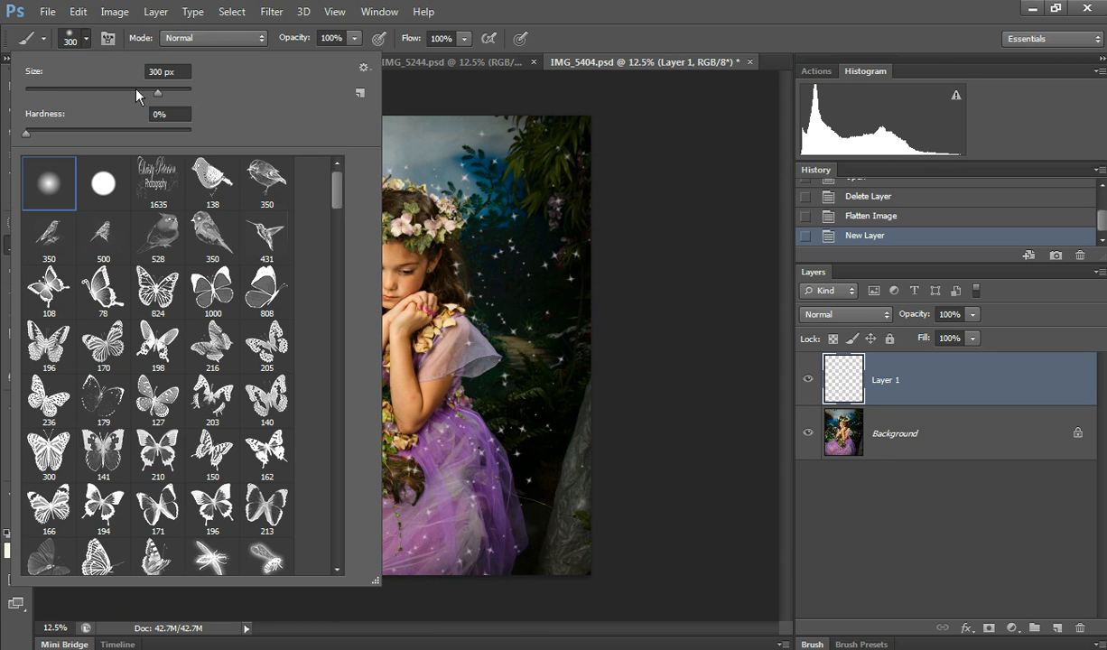
Scroll through the brush presets to reach the fairy-wing brush shapes
scroll("down", 3)
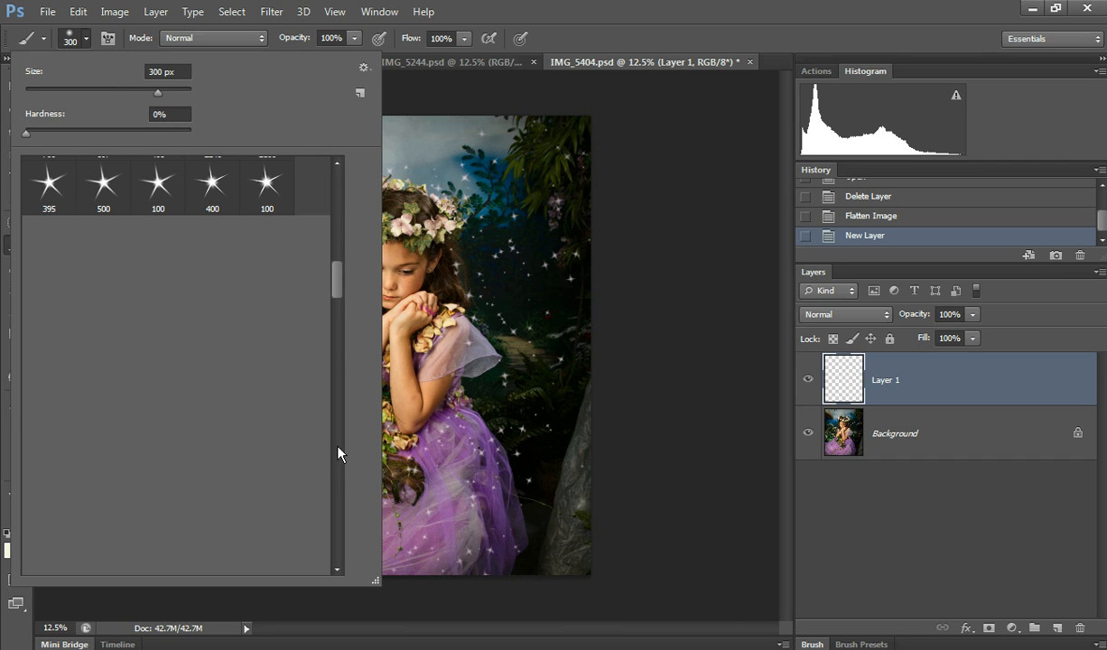
scroll("down", 3)
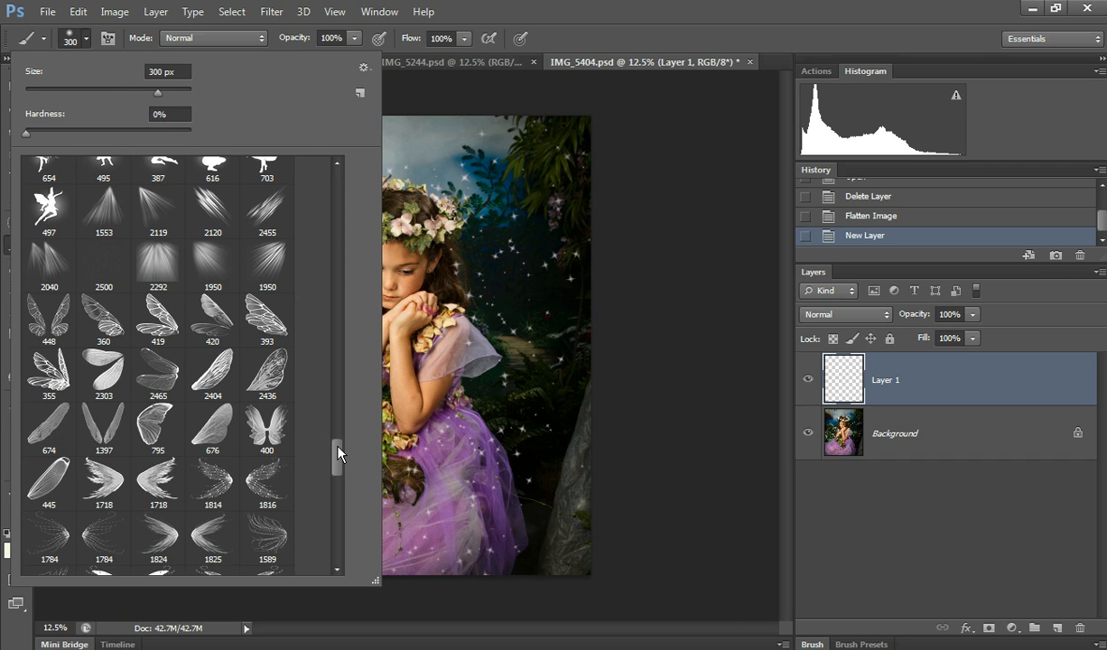
scroll("down", 3)
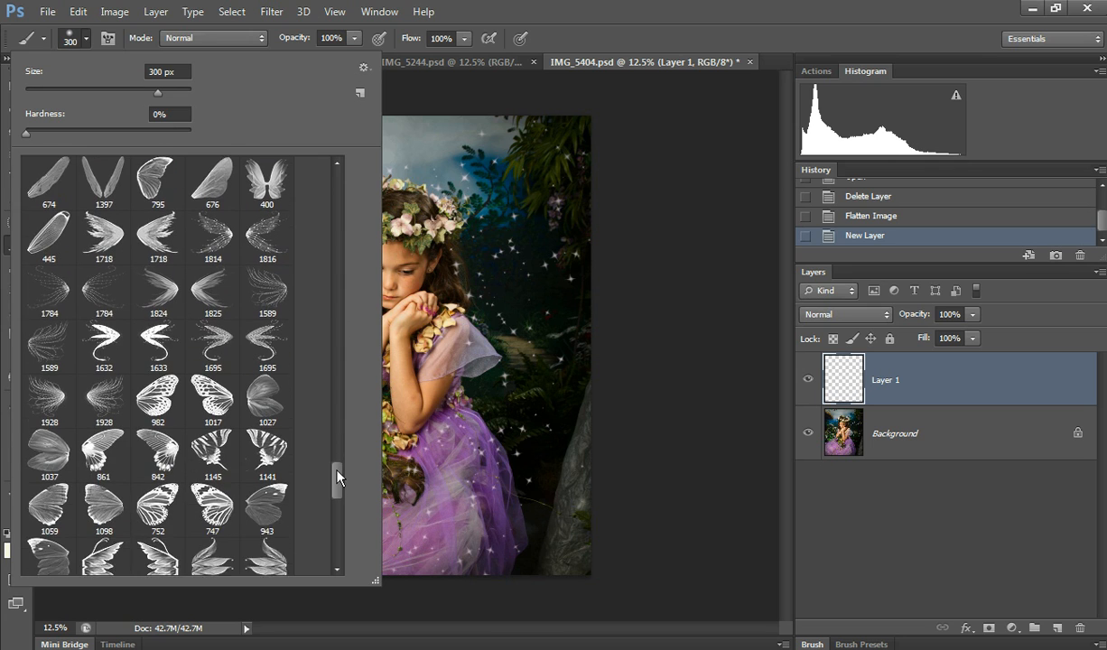
scroll("down", 3)
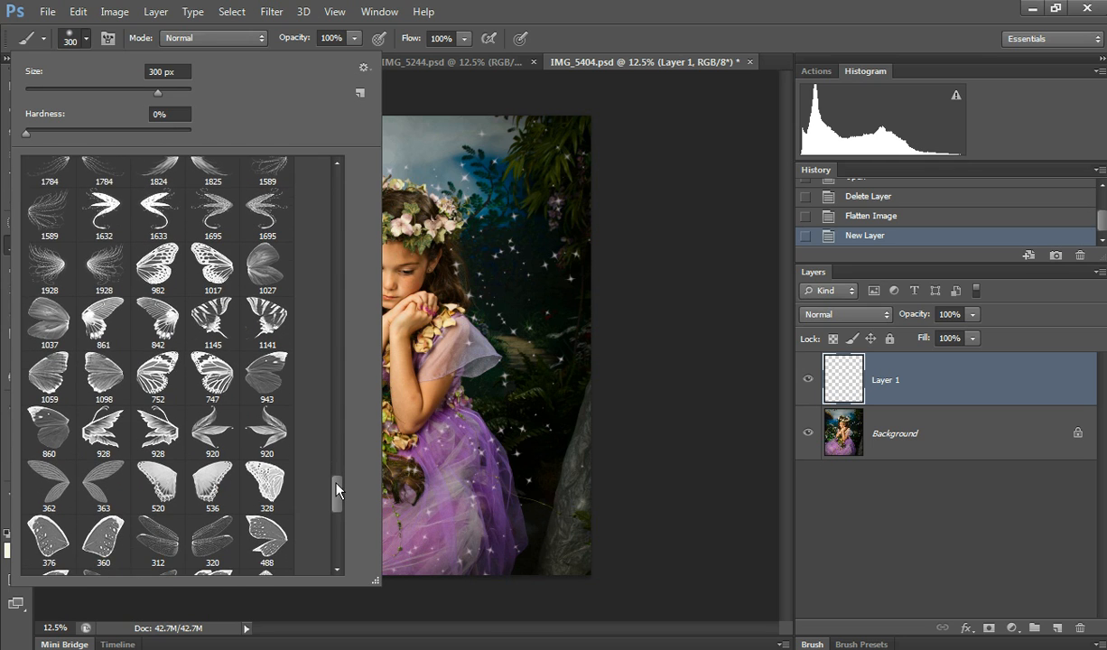
scroll("down", 3)
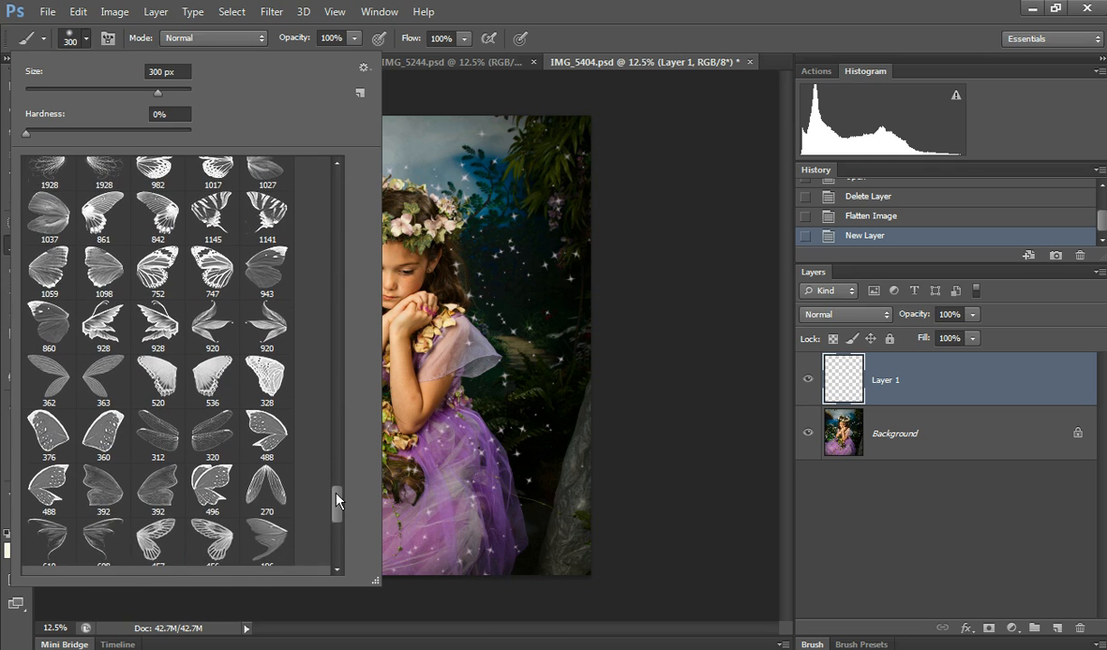
scroll("down", 3)
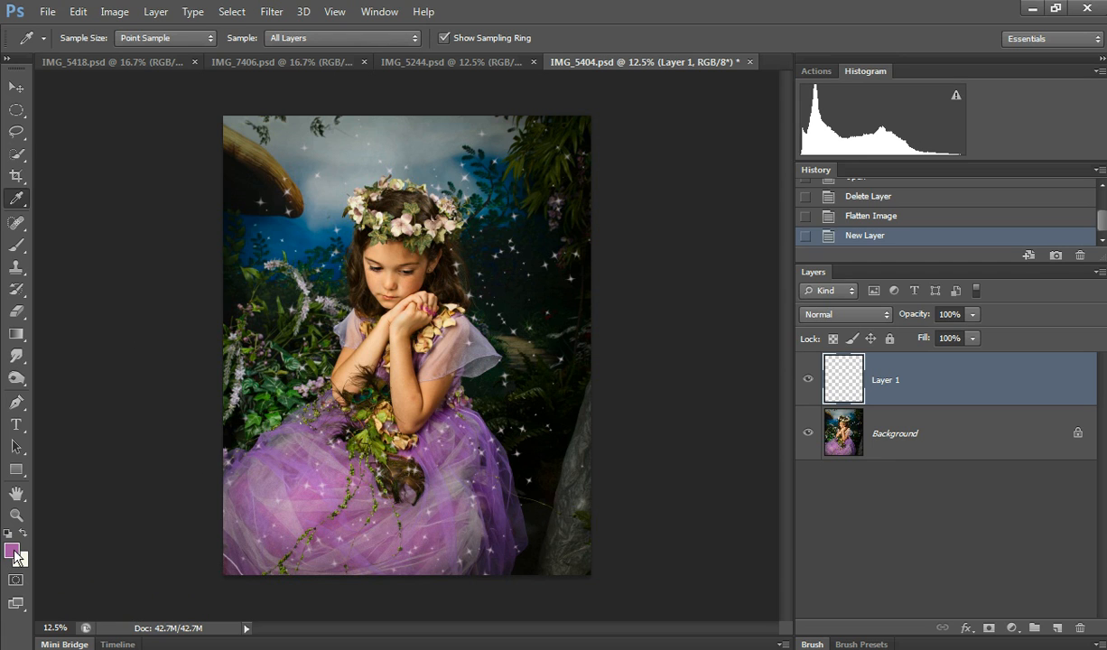
Set the foreground painting colour to pale lavender #eedef1
left_click(9, 546)
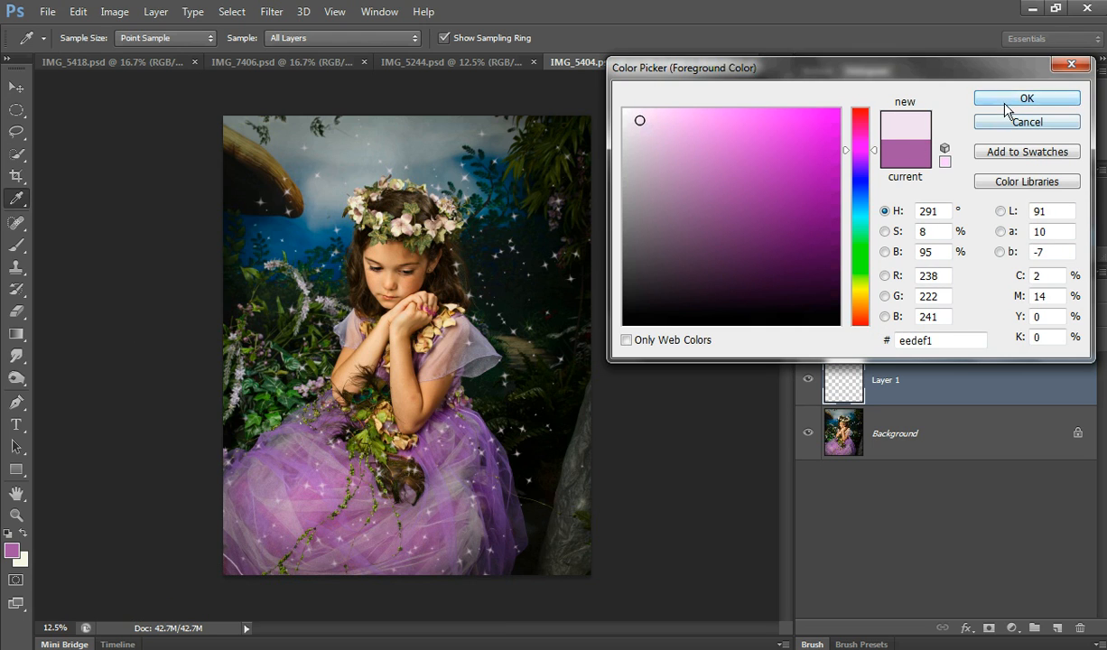
left_click(1029, 97)
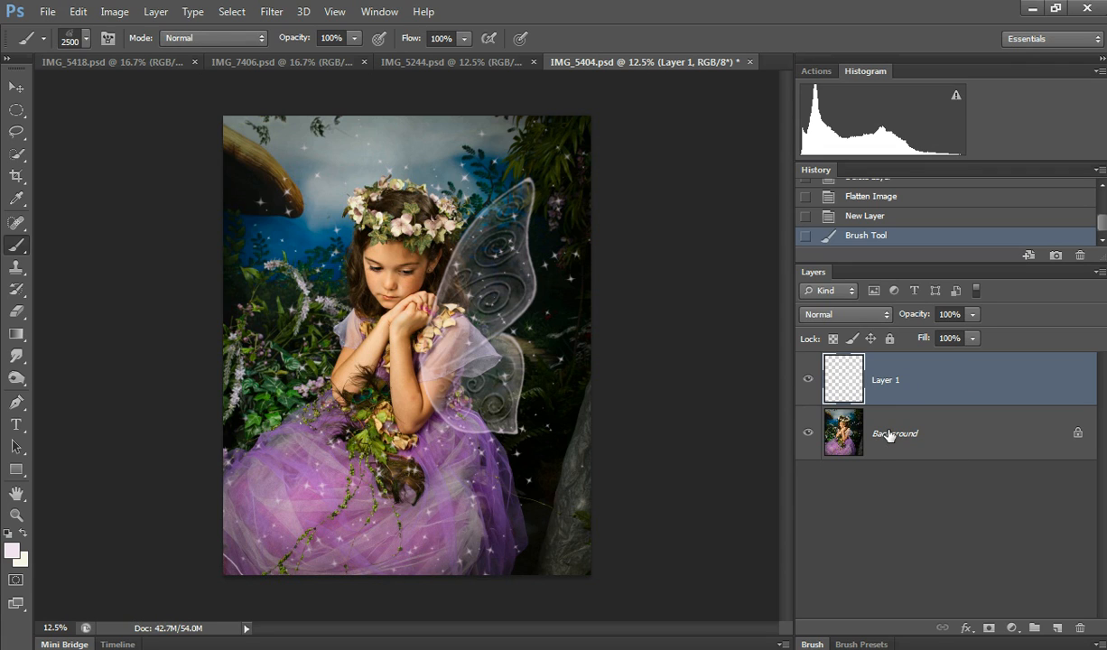
Mask the painted wing layer and duplicate it as Layer 1 copy
left_click(984, 628)
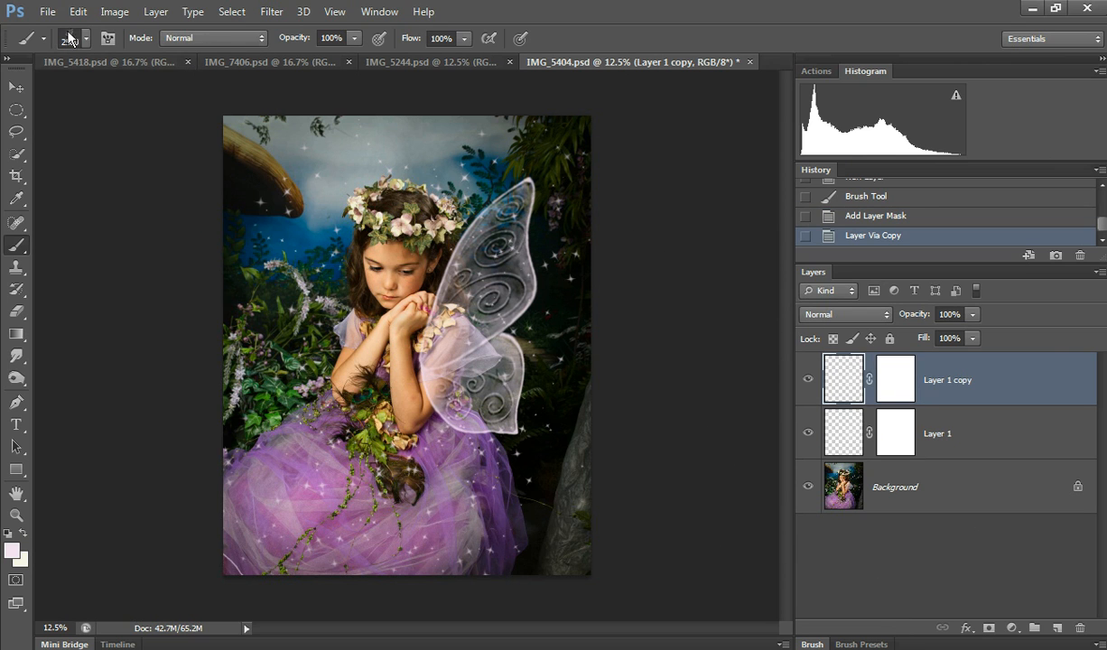
left_click(78, 10)
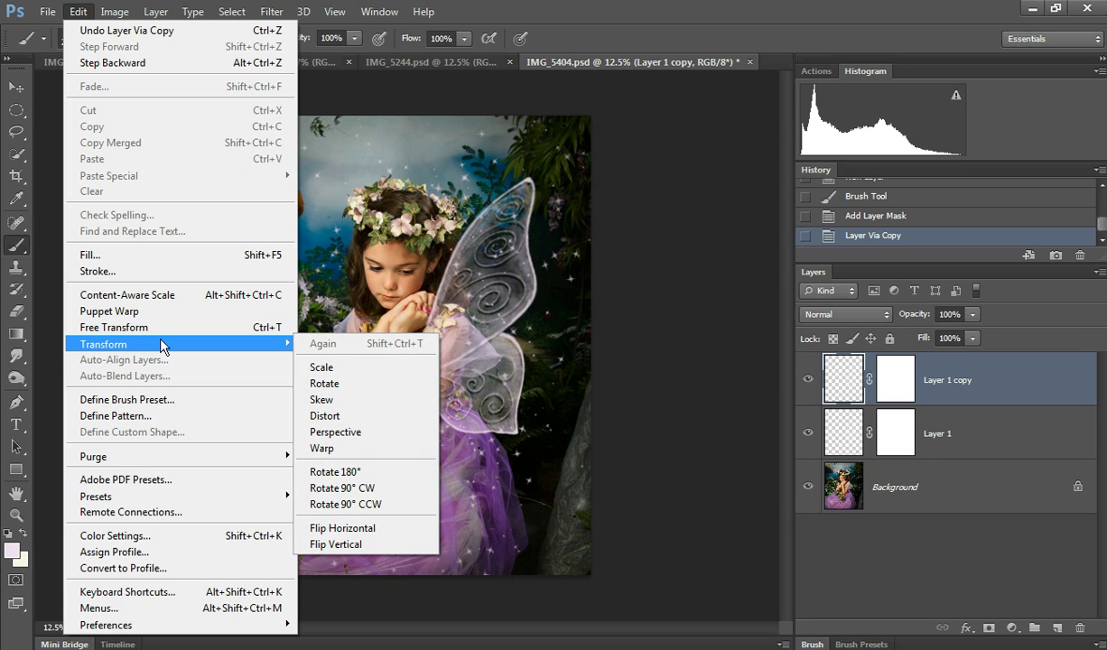
mouse_move(258, 352)
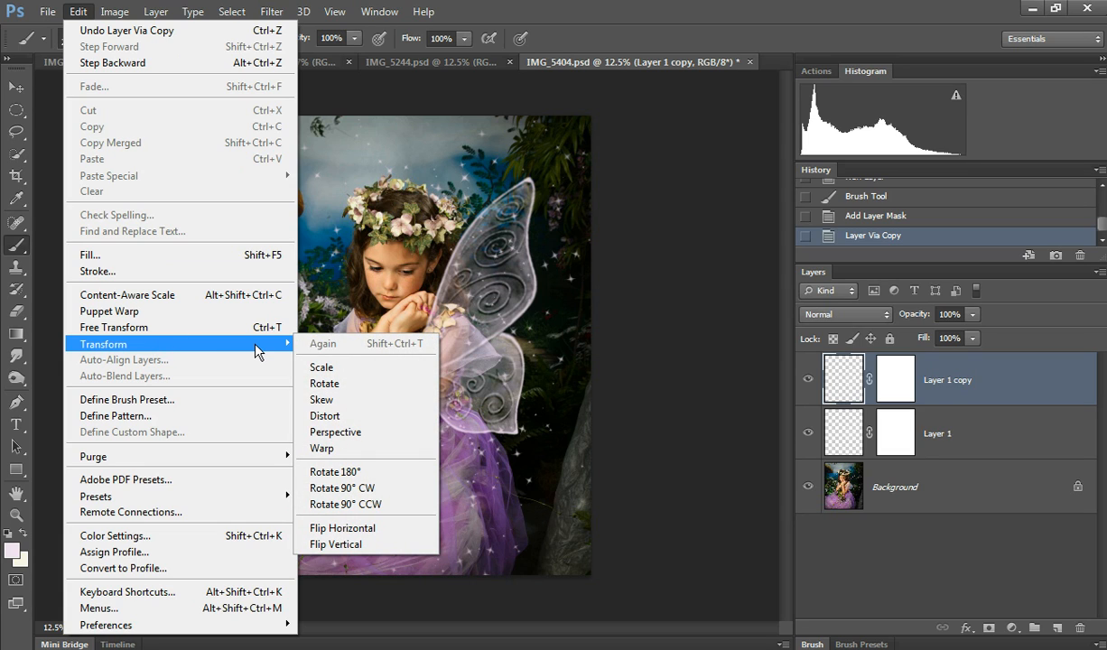
mouse_move(360, 527)
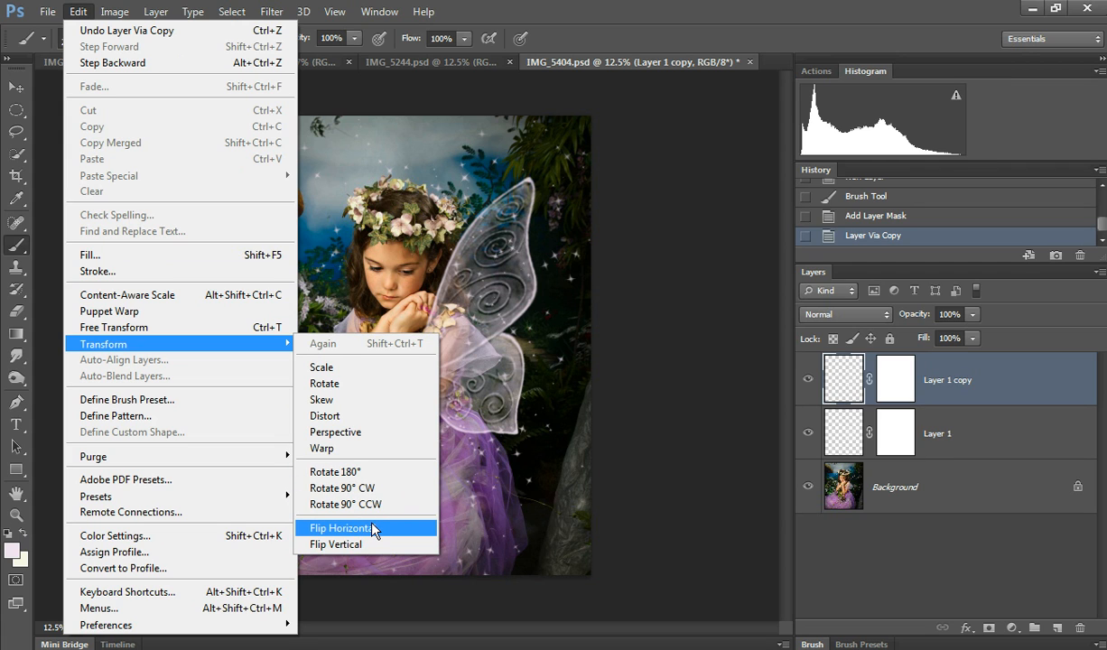
Flip the copied wing horizontally and move it to the girl's other shoulder
left_click(348, 528)
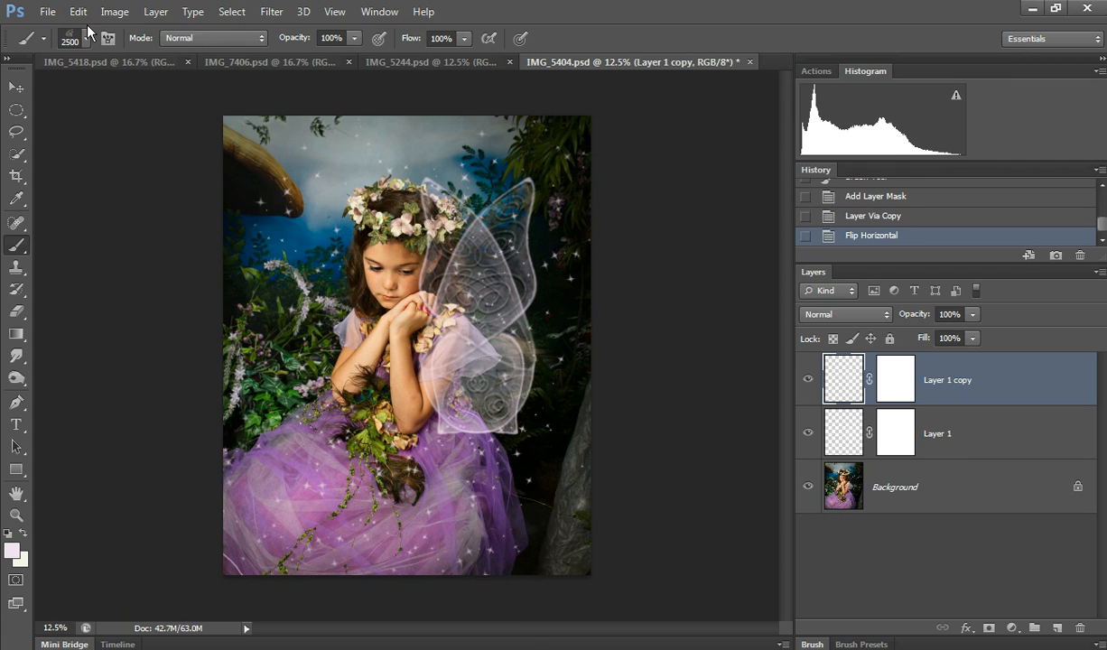
left_click(9, 88)
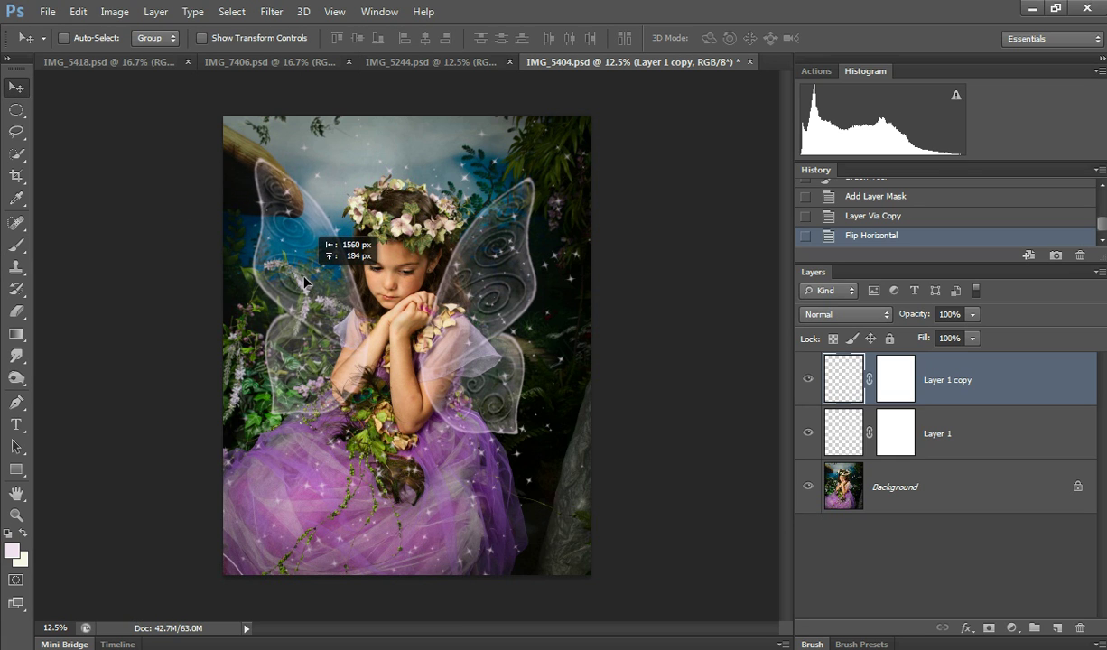
left_click_drag(303, 280, 479, 412)
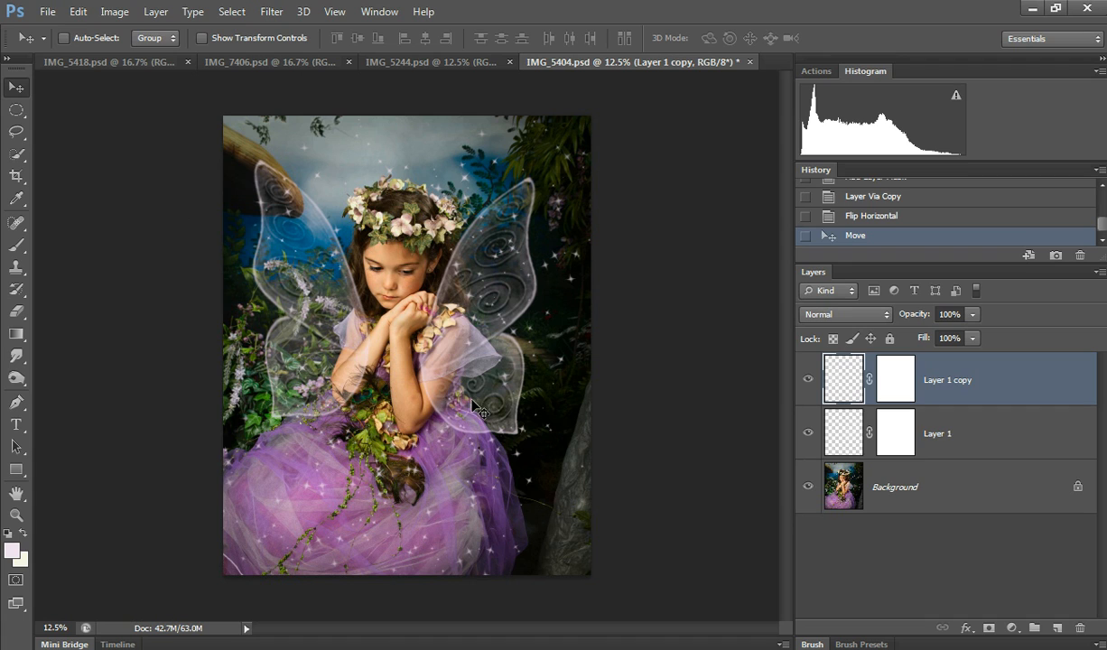
left_click(936, 434)
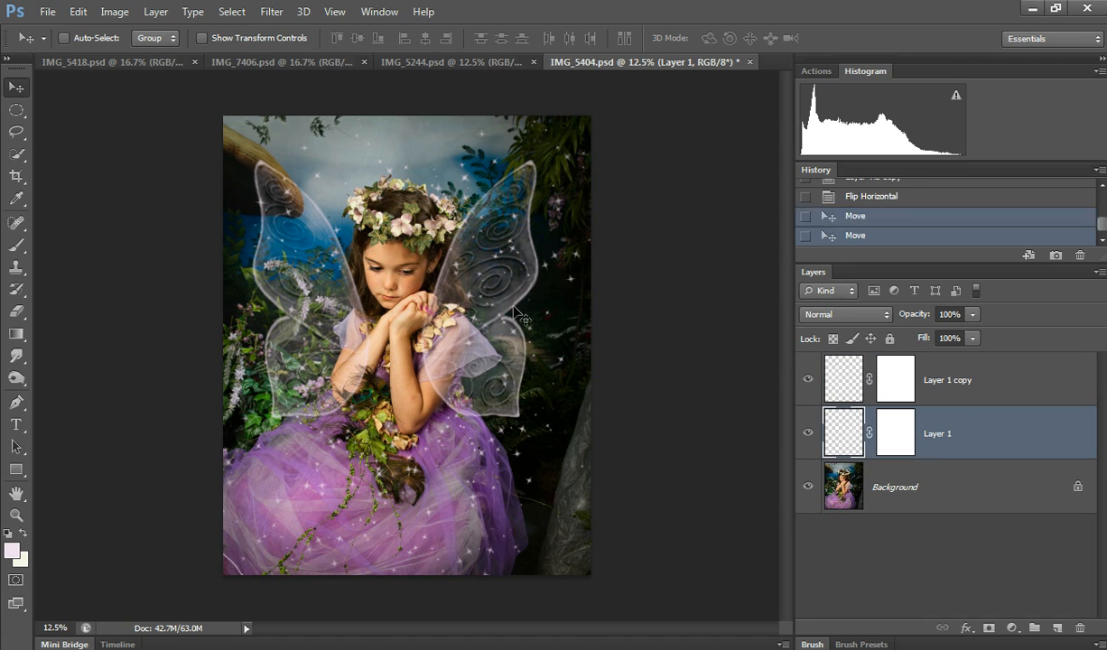
Distort the right-hand wing and then the mirrored copy so both angle out from behind her
left_click(80, 11)
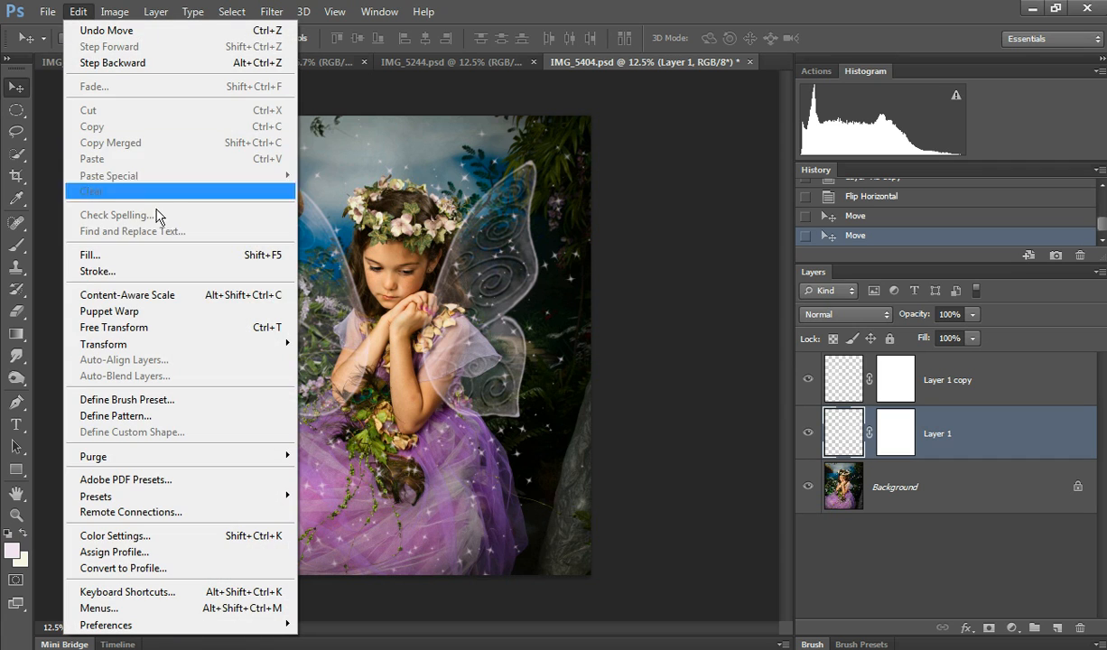
mouse_move(105, 343)
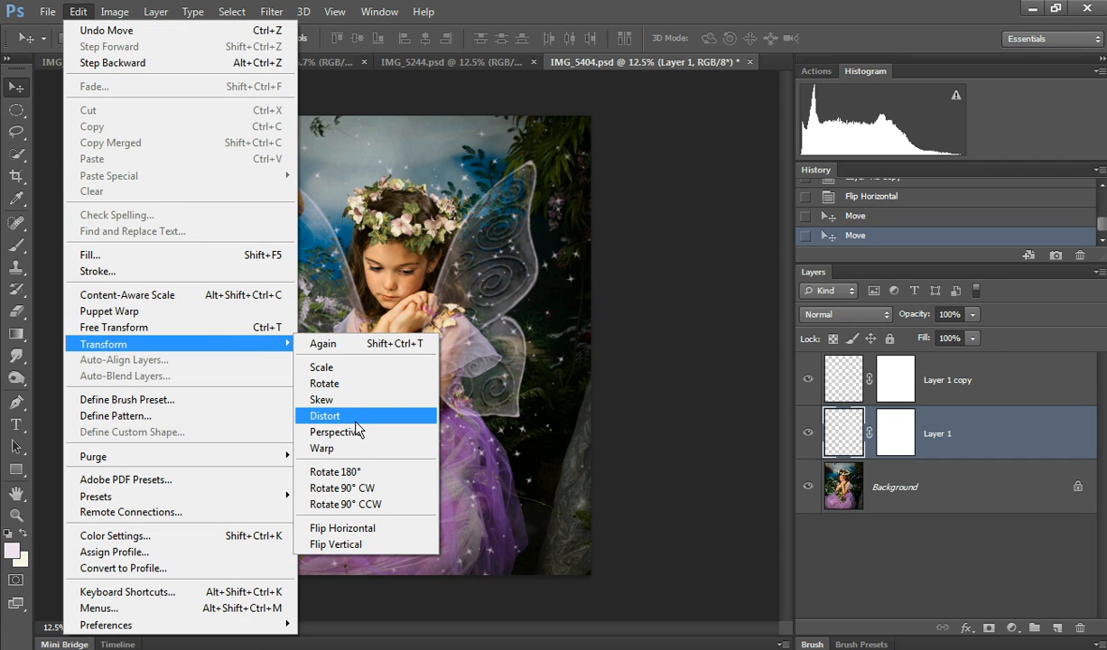
left_click(325, 415)
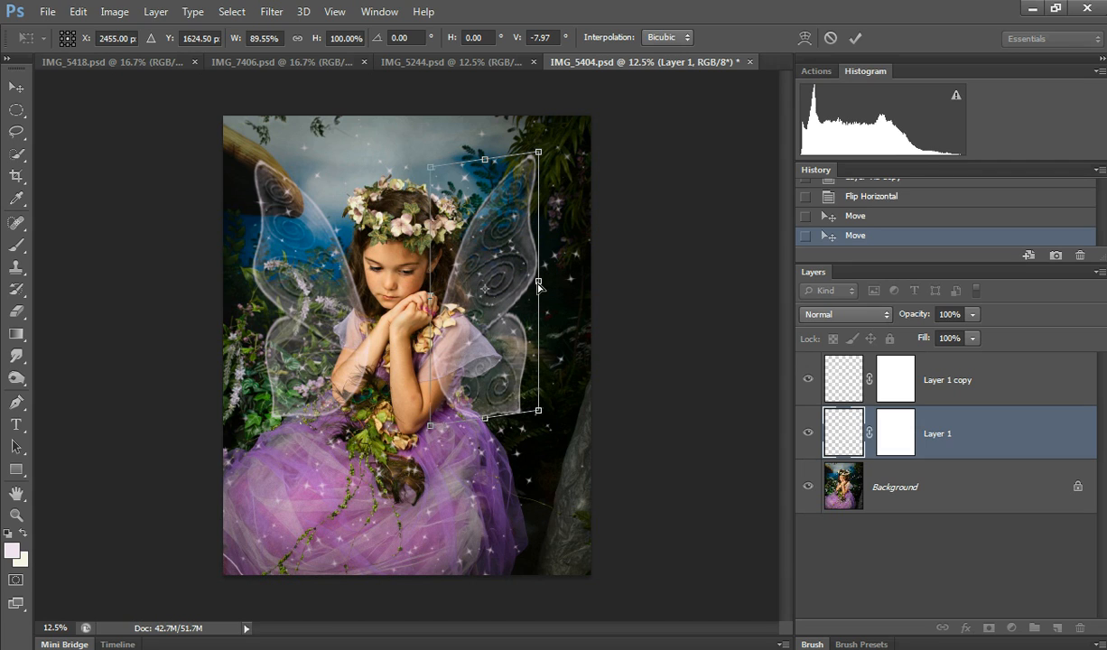
mouse_move(545, 287)
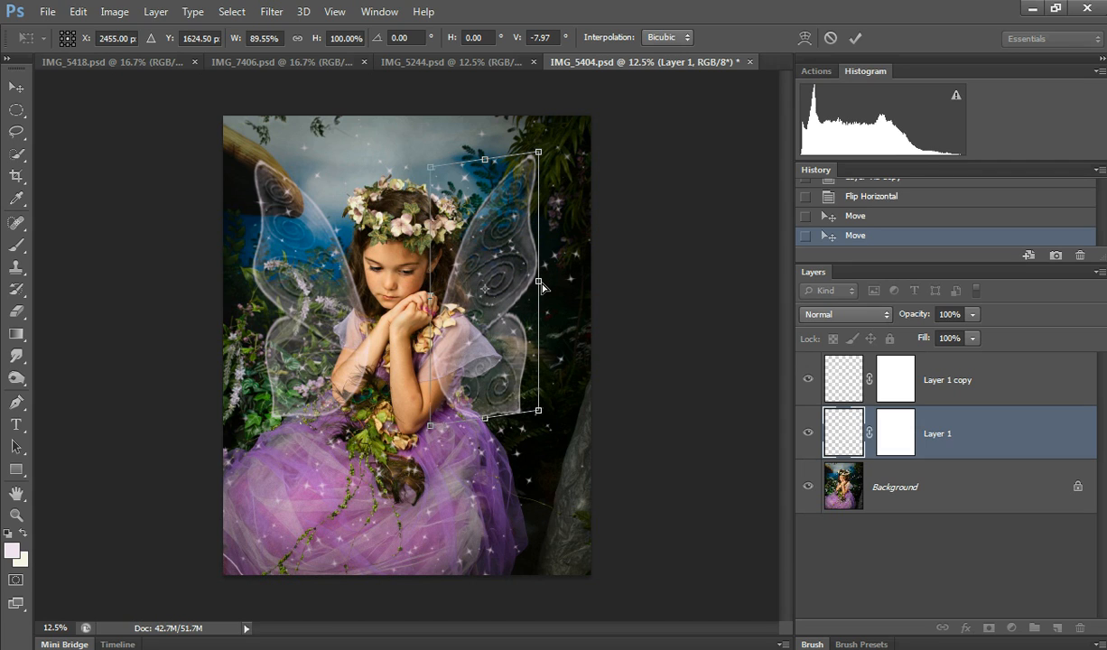
mouse_move(559, 285)
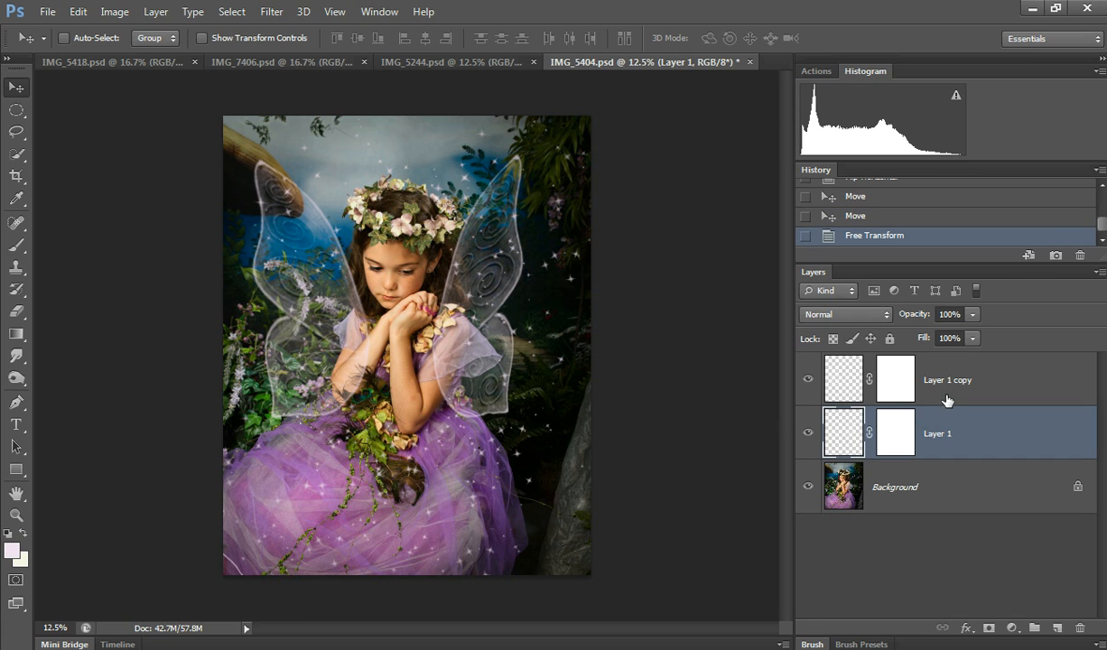
left_click(77, 11)
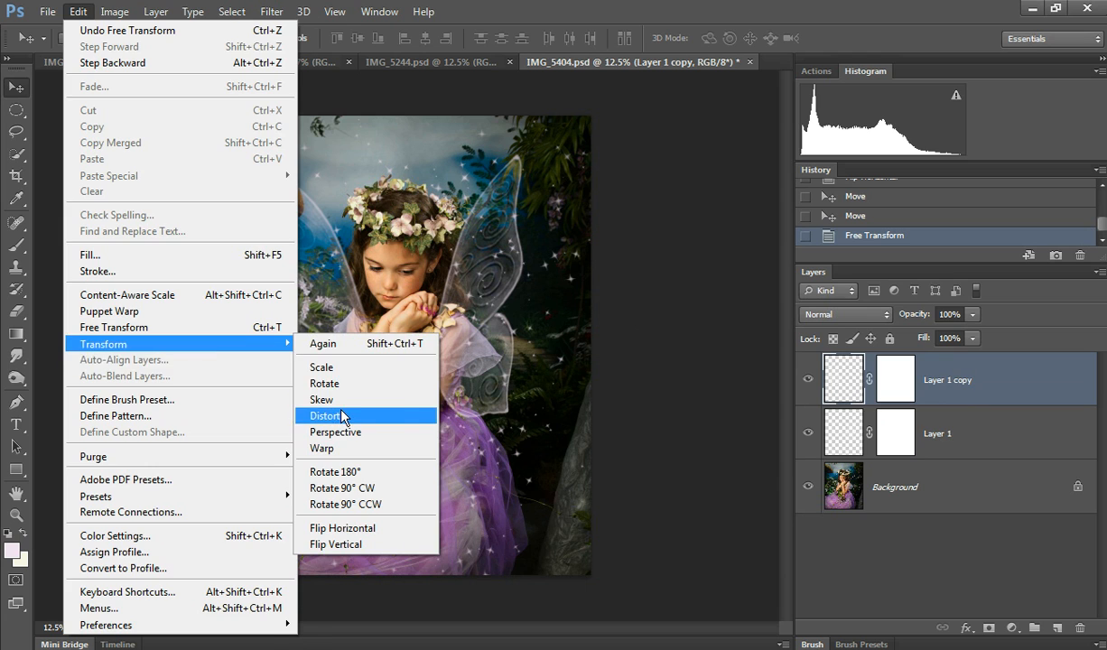
left_click(327, 415)
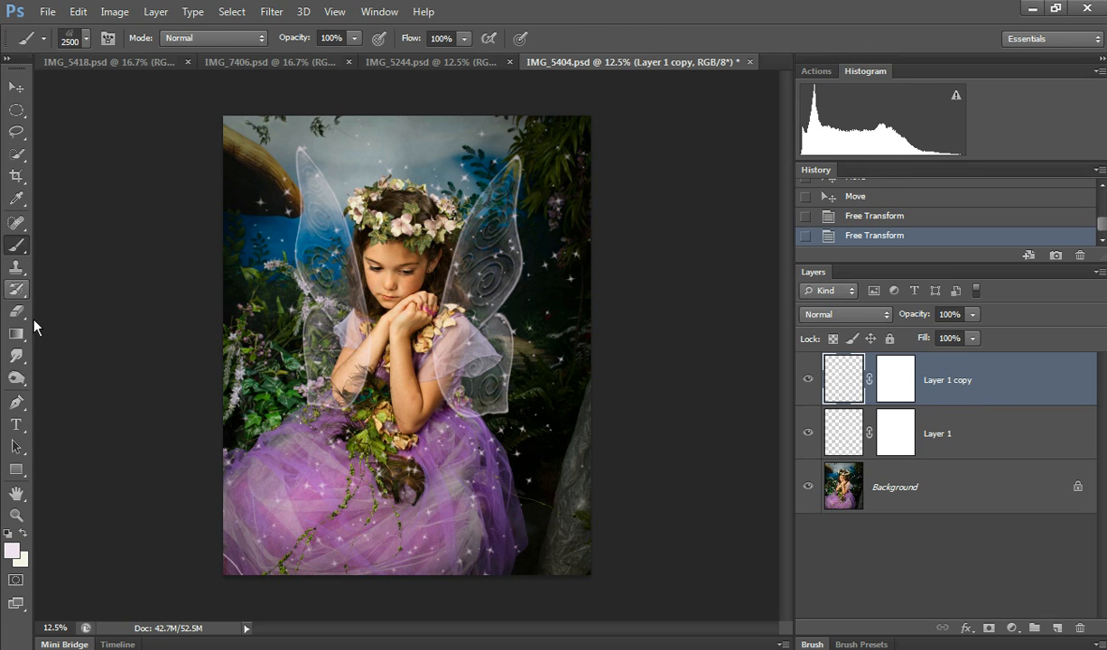
mouse_move(123, 56)
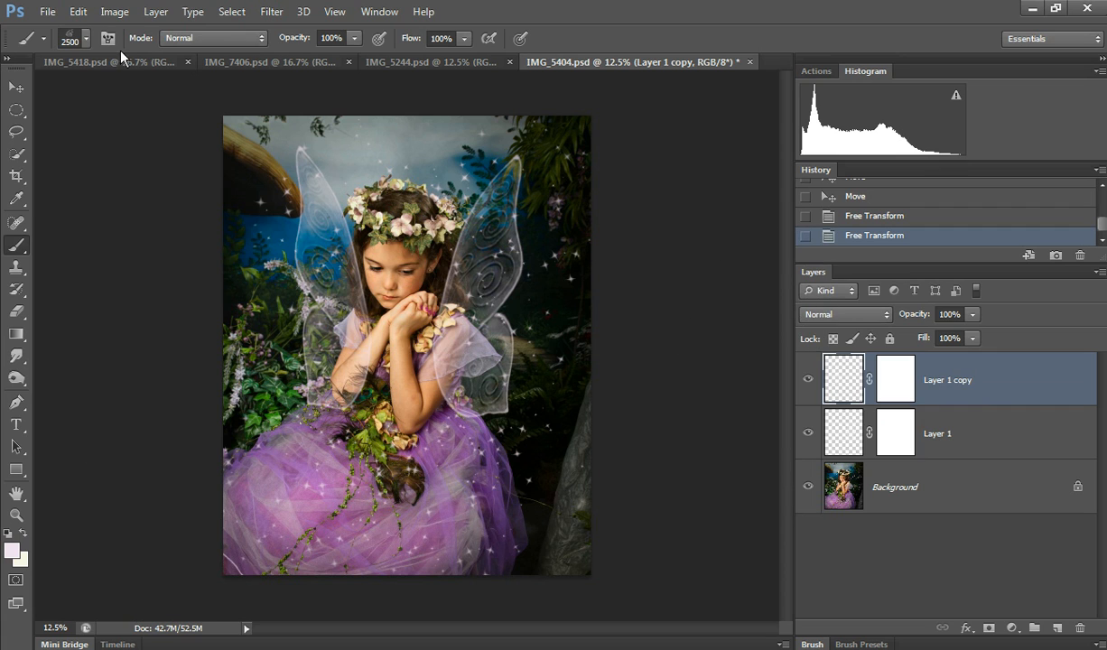
Choose a round 250 px brush in black for painting on the mirrored wing's mask
left_click(87, 38)
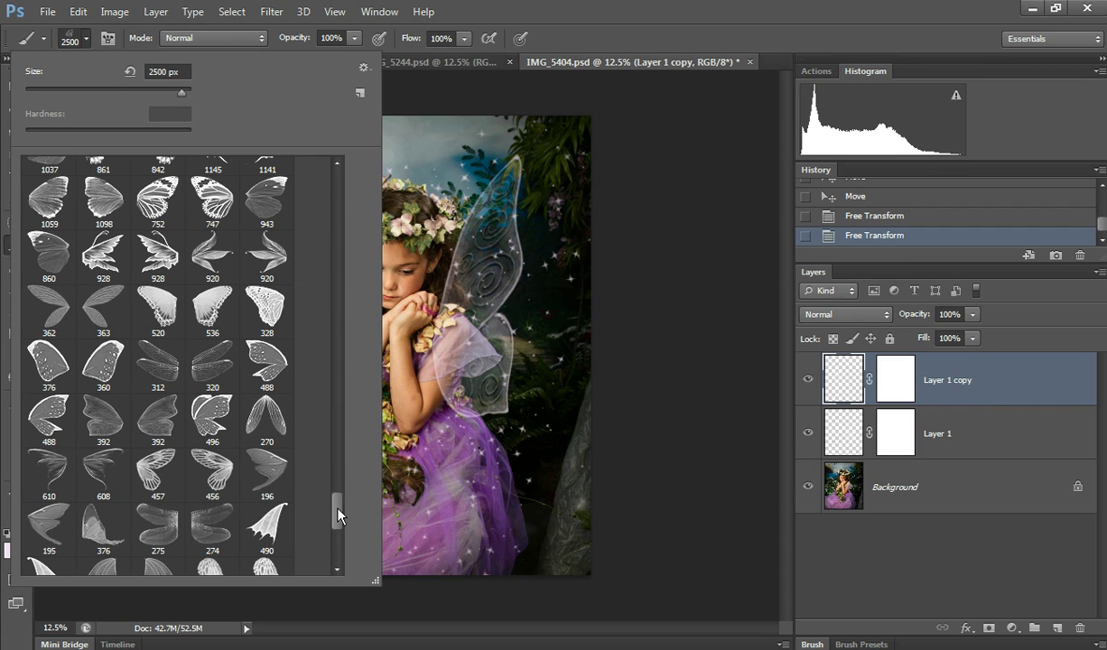
scroll("down", 3)
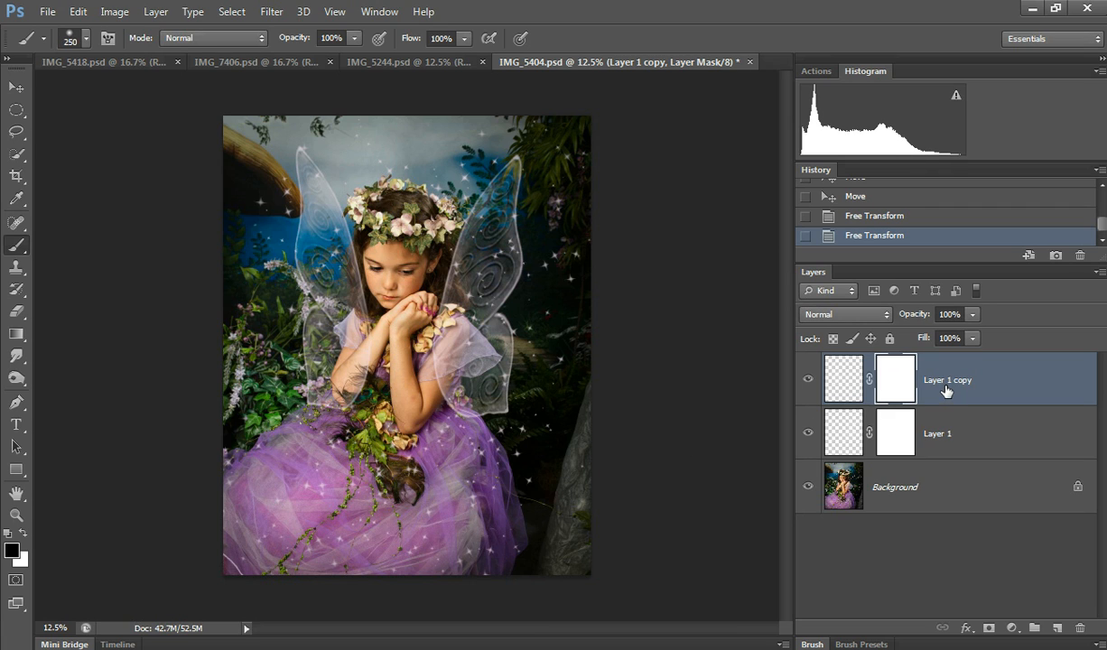
Rename the copied wing layer to 'right wing'
double_click(946, 379)
type("left wing")
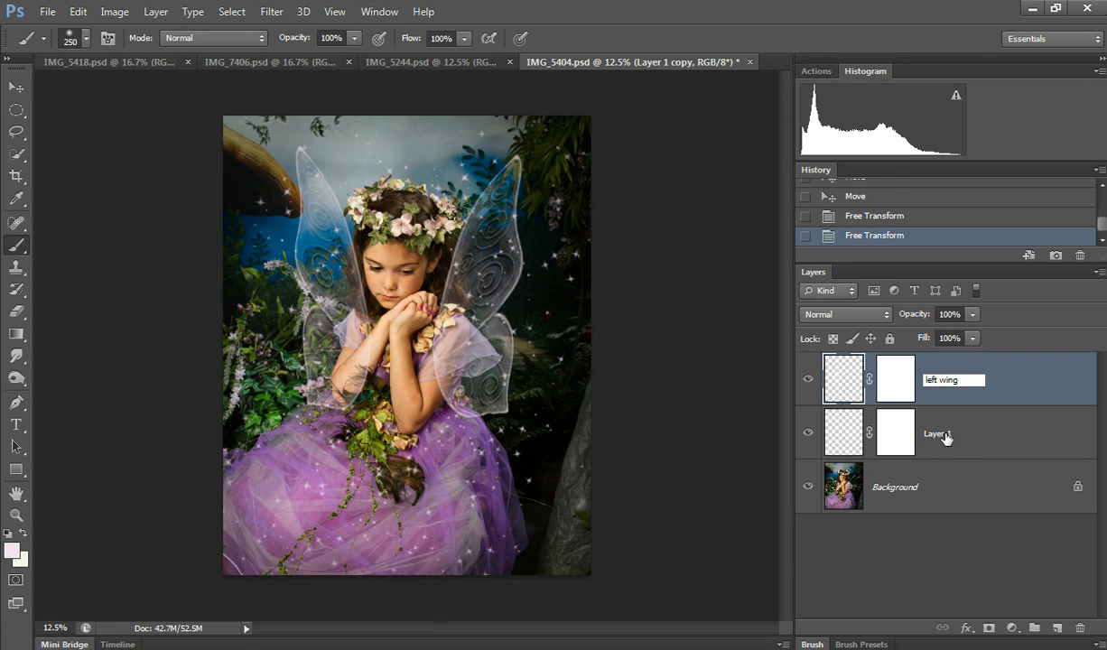
type("right wing")
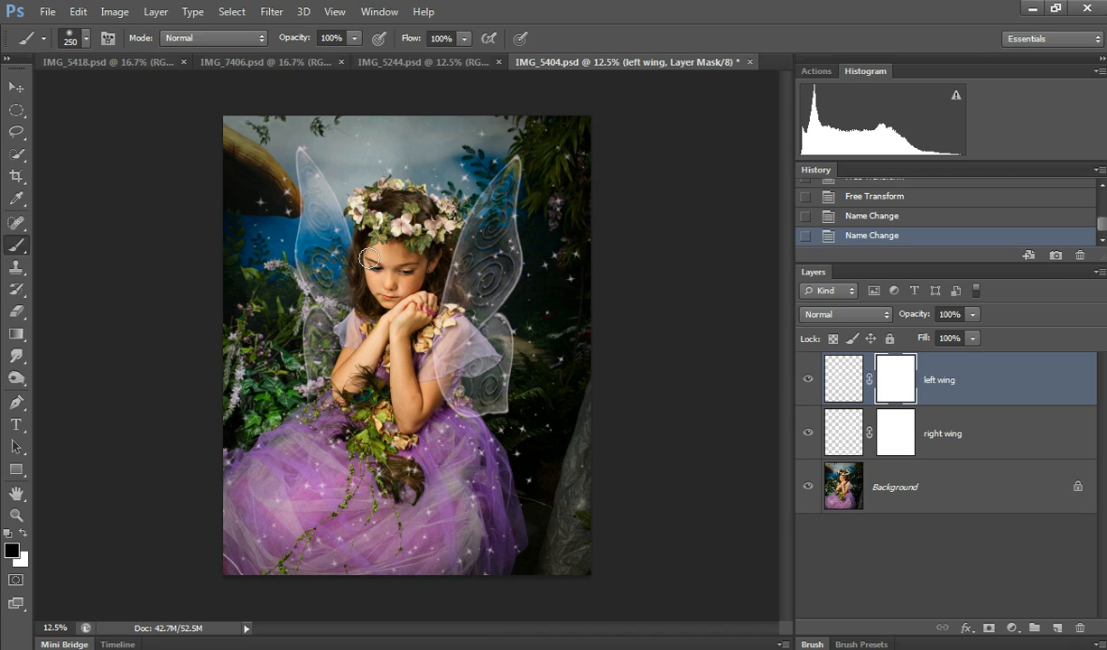
Mask parts of the left and right wings behind the girl, then switch to IMG_5244.psd
left_click_drag(370, 257, 353, 217)
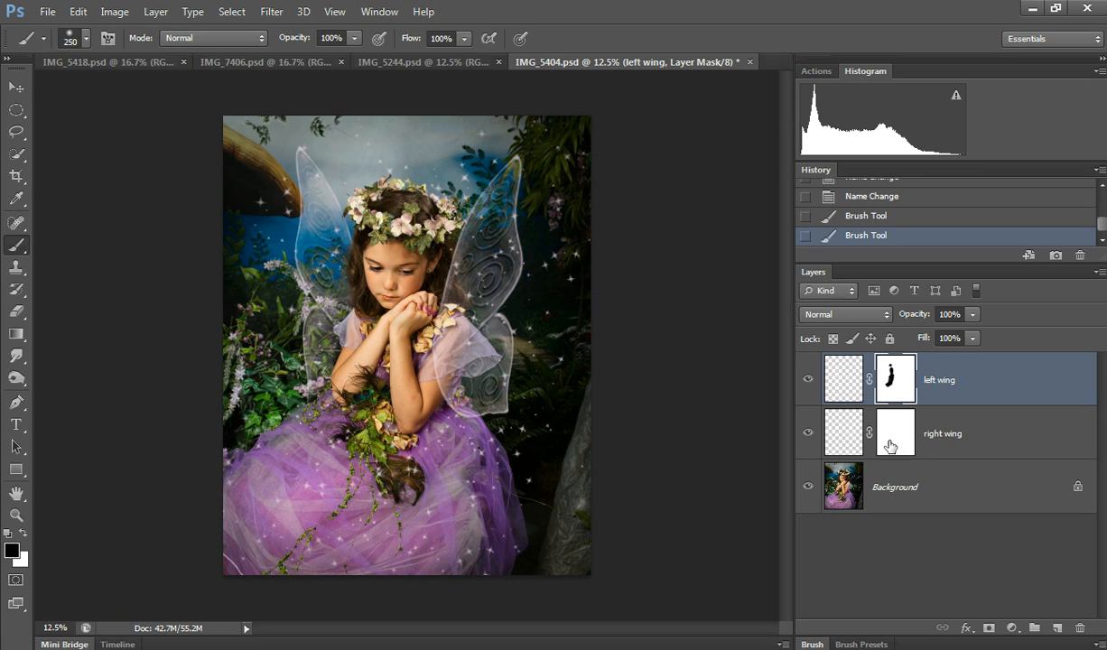
left_click(894, 434)
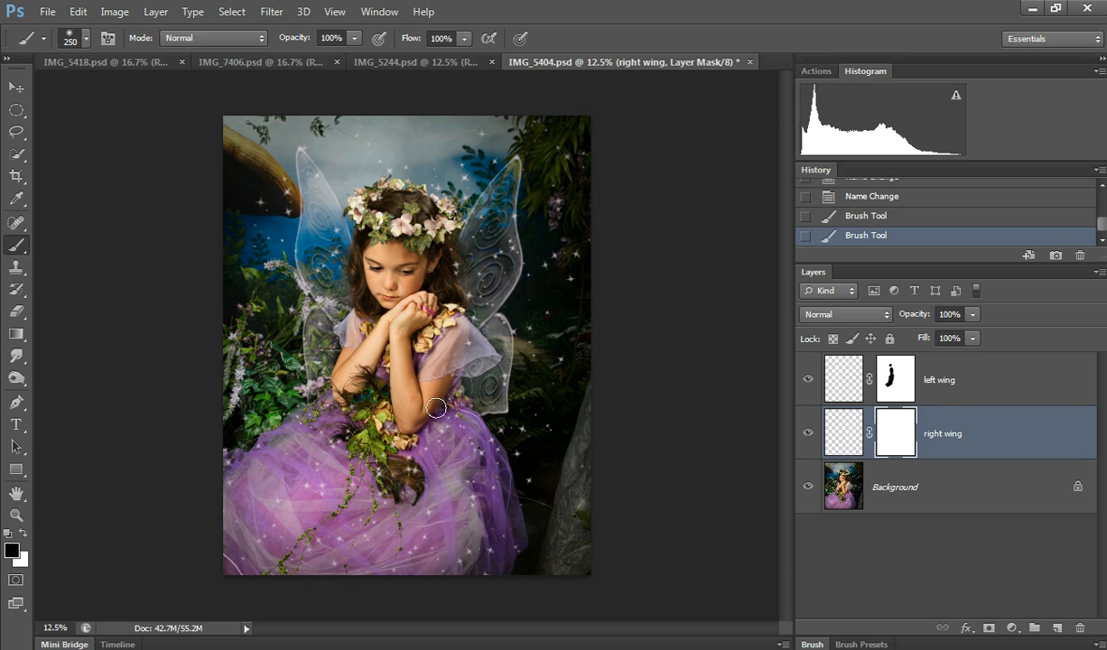
left_click_drag(435, 408, 455, 318)
type("75")
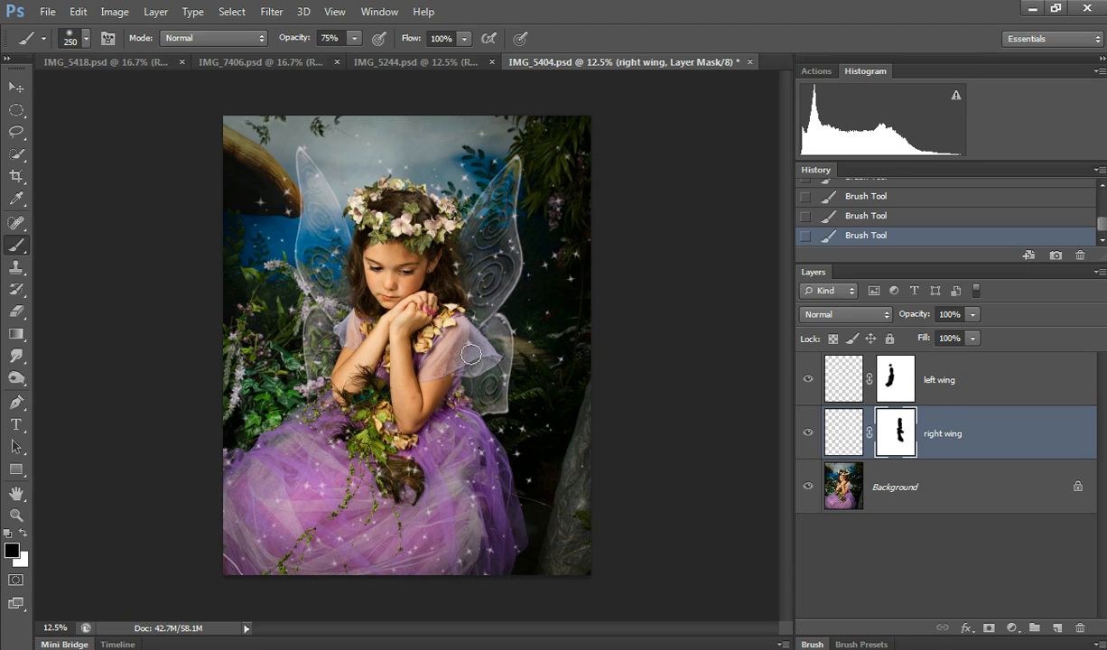
mouse_move(484, 351)
type("29")
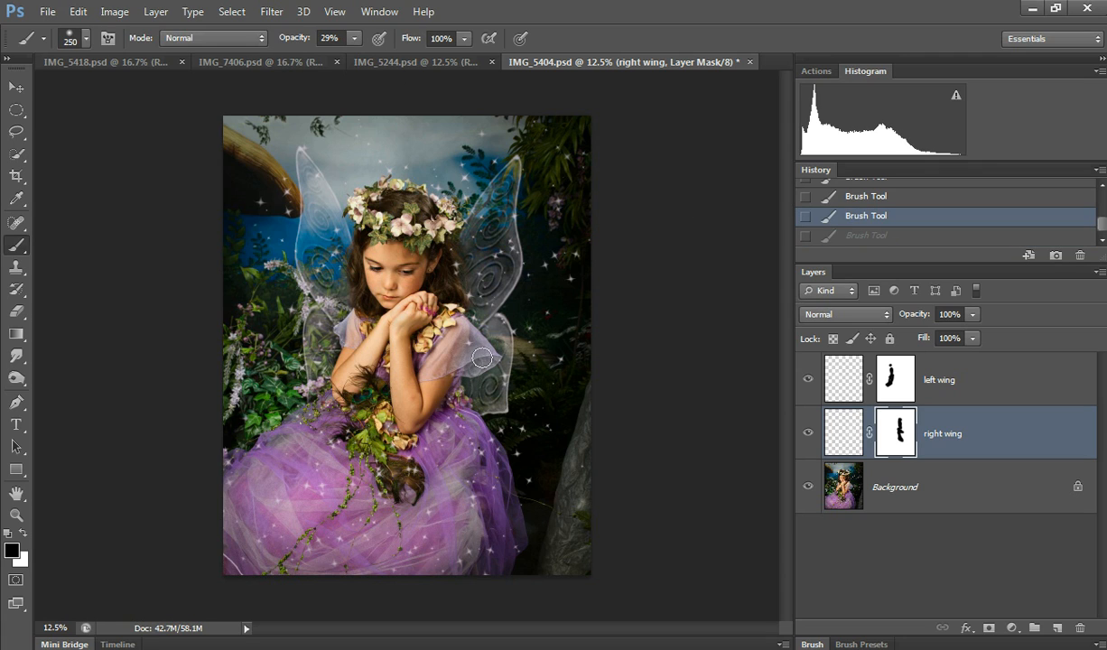
left_click_drag(484, 358, 488, 352)
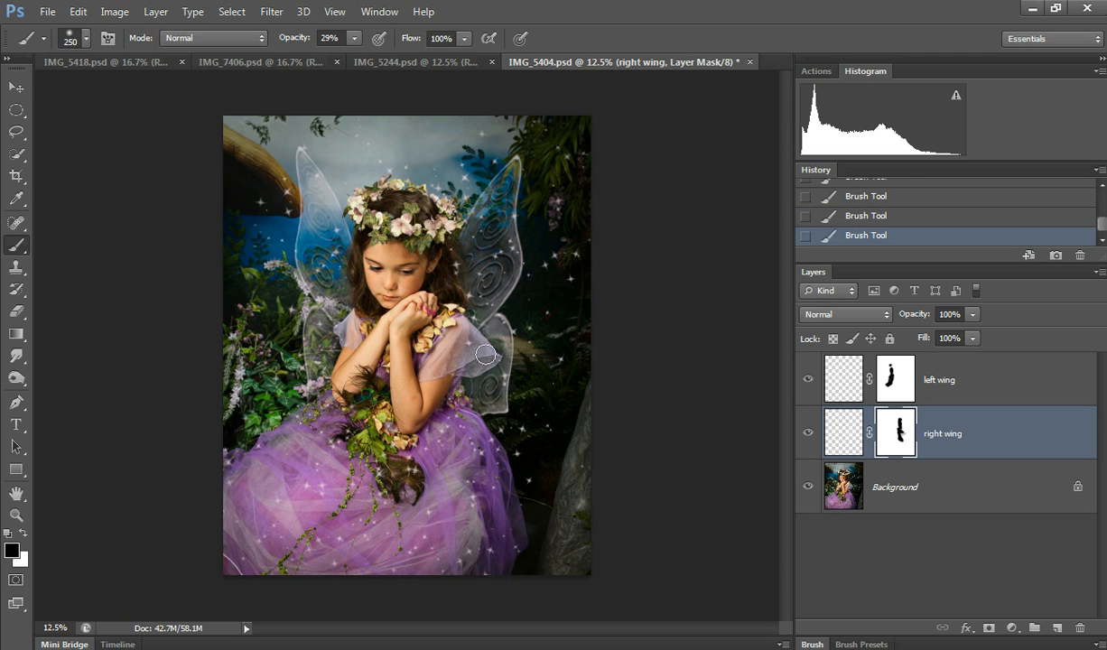
mouse_move(430, 401)
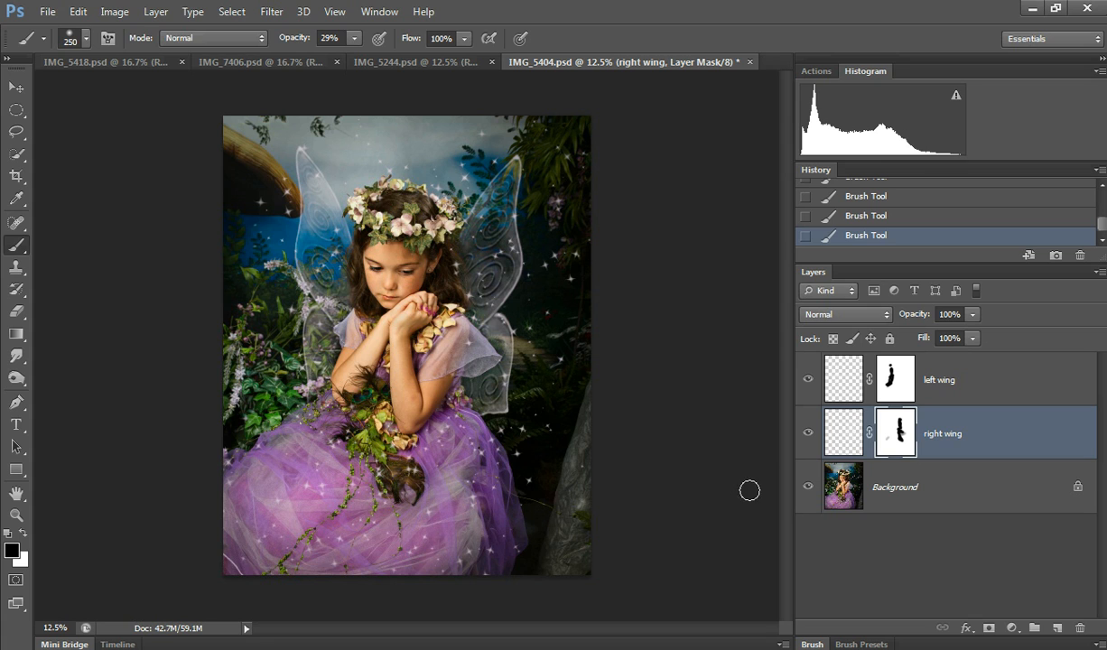
mouse_move(669, 101)
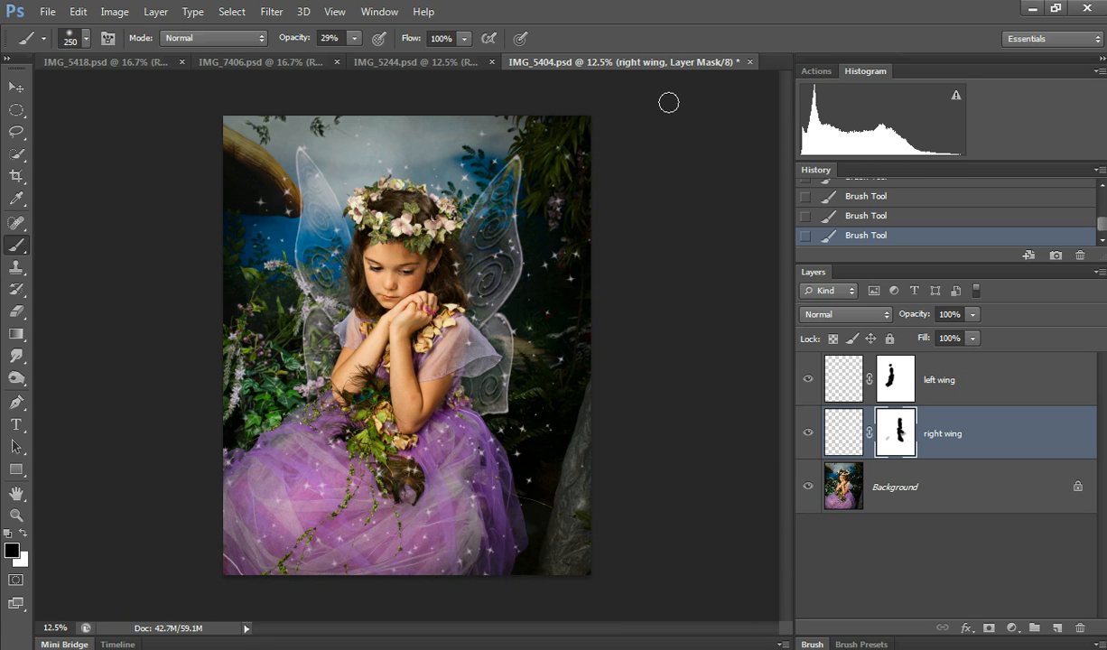
left_click(445, 61)
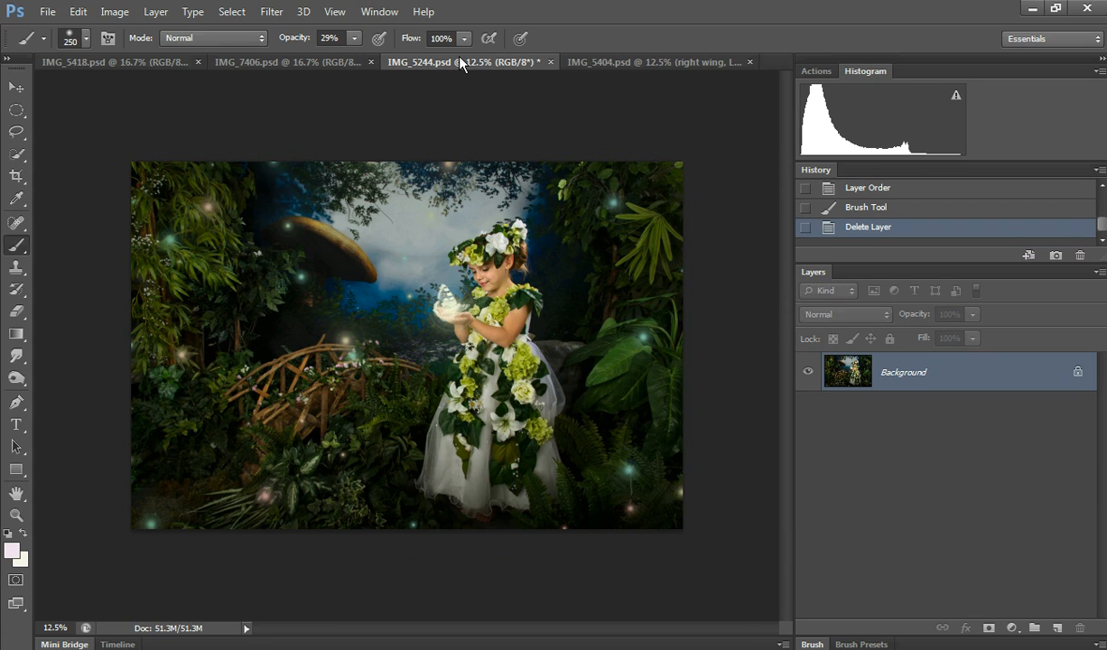
Add a new empty Layer 1 and scroll the brush presets to the wing brushes
left_click(1059, 629)
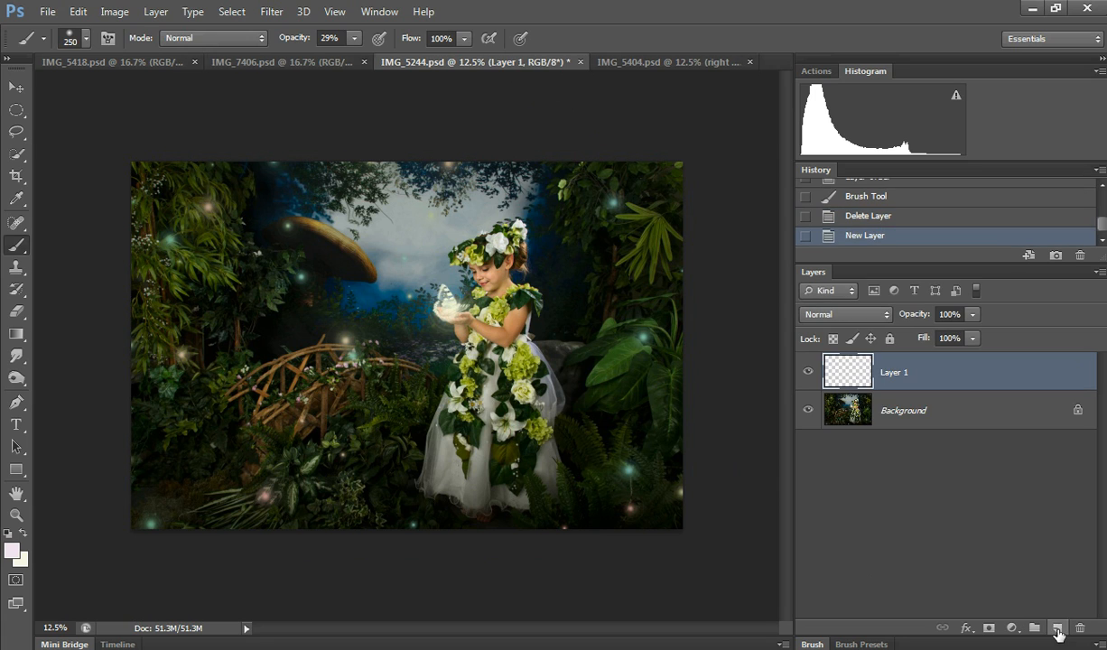
left_click(87, 40)
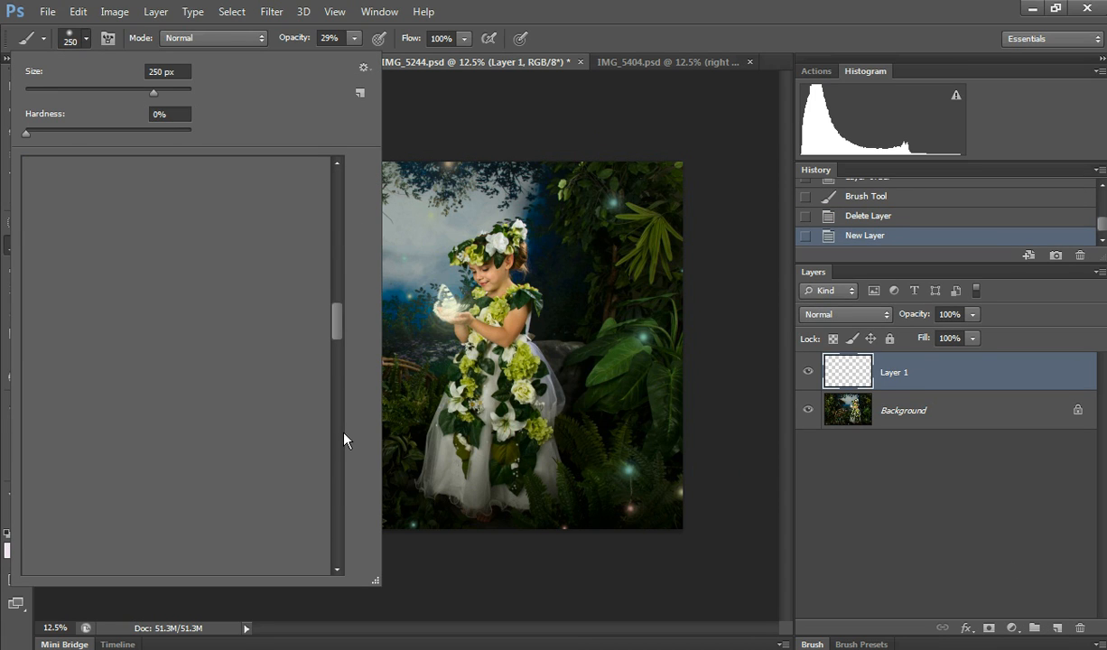
scroll("down", 3)
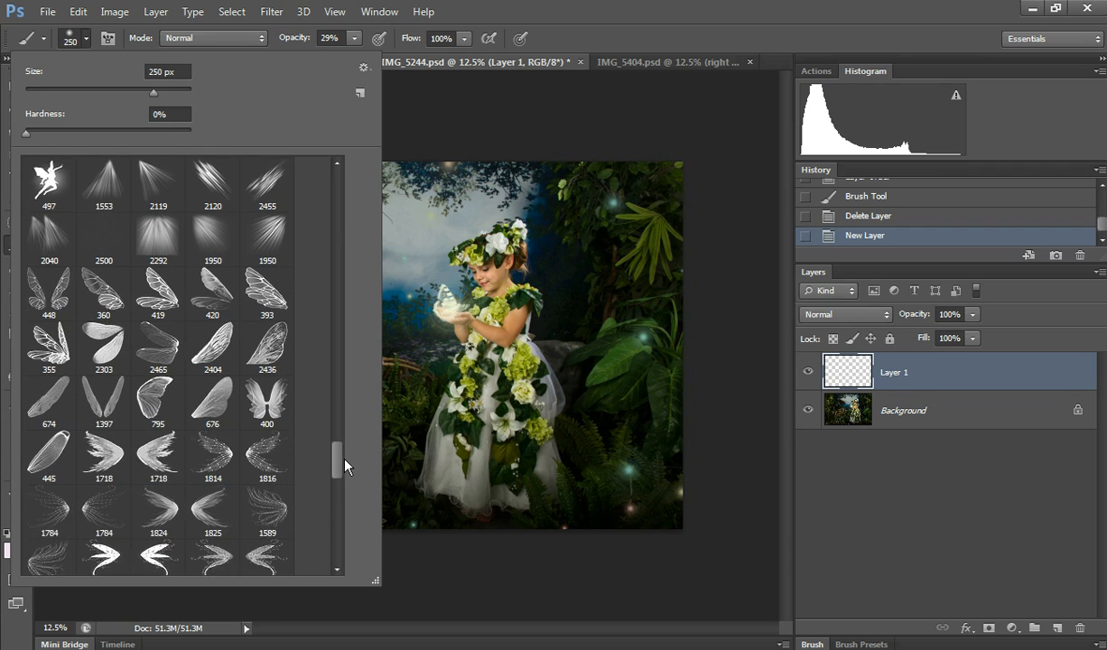
scroll("down", 3)
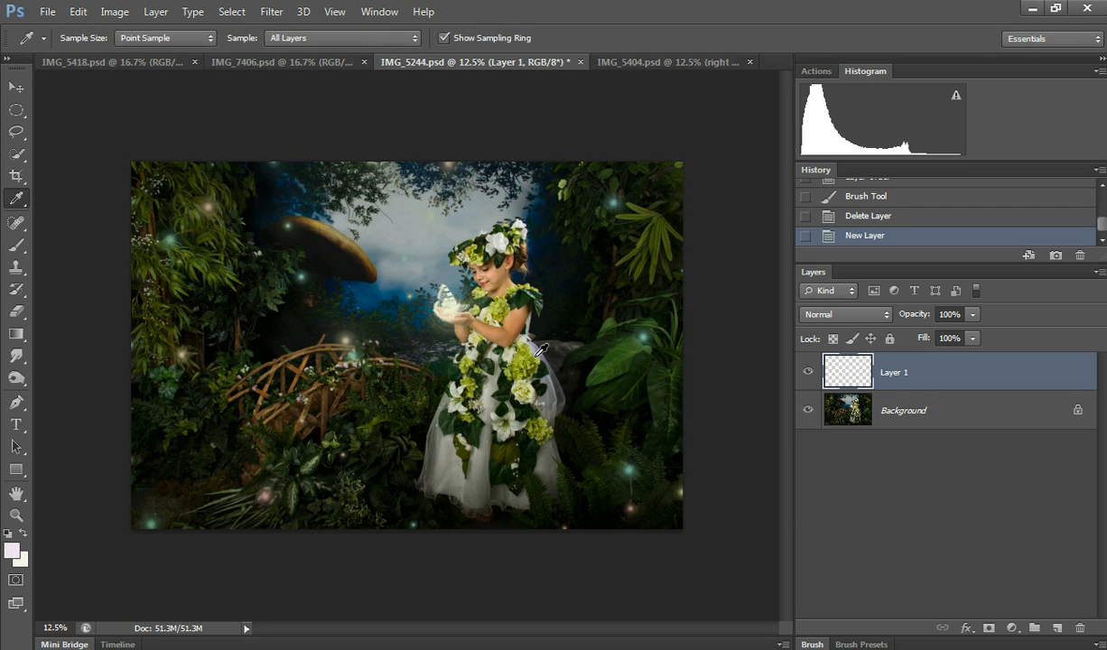
Set the foreground colour to the near-white green #e8ebd8 in the Color Picker
left_click(9, 545)
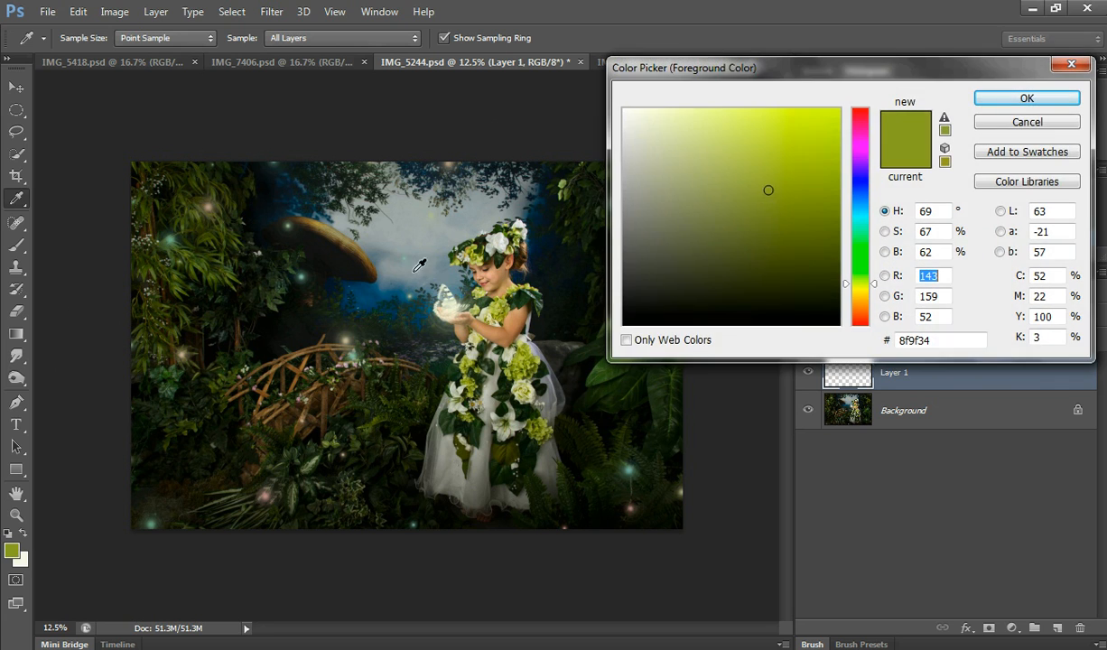
left_click(641, 123)
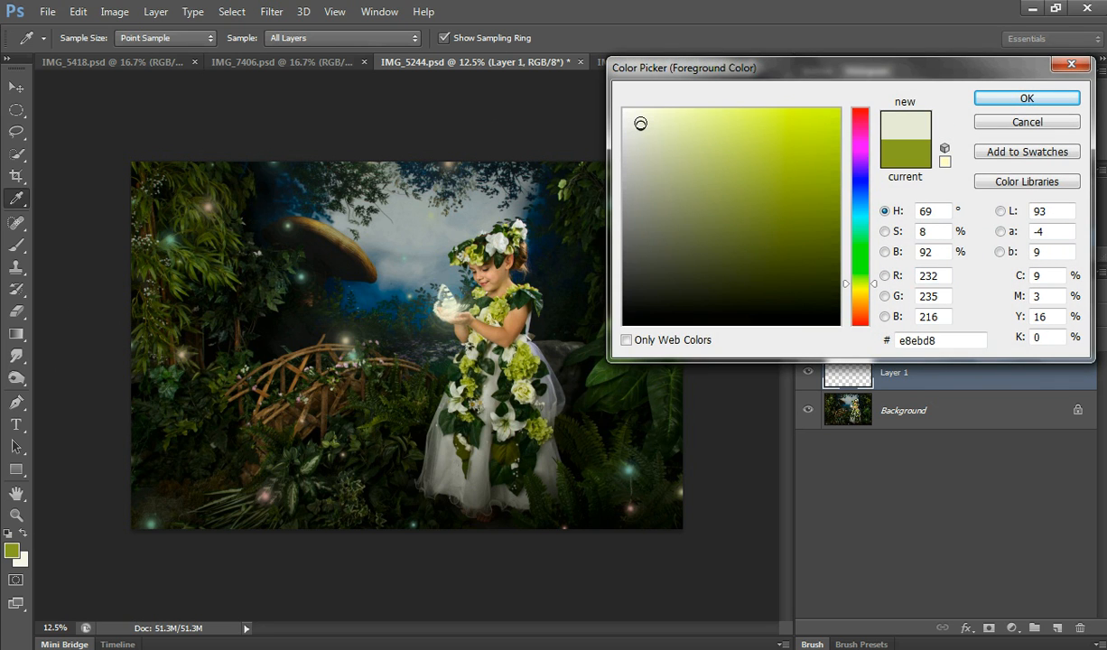
left_click(1028, 97)
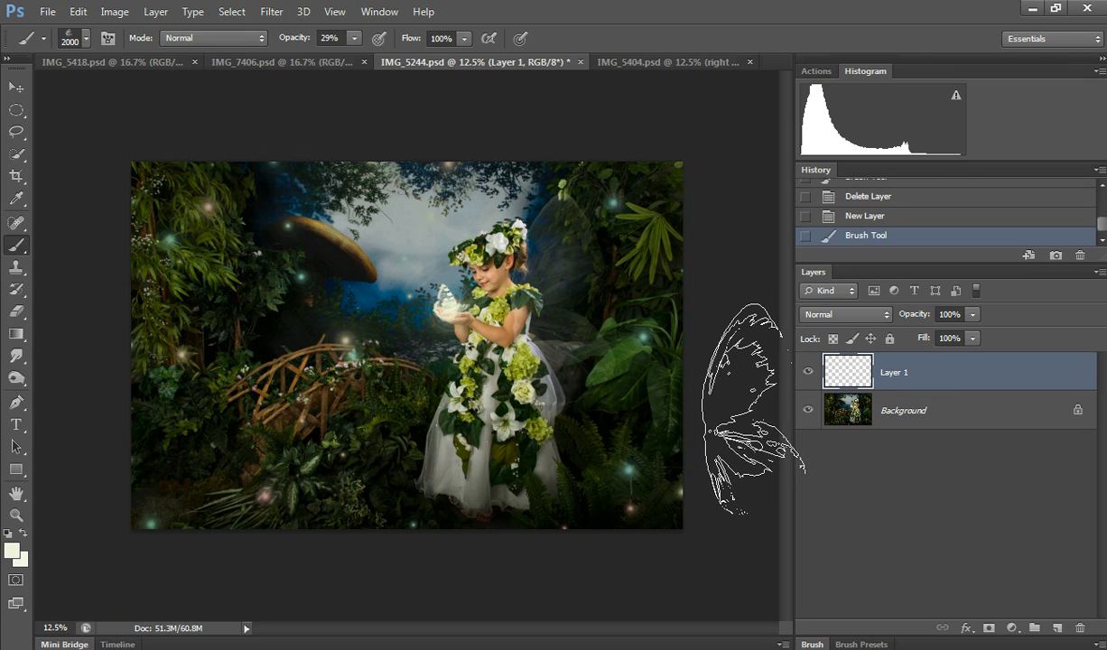
Stamp the pale wing onto the girl's back, lower its opacity, and duplicate it as Layer 1 copy
left_click(863, 217)
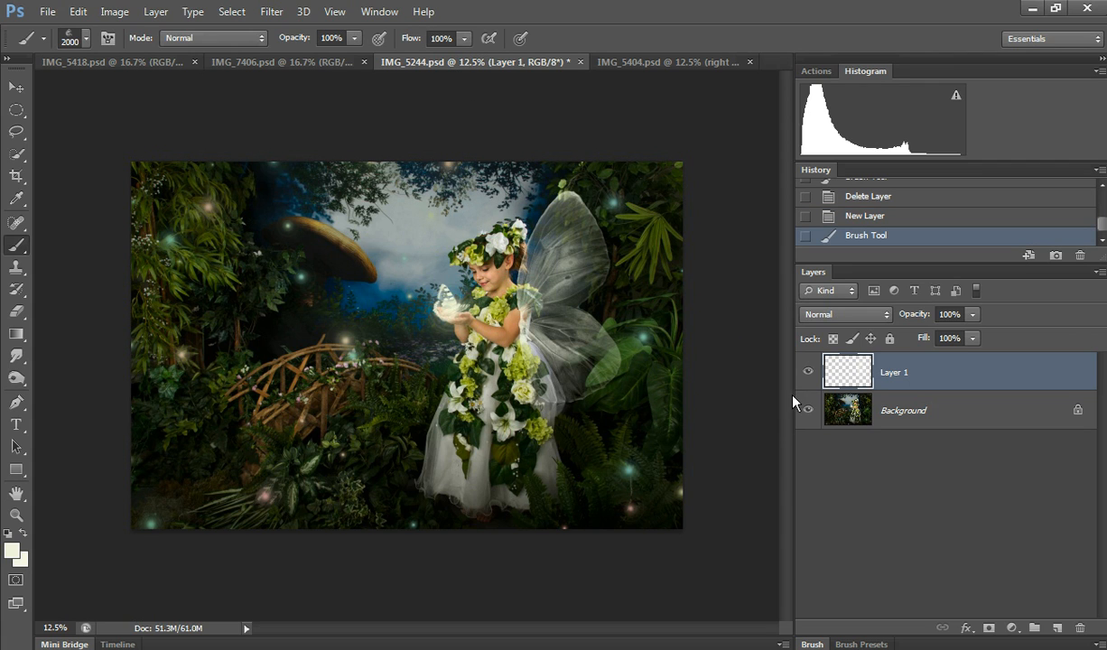
mouse_move(994, 466)
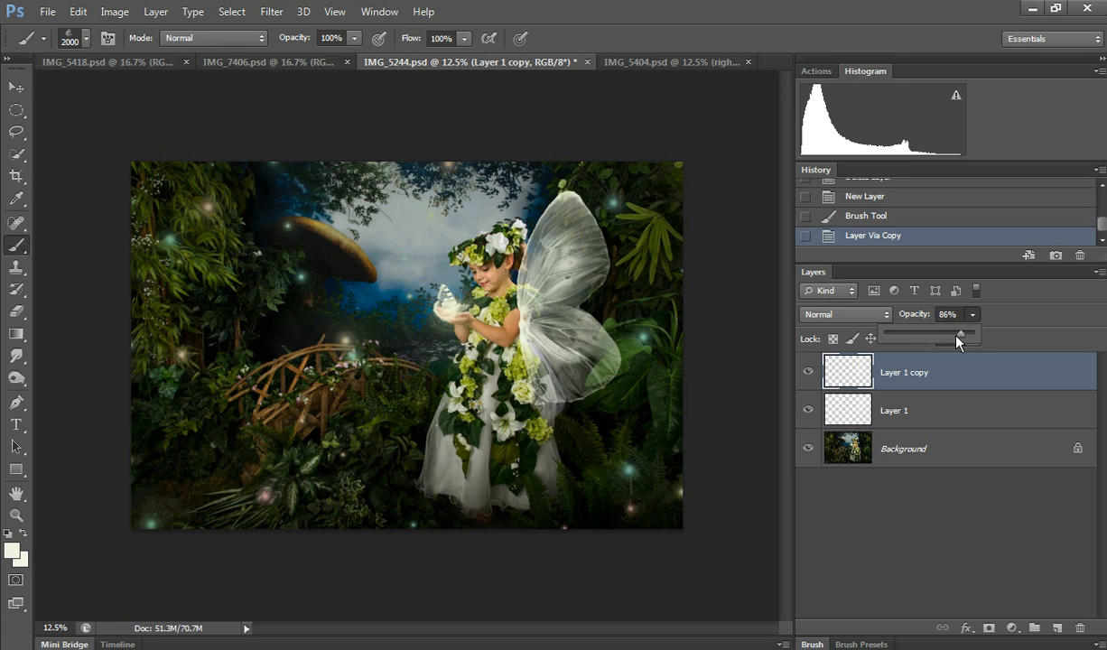
left_click_drag(957, 336, 930, 336)
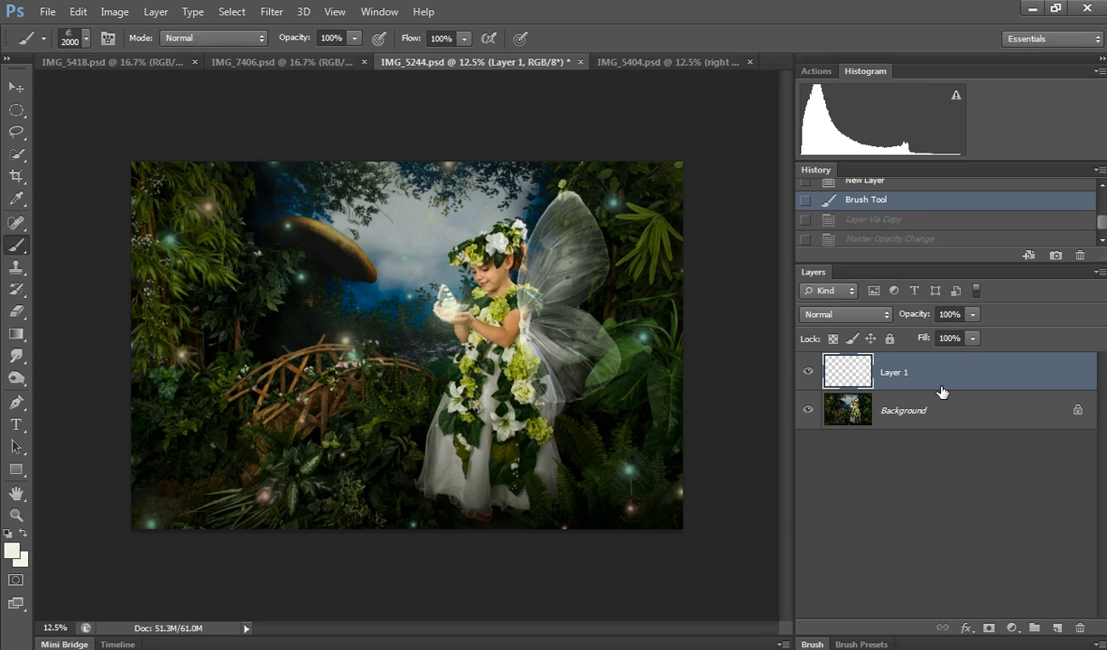
key("Ctrl+J")
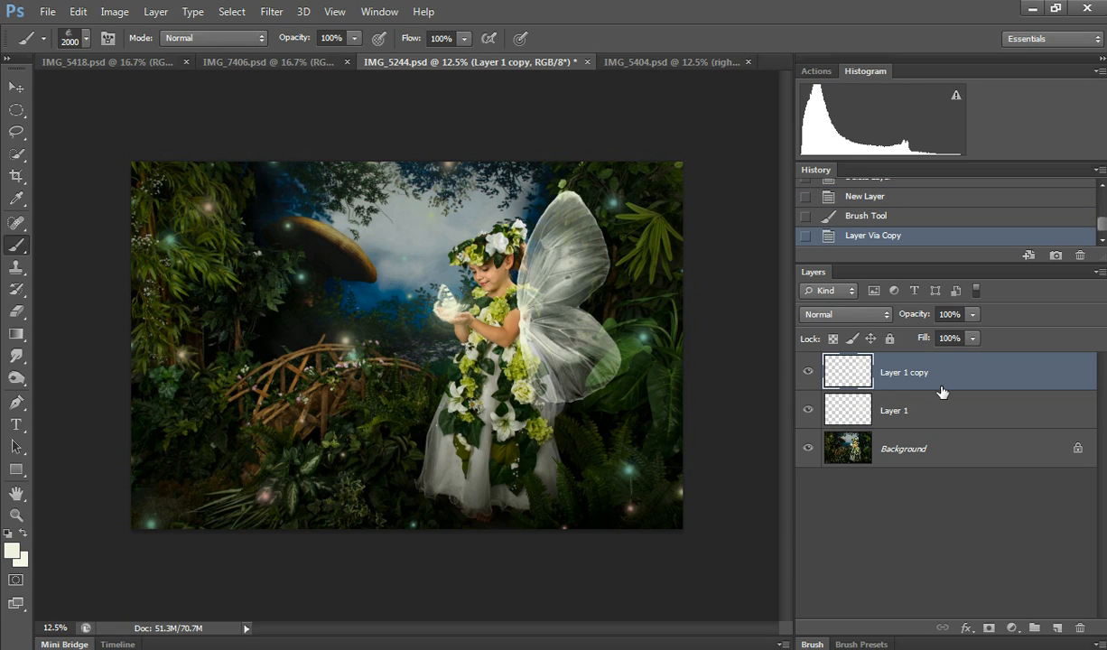
mouse_move(928, 376)
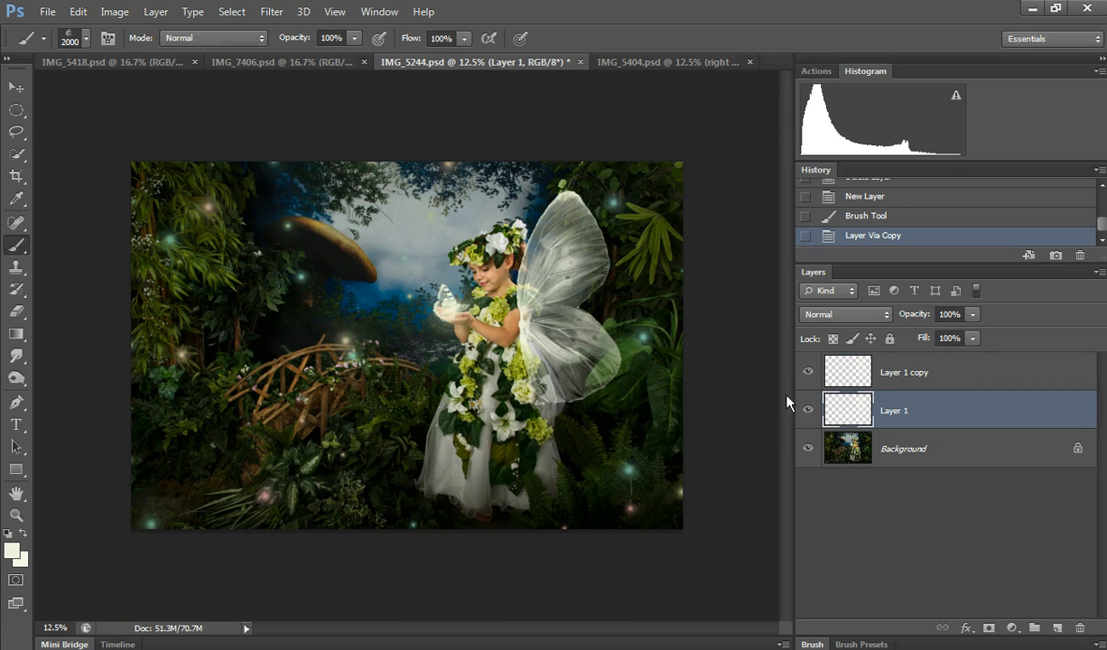
Select Layer 1's wing, shift it left and free-transform it into a far wing behind her head
left_click(13, 87)
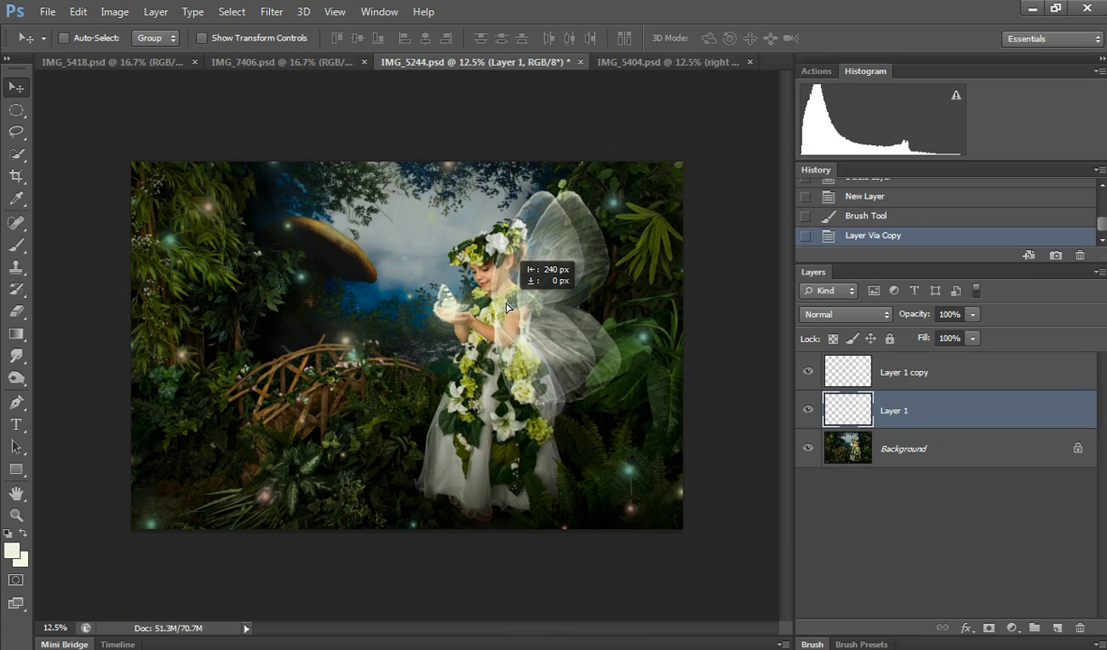
left_click(75, 11)
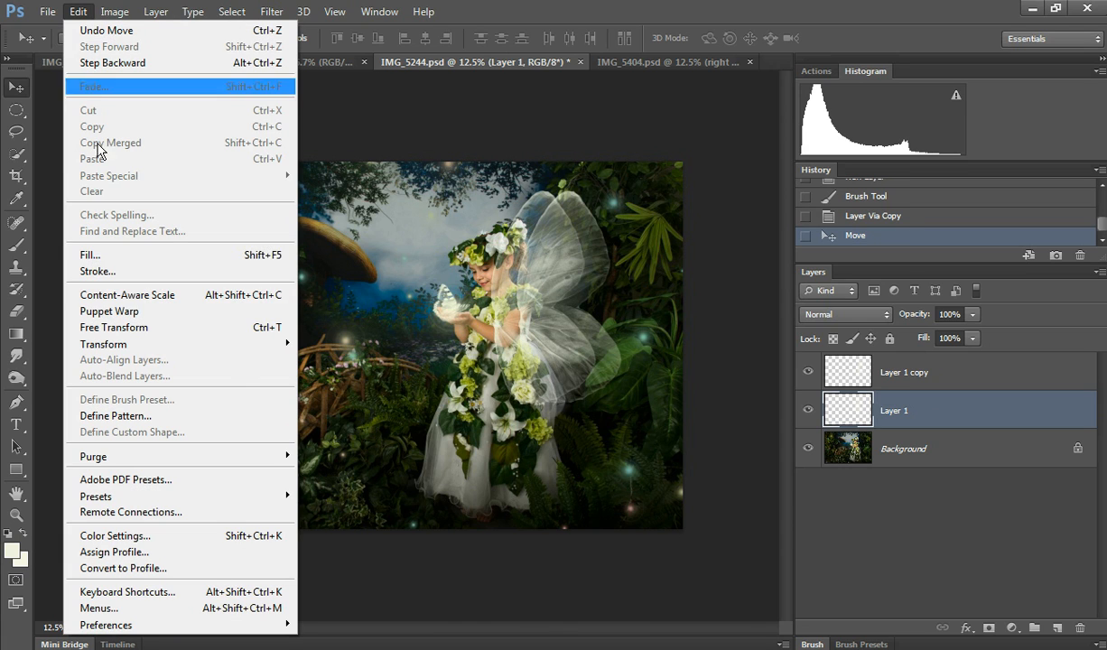
mouse_move(105, 343)
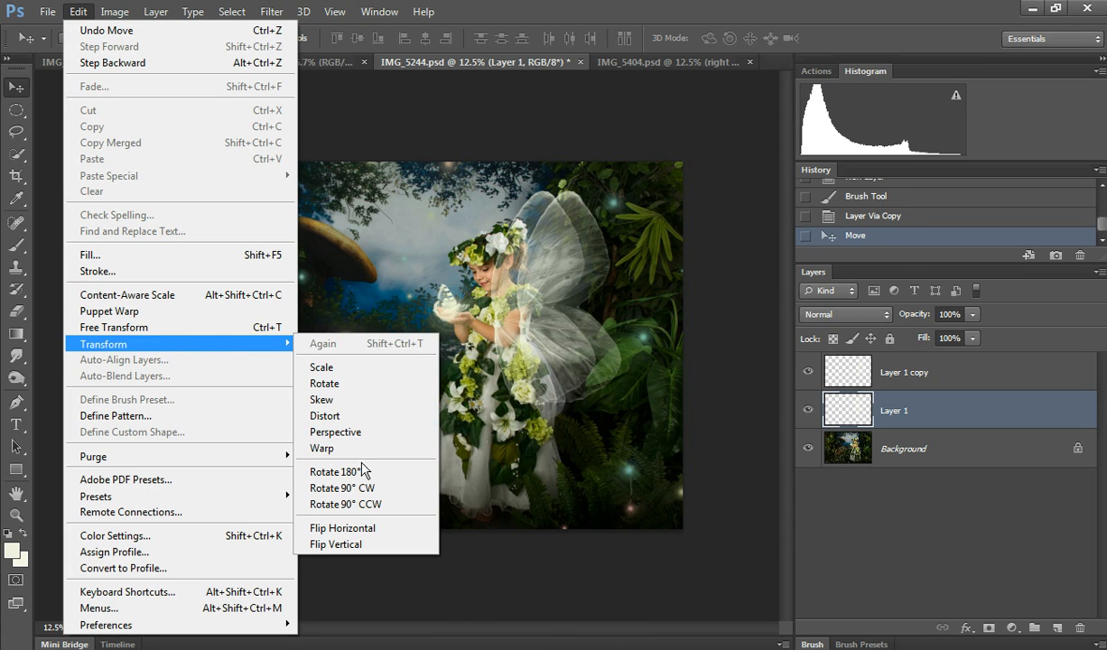
left_click(321, 367)
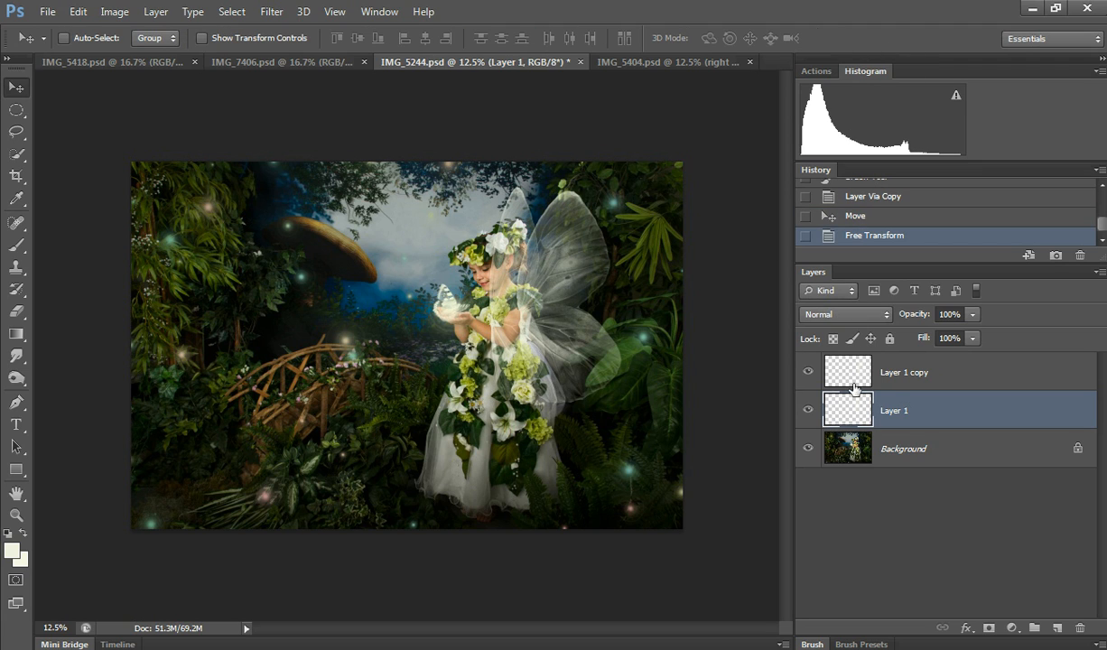
Rename Layer 1 to 'far wing' and Layer 1 copy to 'near wing'
double_click(905, 410)
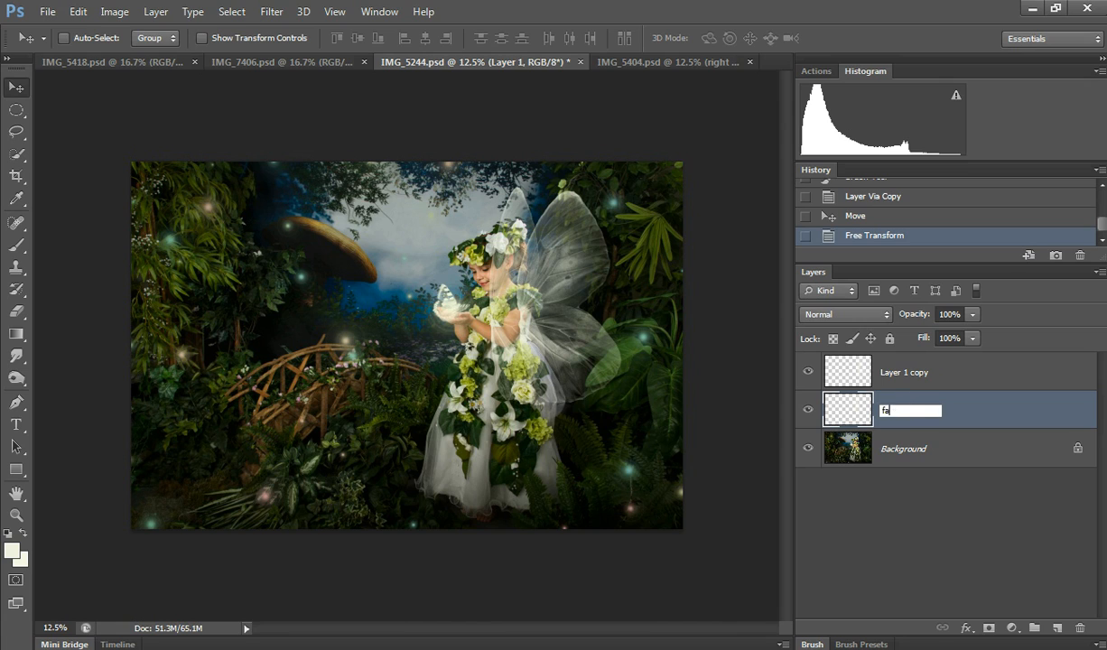
key("Enter")
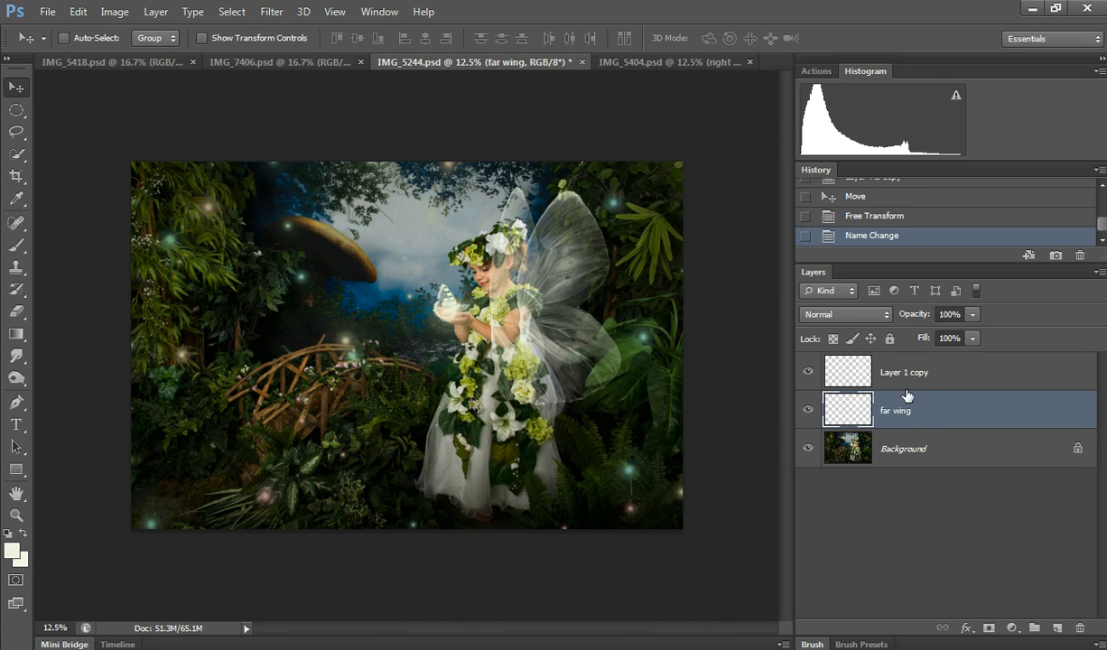
double_click(903, 372)
type("near w")
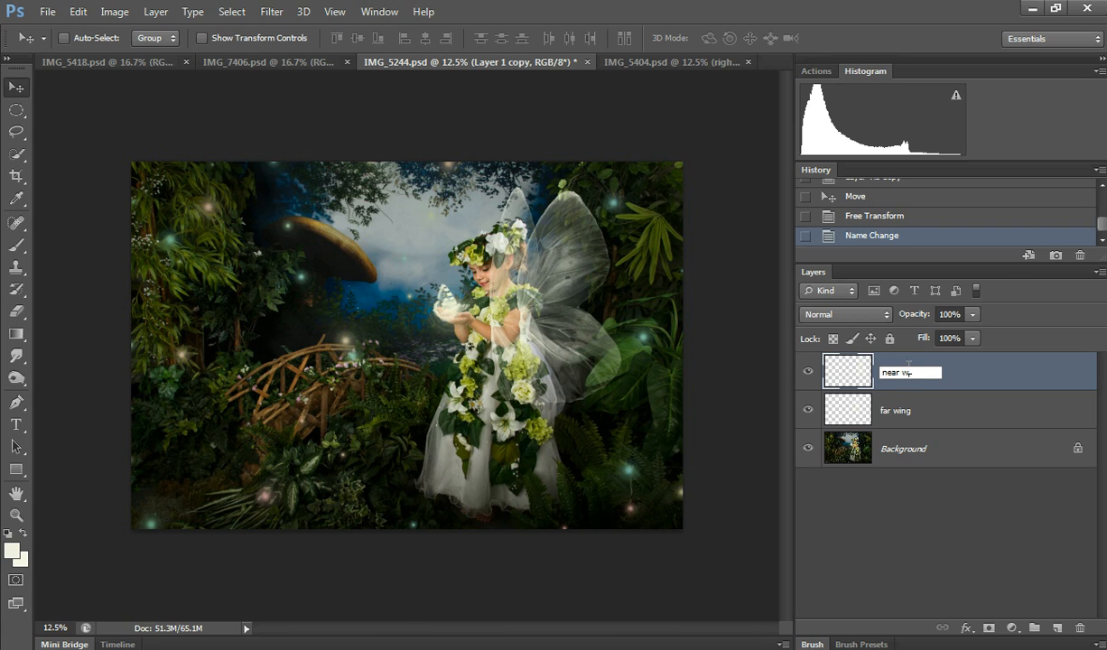
key("Enter")
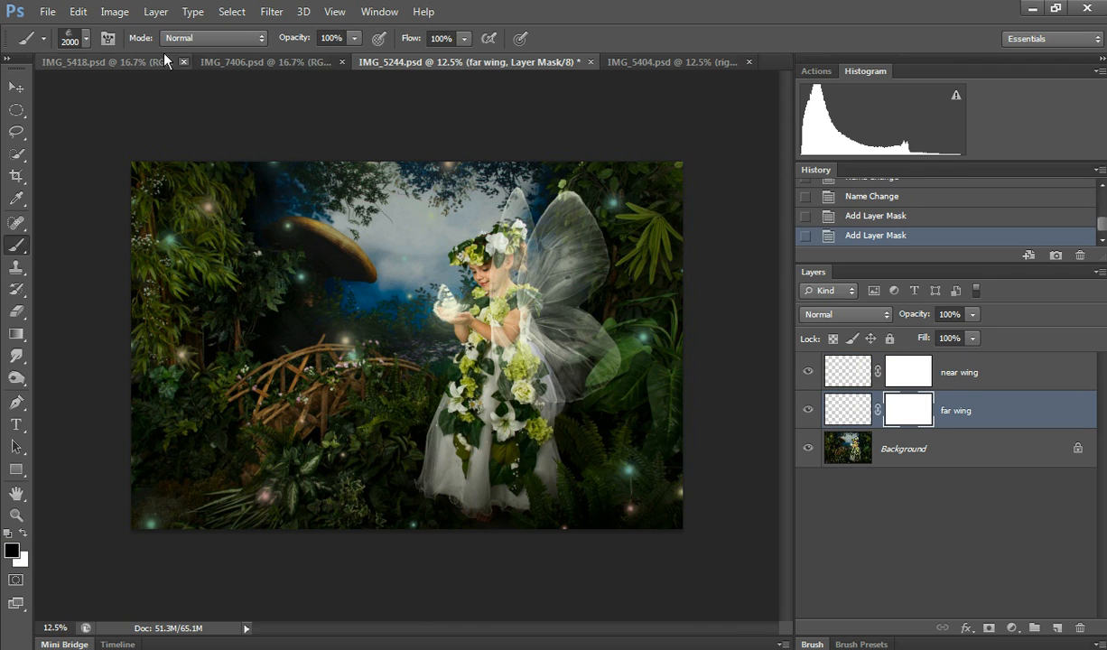
Hide the near wing and paint black on the far wing's mask where it overlaps the girl
left_click(47, 38)
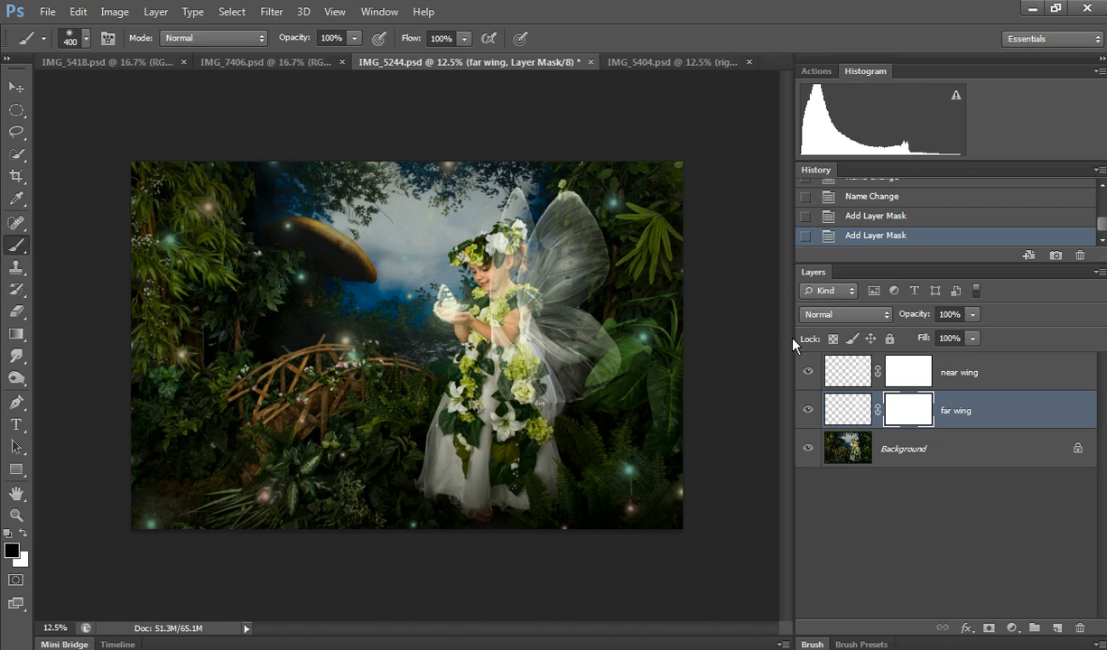
mouse_move(603, 269)
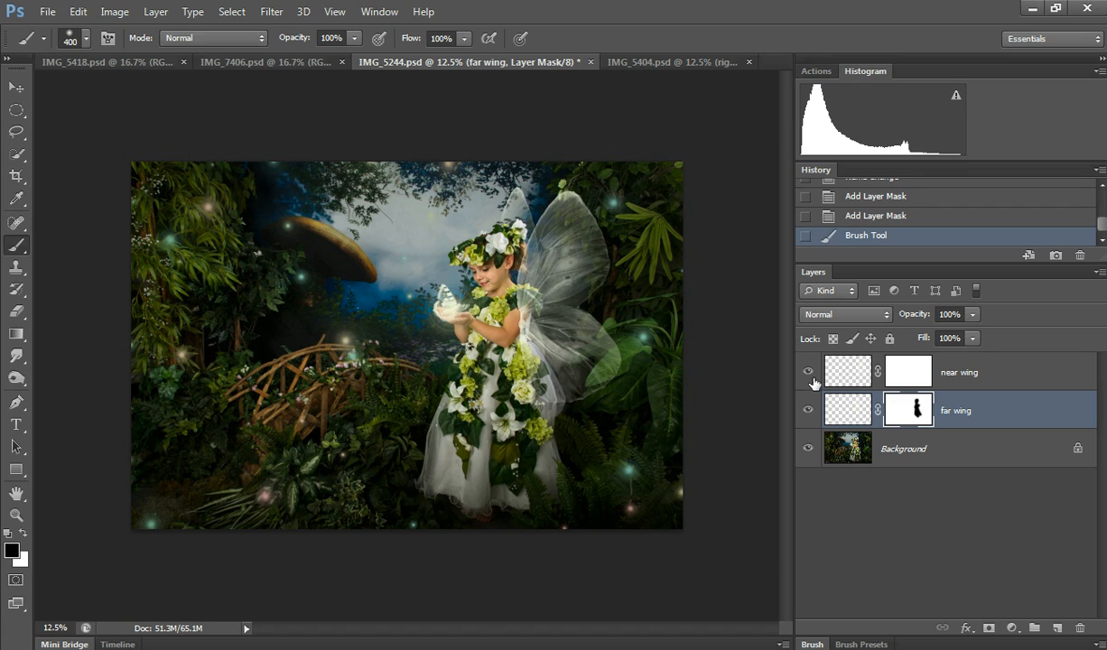
left_click(807, 372)
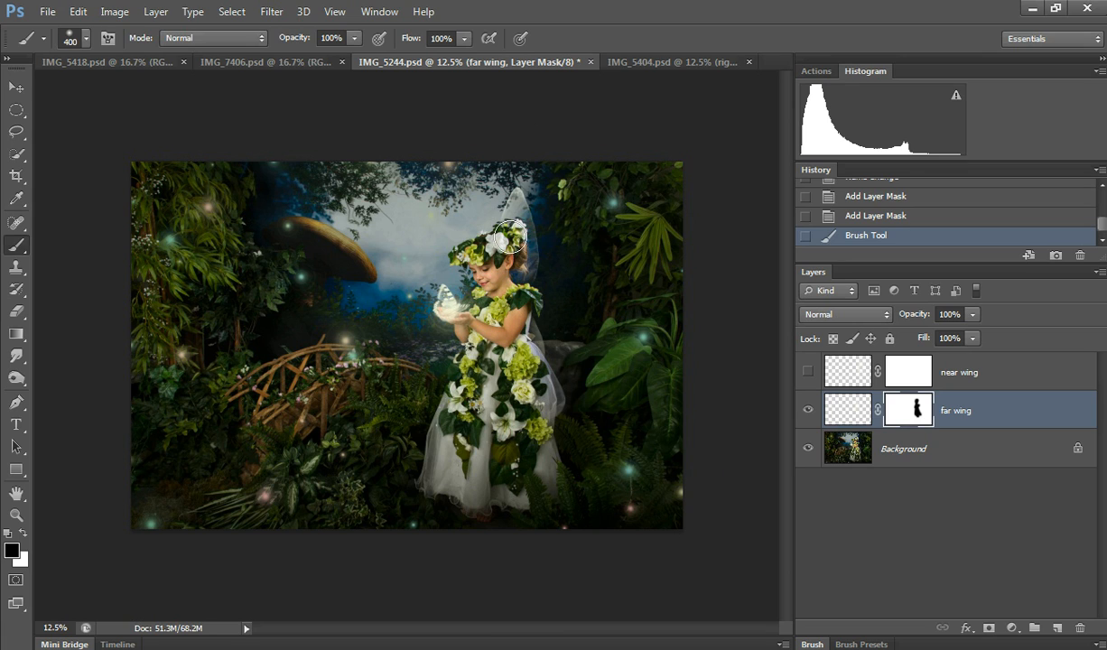
left_click_drag(510, 236, 521, 303)
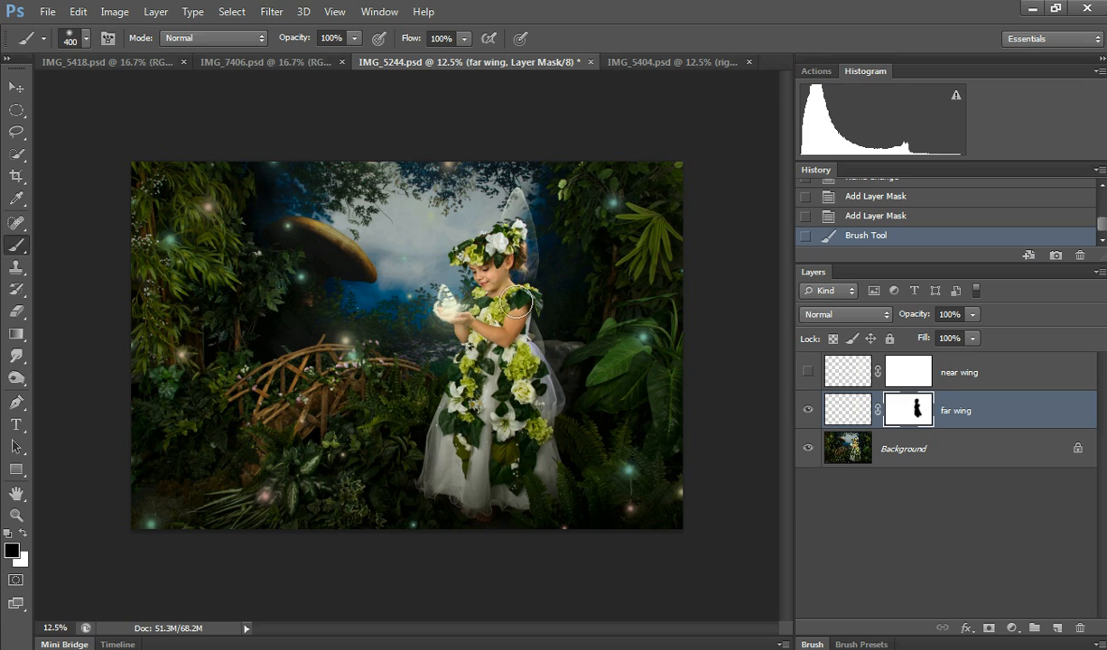
left_click(544, 329)
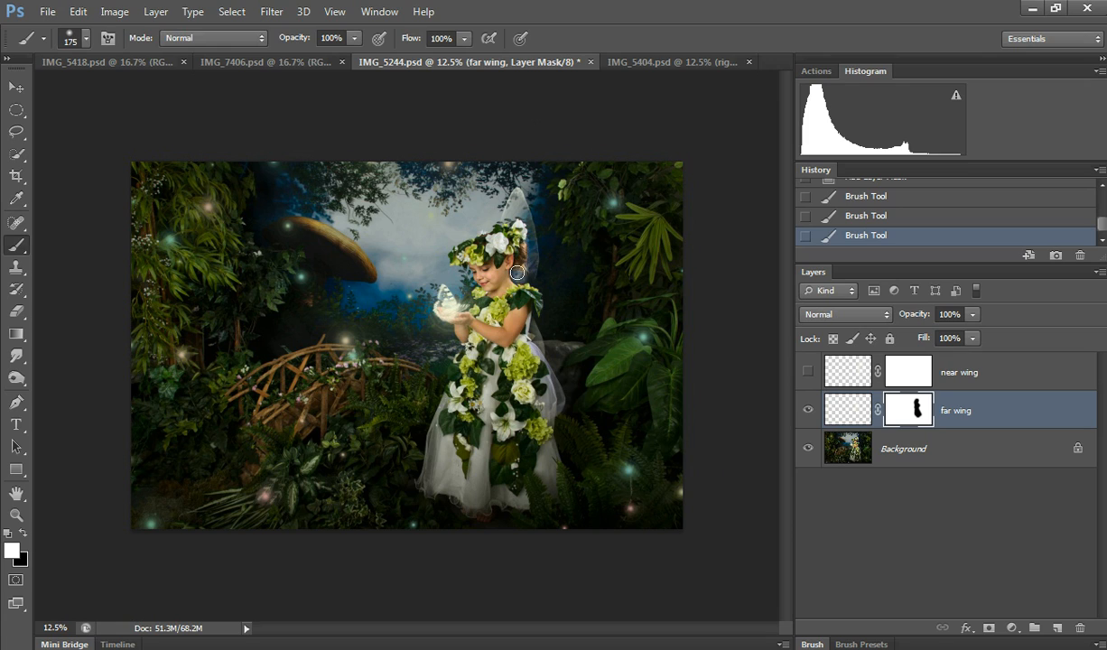
mouse_move(504, 281)
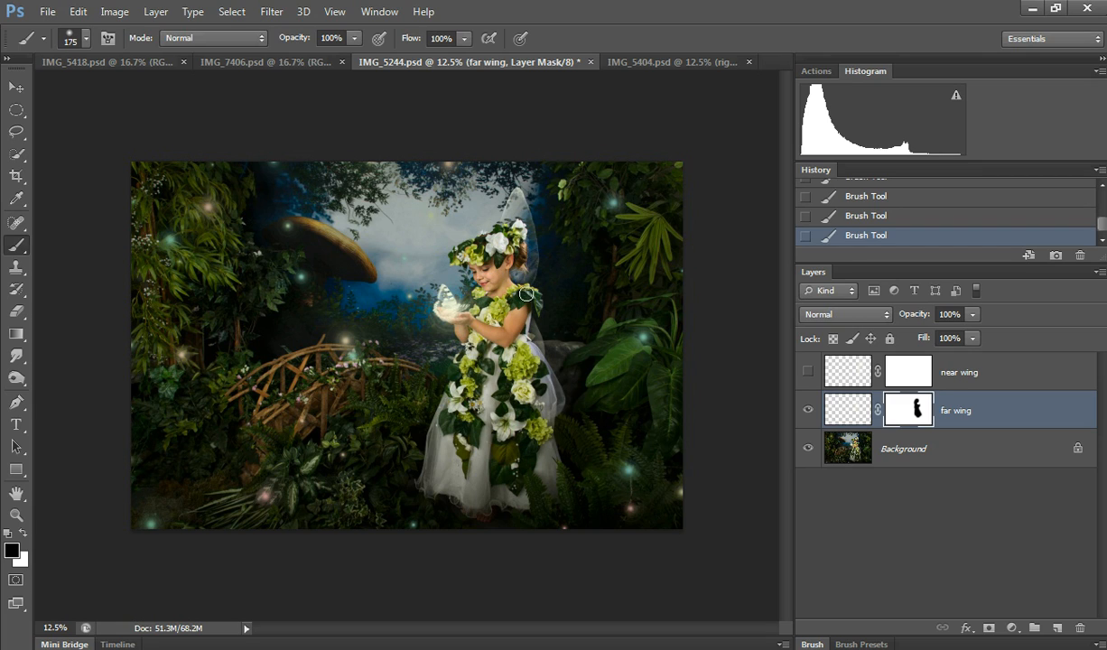
mouse_move(961, 412)
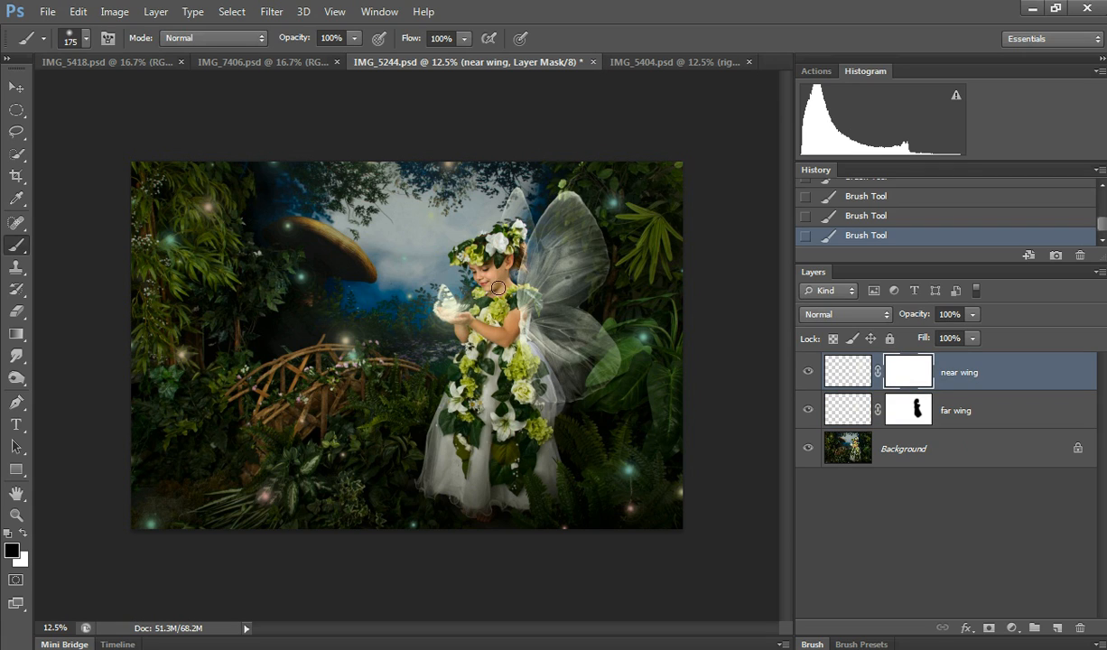
mouse_move(538, 300)
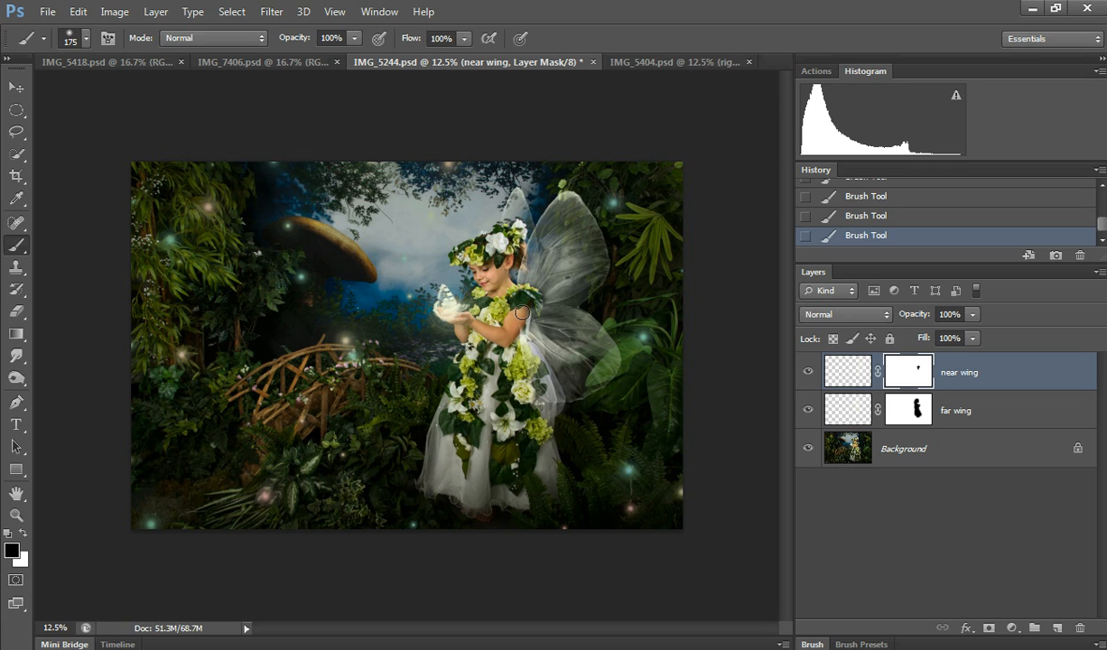
mouse_move(524, 344)
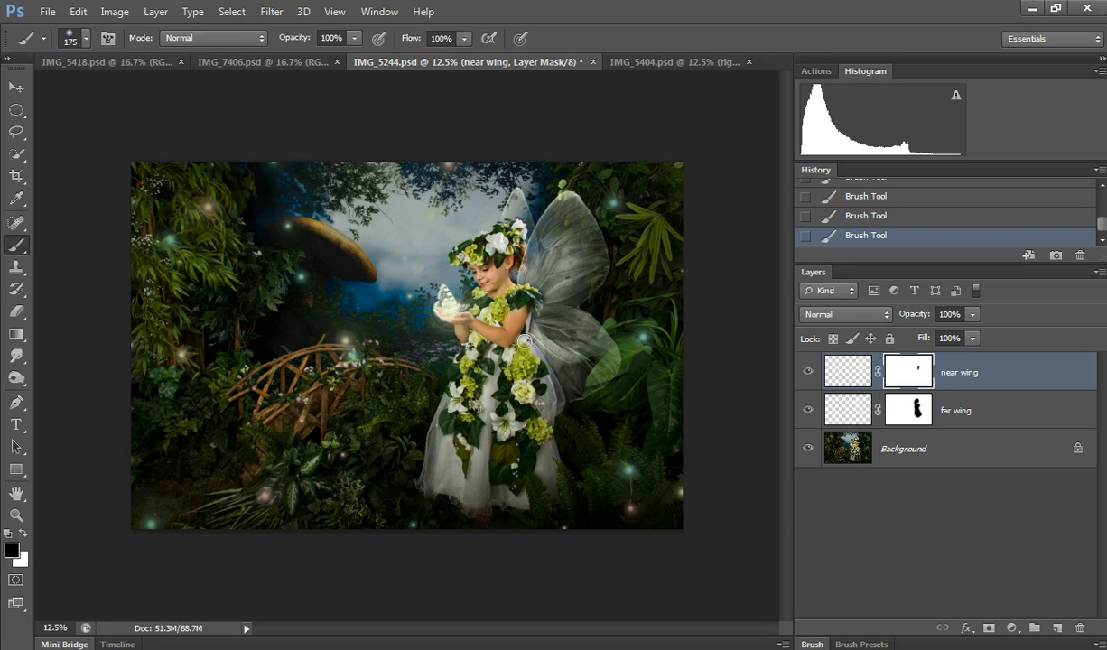
mouse_move(513, 337)
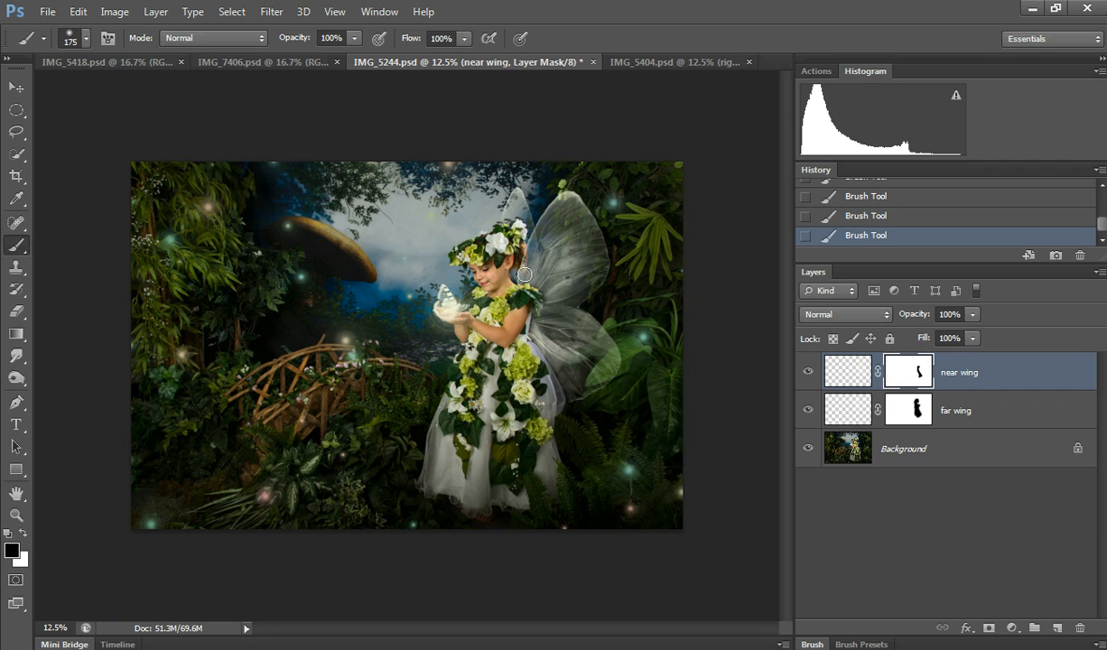
mouse_move(531, 282)
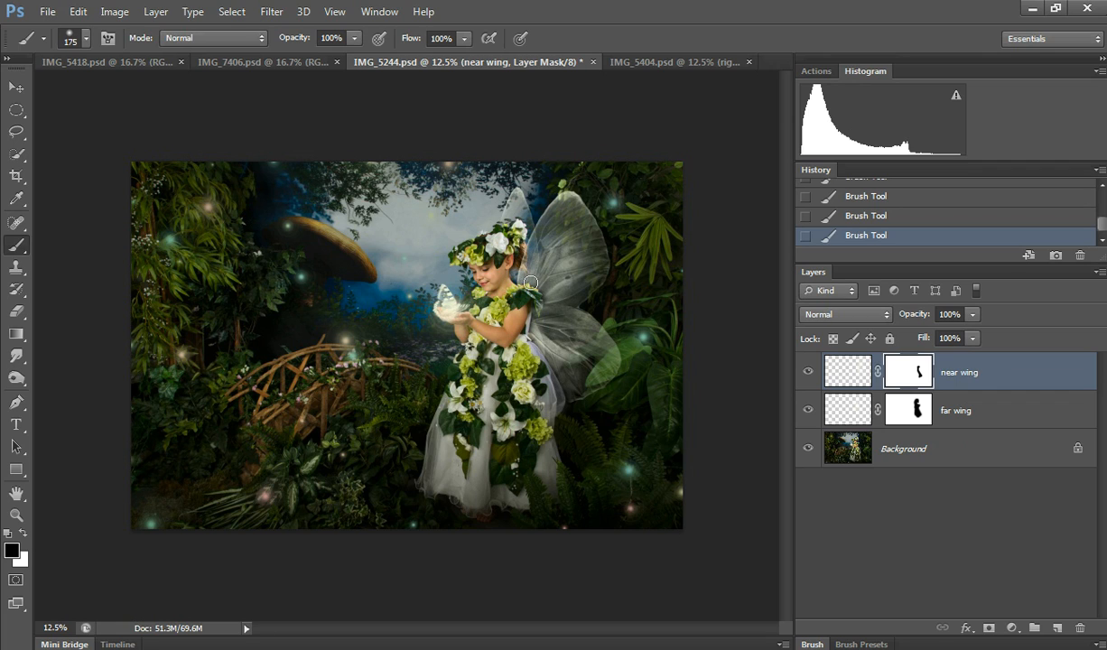
mouse_move(539, 338)
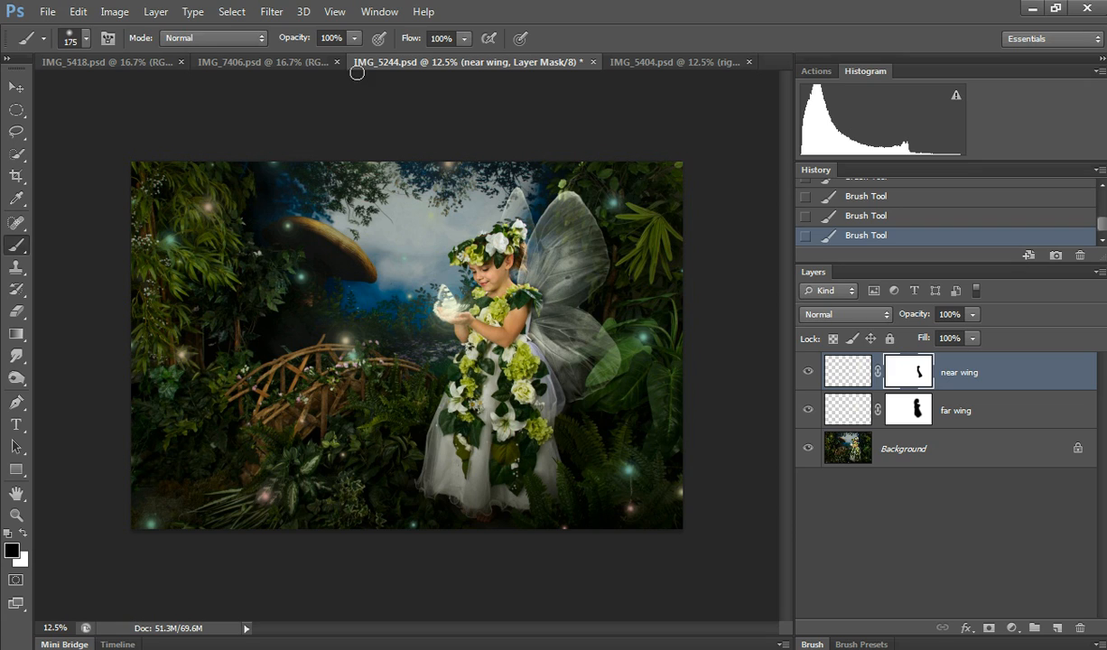
Lower the brush Opacity slider in the options bar after masking the near wing over the girl
left_click_drag(352, 37, 311, 38)
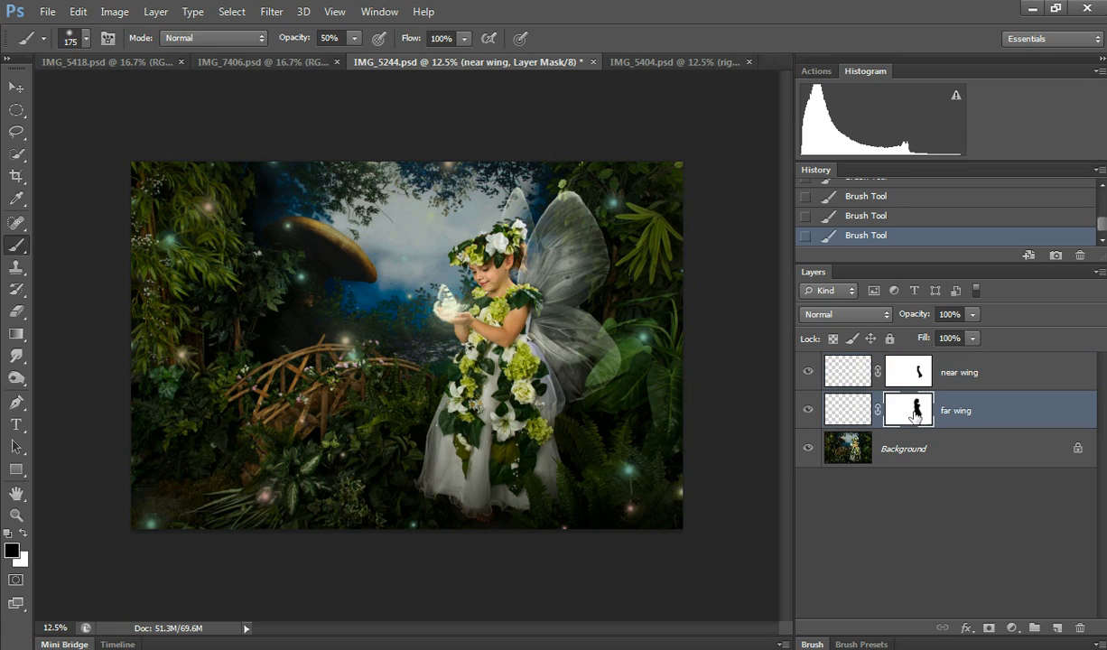
Target the far wing's layer mask for 50%-opacity fading behind the girl
left_click(909, 408)
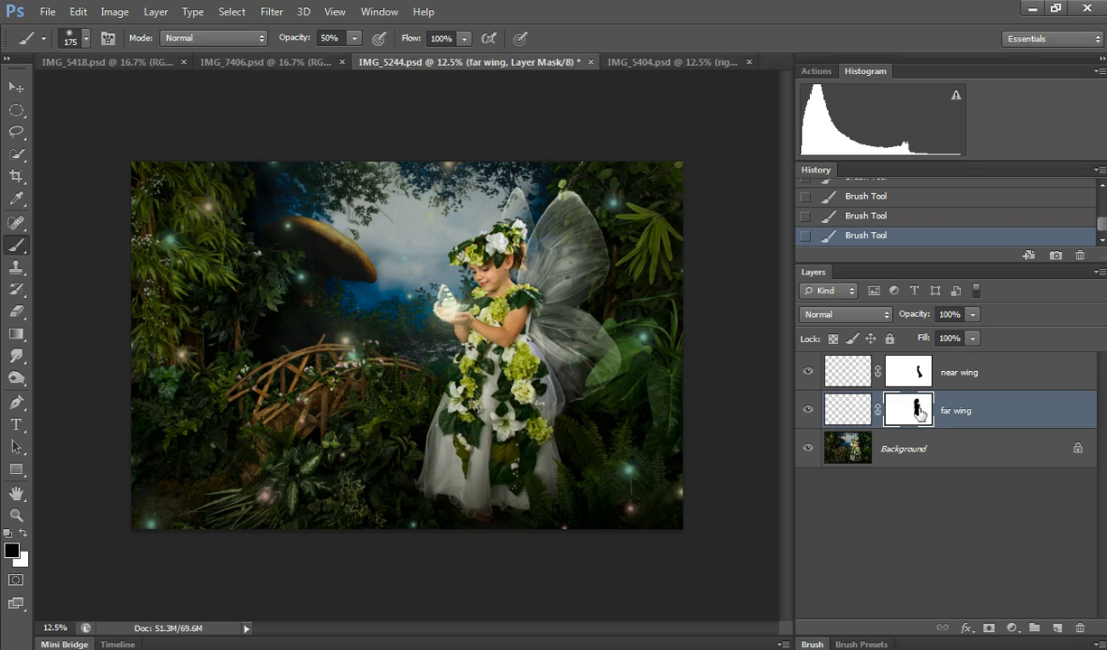
mouse_move(534, 248)
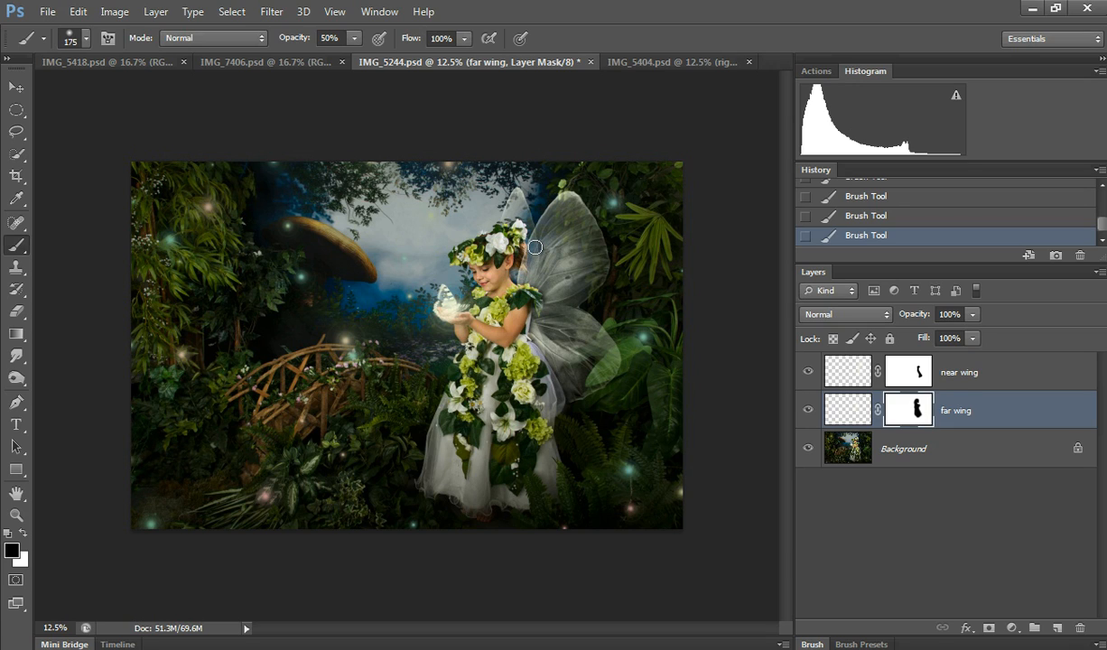
mouse_move(540, 234)
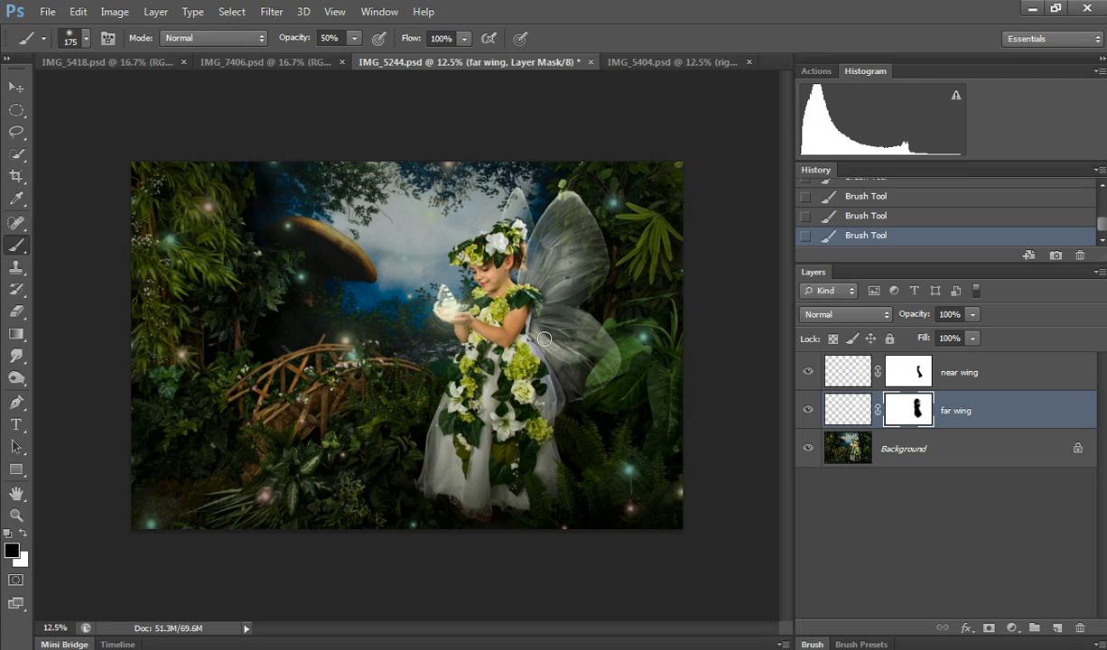
mouse_move(547, 352)
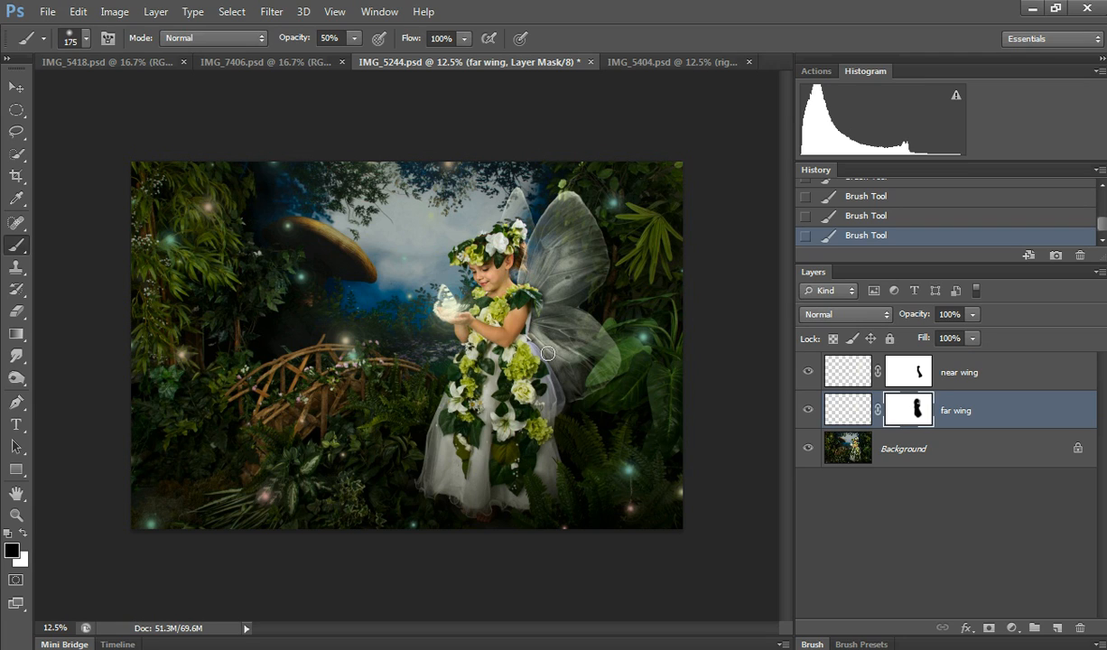
mouse_move(533, 278)
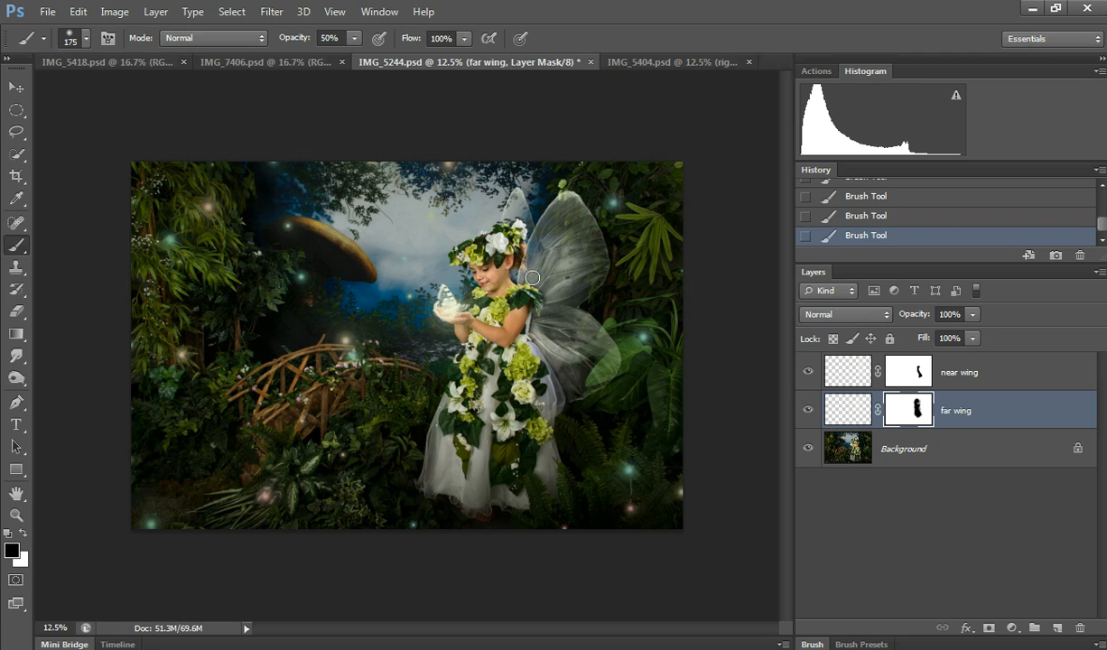
mouse_move(708, 278)
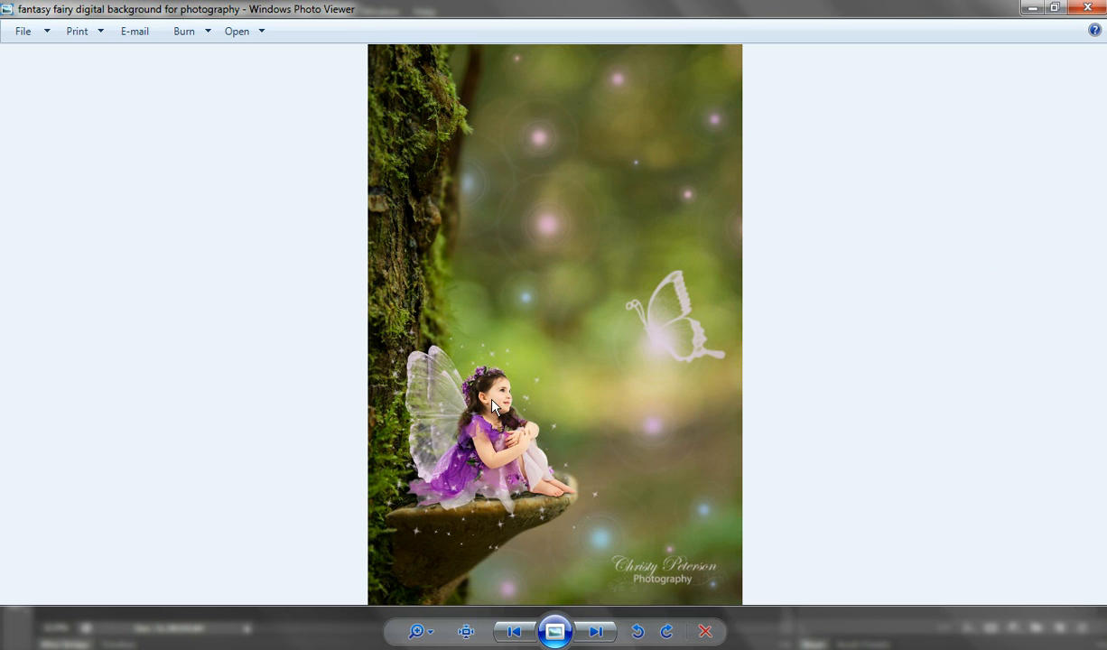
mouse_move(444, 462)
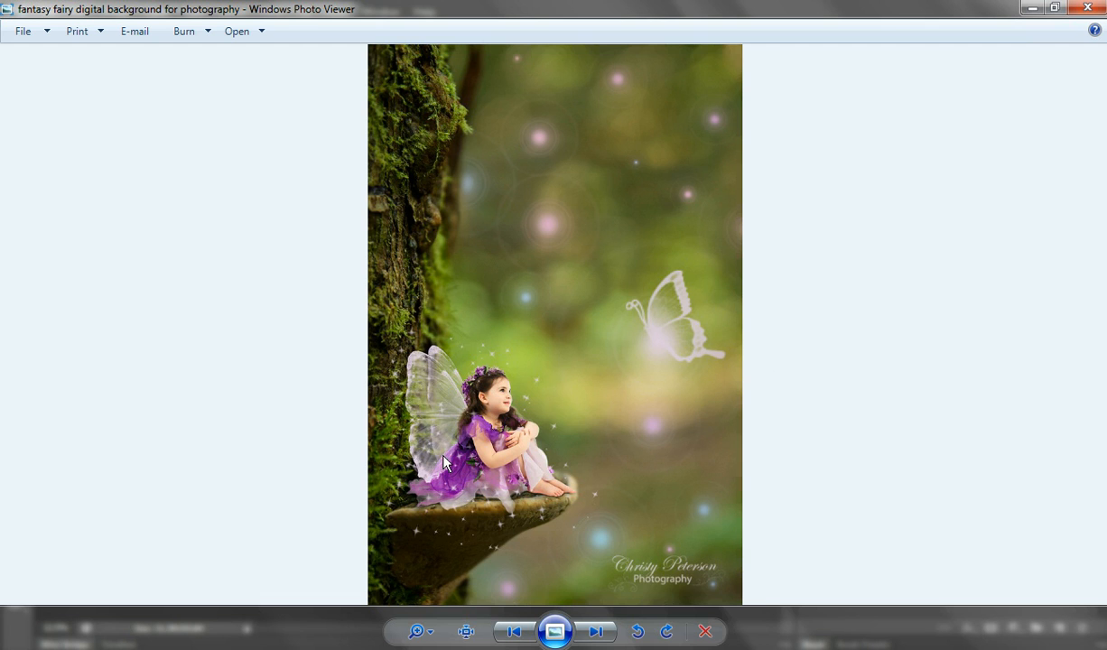
mouse_move(907, 311)
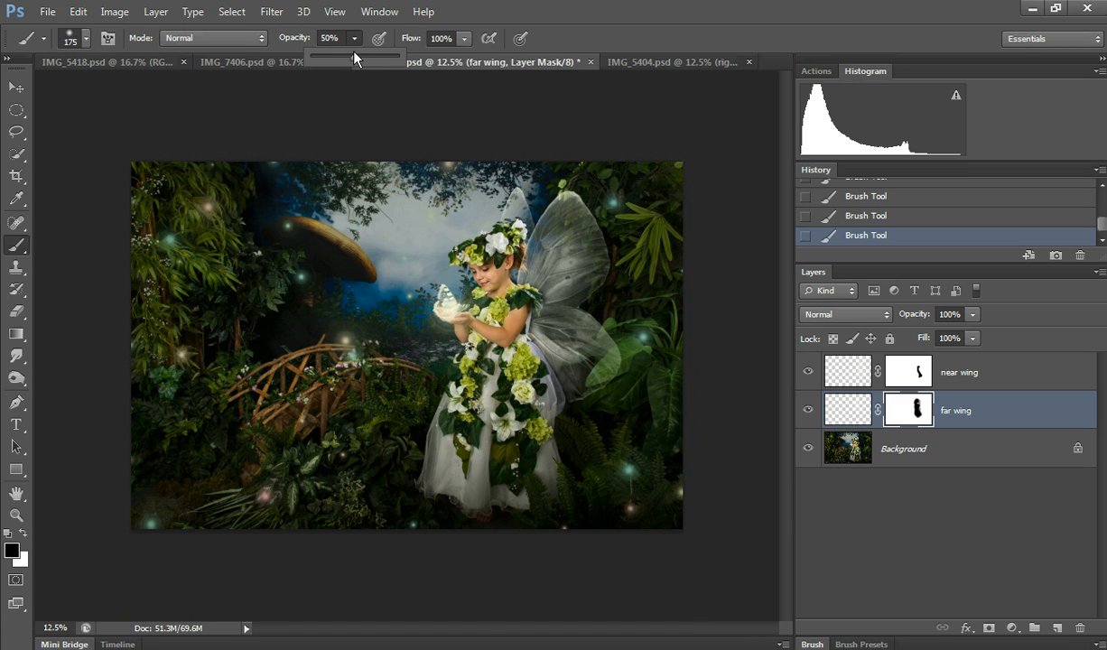
Raise the brush Opacity back to 100% with the far wing mask still targeted
left_click(358, 38)
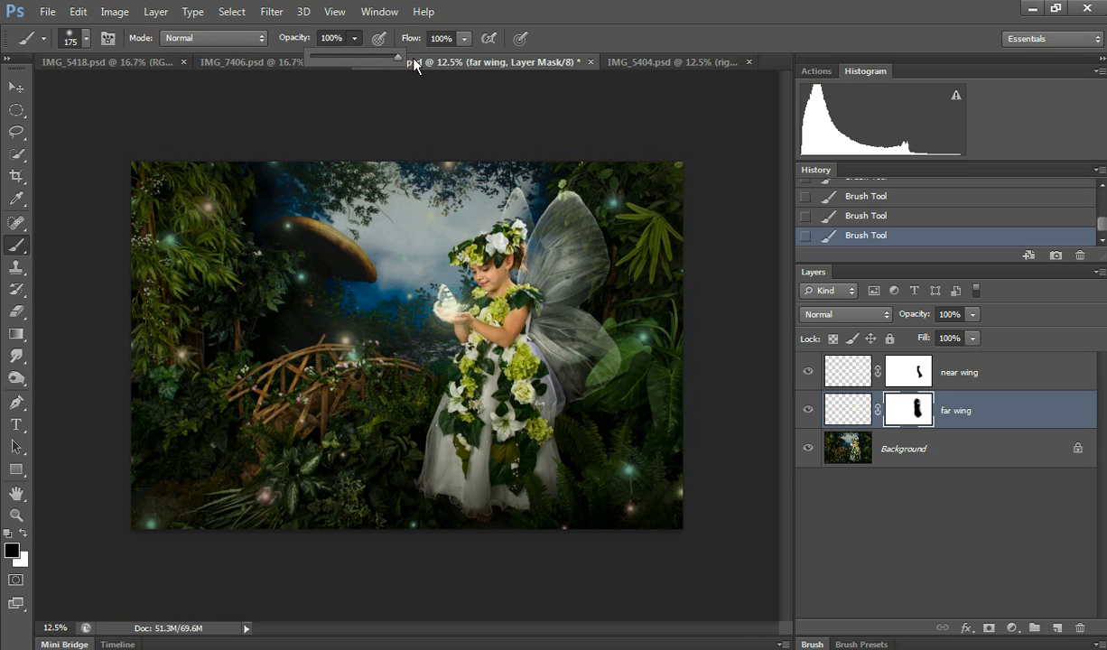
mouse_move(381, 97)
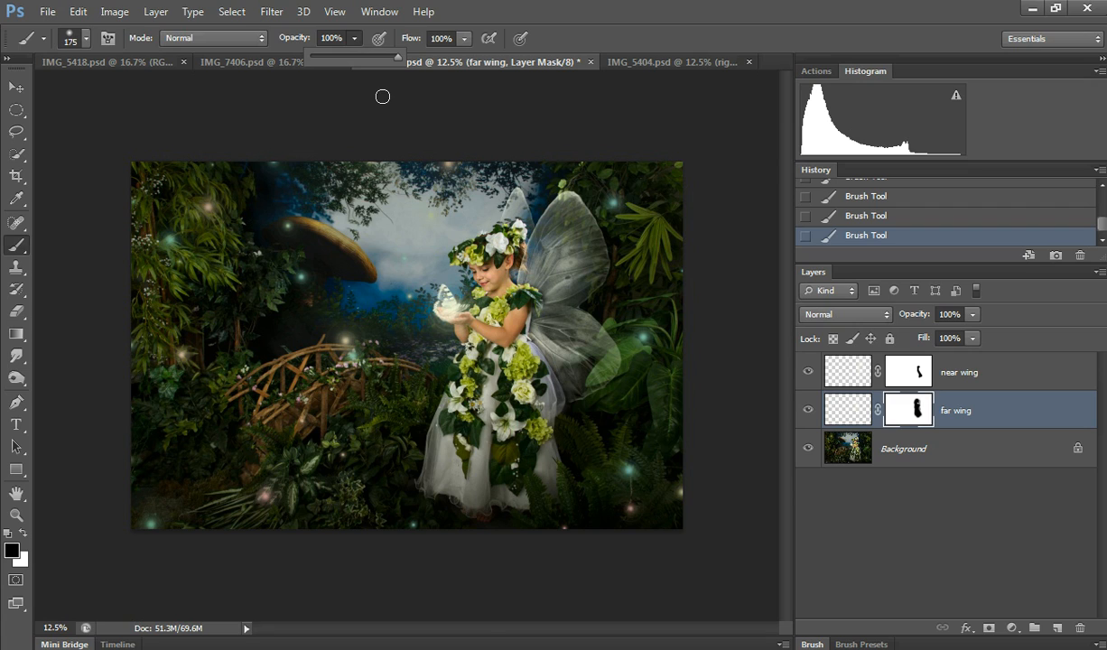